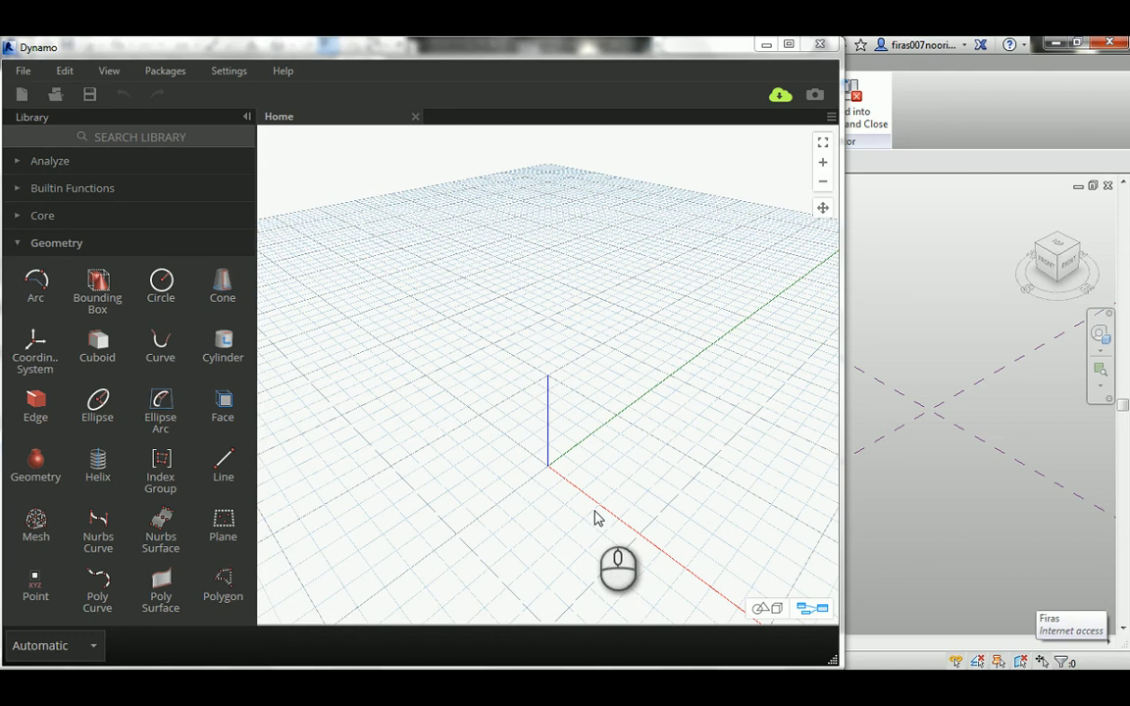
{"action": "mouse_move", "coordinate": [631, 420]}
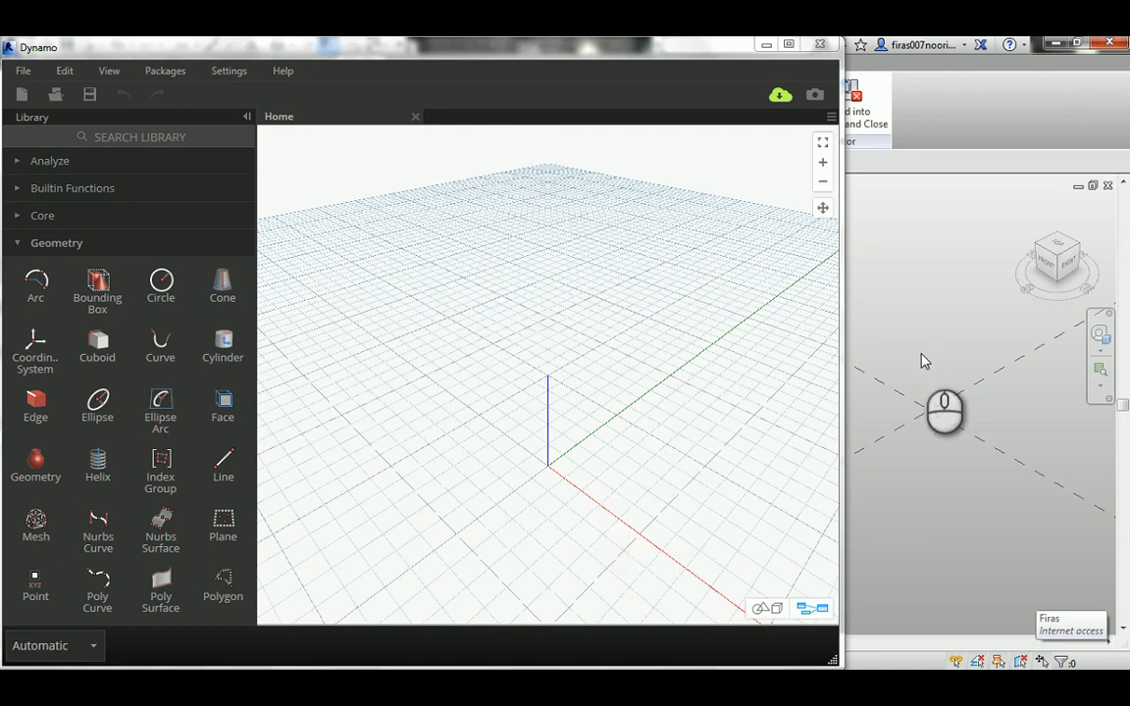
{"action": "mouse_move", "coordinate": [674, 299]}
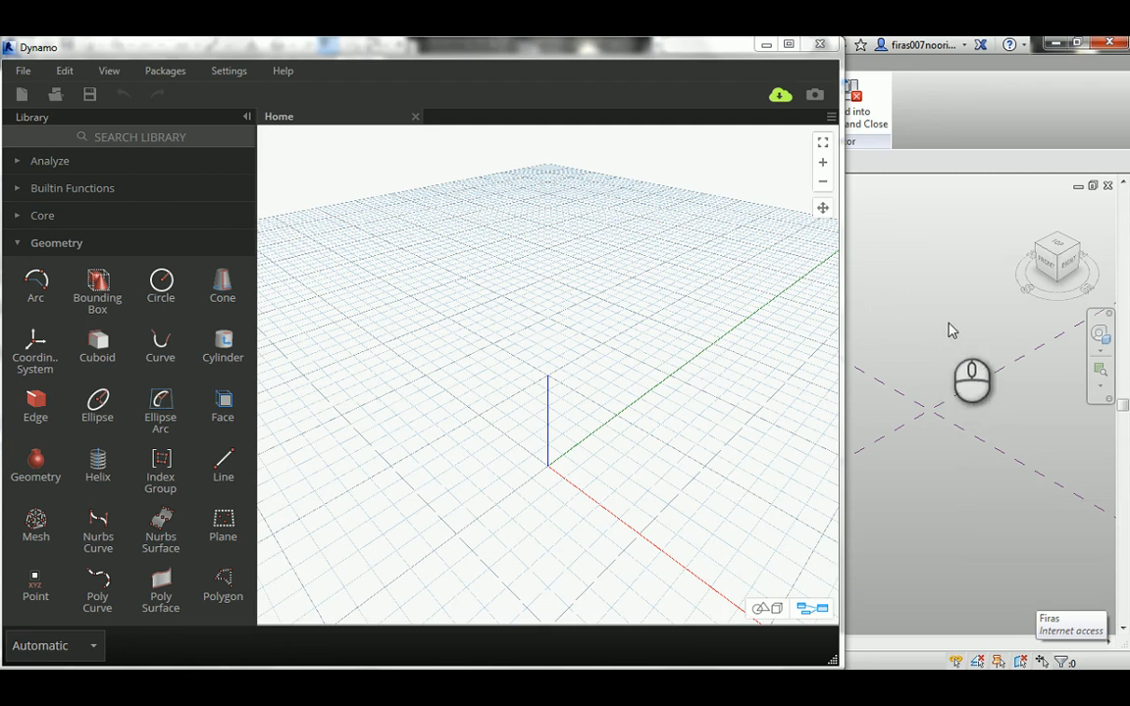
- Add a Point.ByCoordinates node via a 'point' library search and move it up the canvas
{"action": "left_click", "coordinate": [107, 136]}
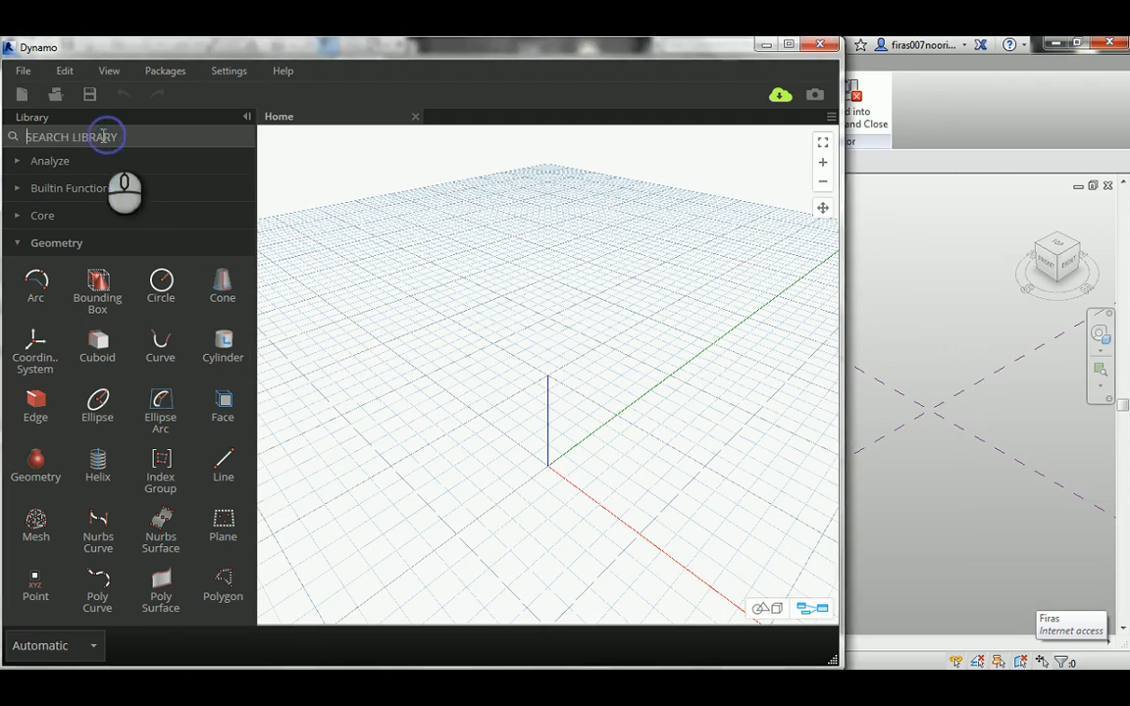
{"action": "type", "text": "poin"}
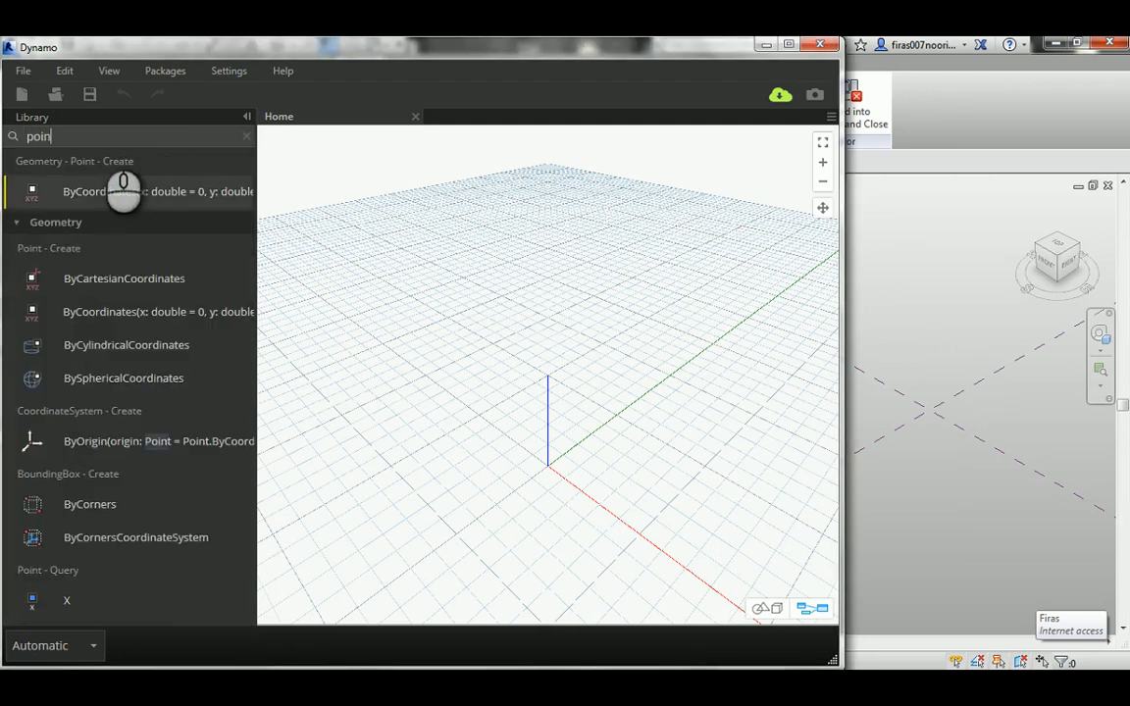
{"action": "mouse_move", "coordinate": [125, 191]}
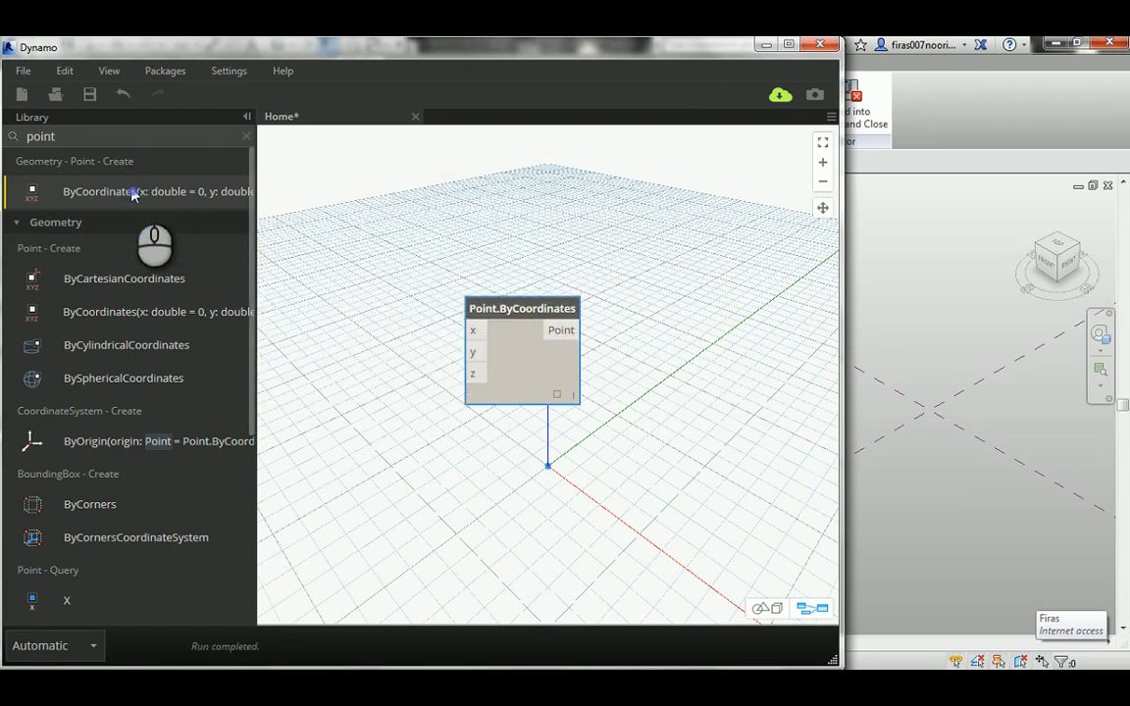
{"action": "left_click_drag", "start_coordinate": [522, 308], "coordinate": [559, 175]}
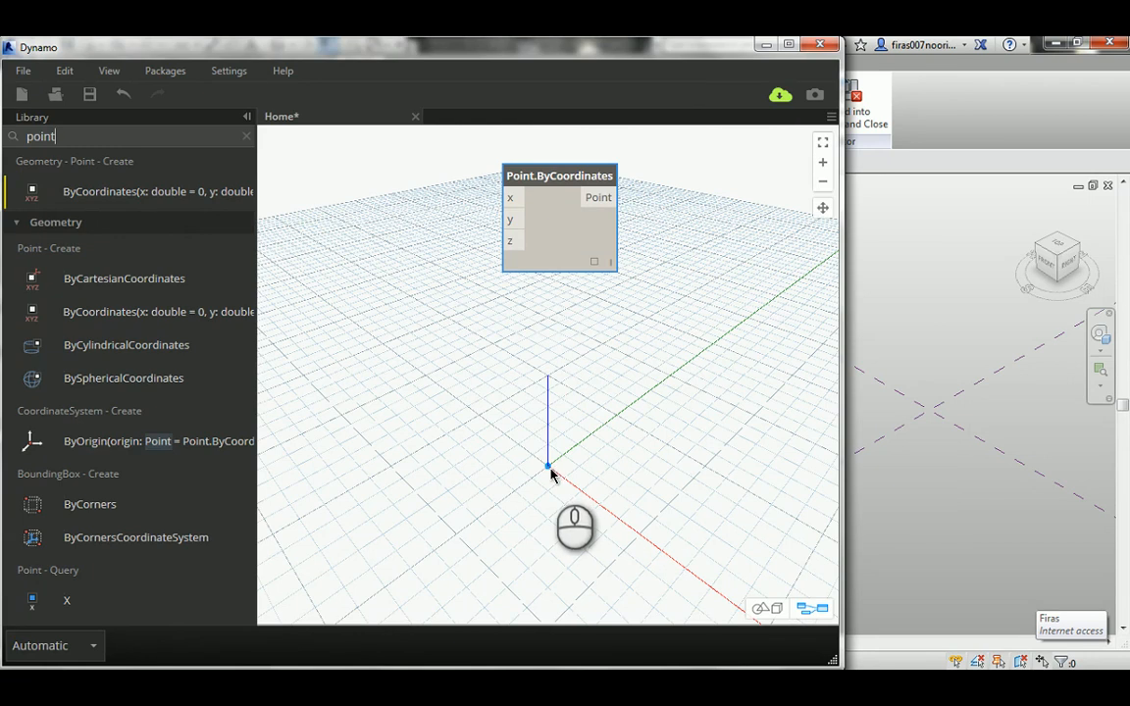
{"action": "mouse_move", "coordinate": [474, 436]}
{"action": "type", "text": "Slider"}
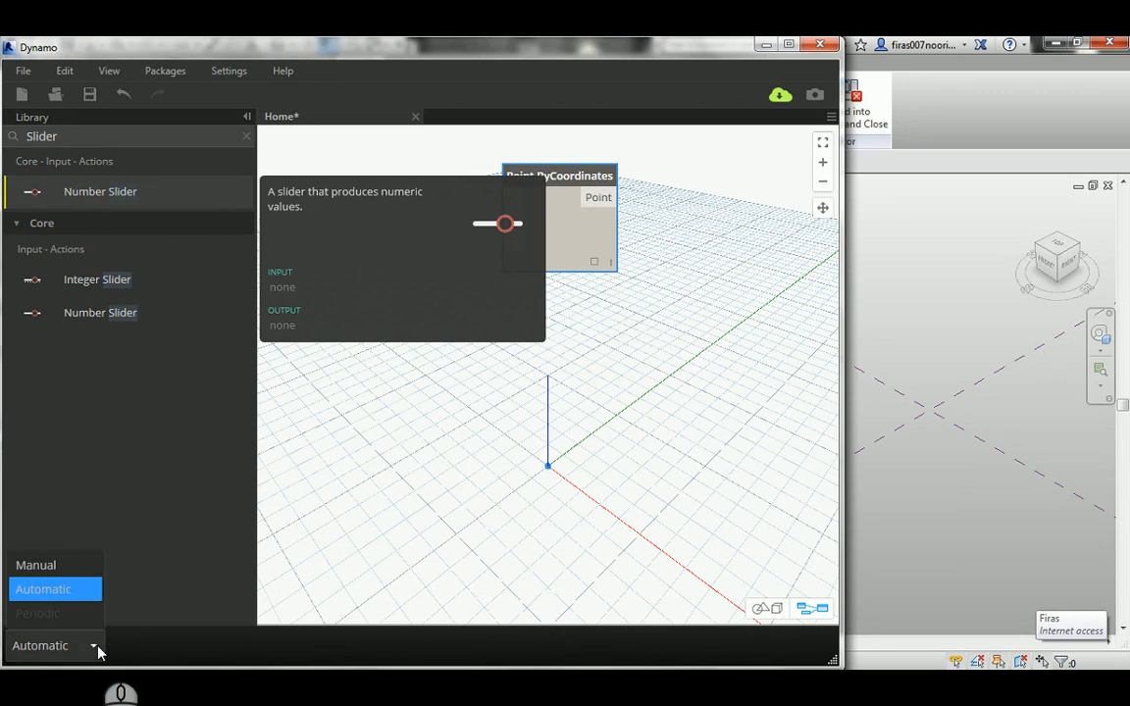
{"action": "mouse_move", "coordinate": [77, 610]}
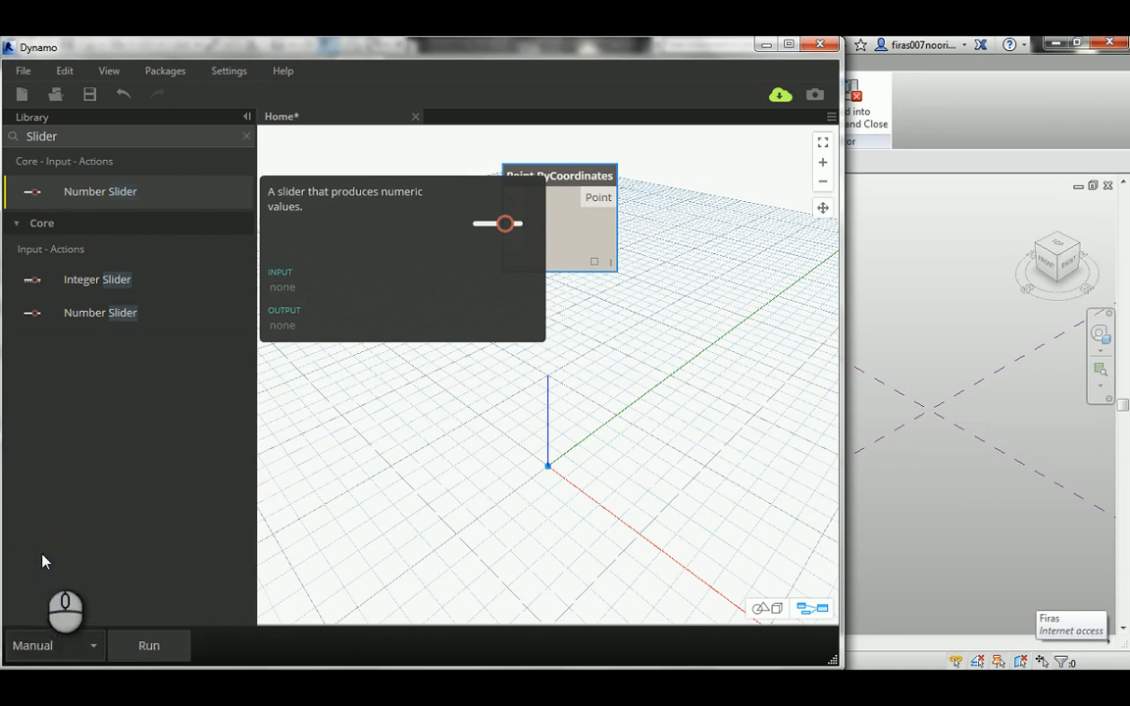
{"action": "mouse_move", "coordinate": [170, 653]}
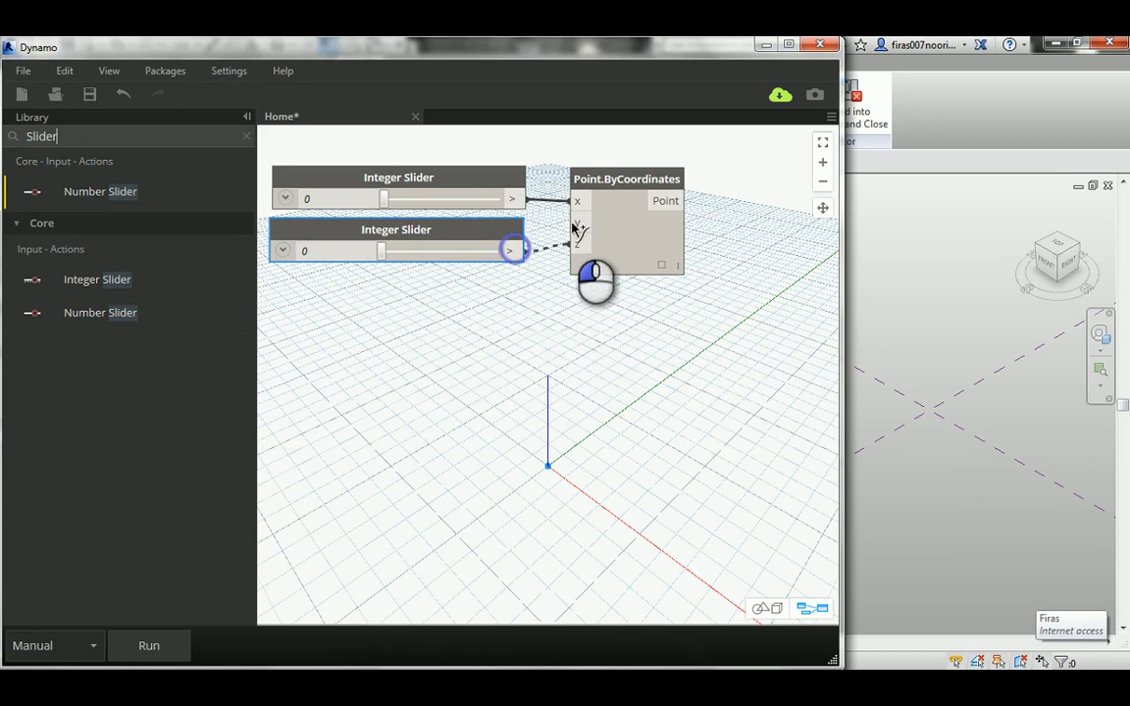
- Wire the second Integer Slider into the point's y input
{"action": "left_click_drag", "start_coordinate": [509, 250], "coordinate": [578, 222]}
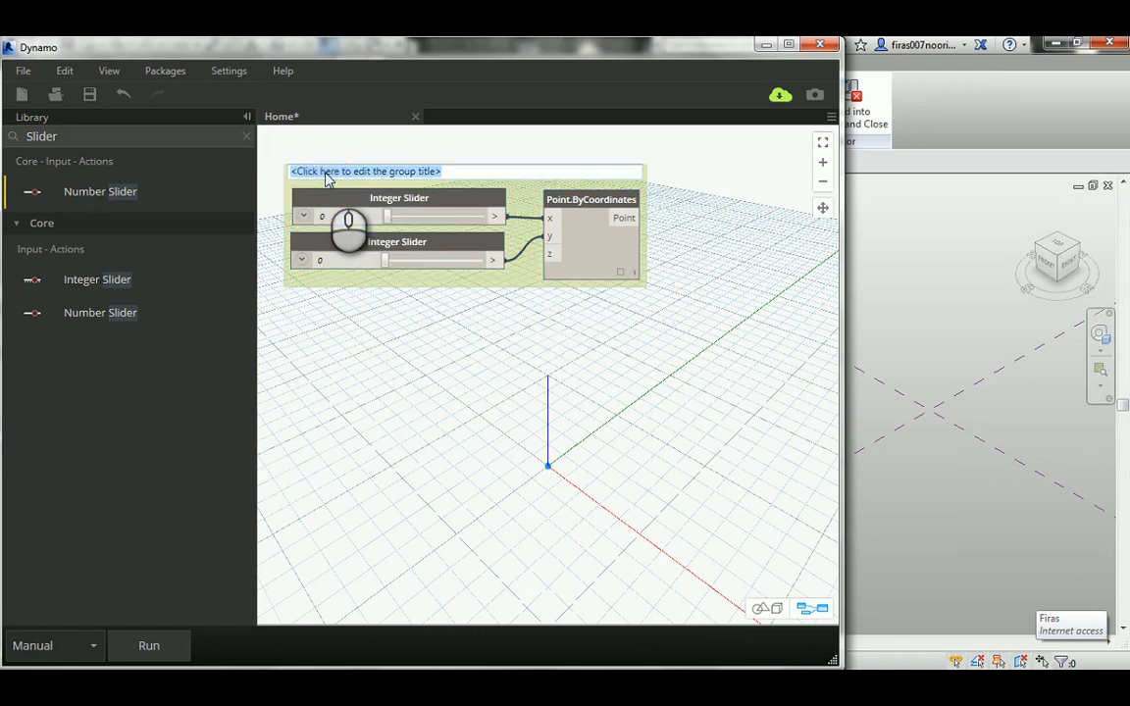
- Title the groups 'Point', arrange them, and run to preview corners (0,0), (5,0), (5,5), (0,5)
{"action": "type", "text": "Point"}
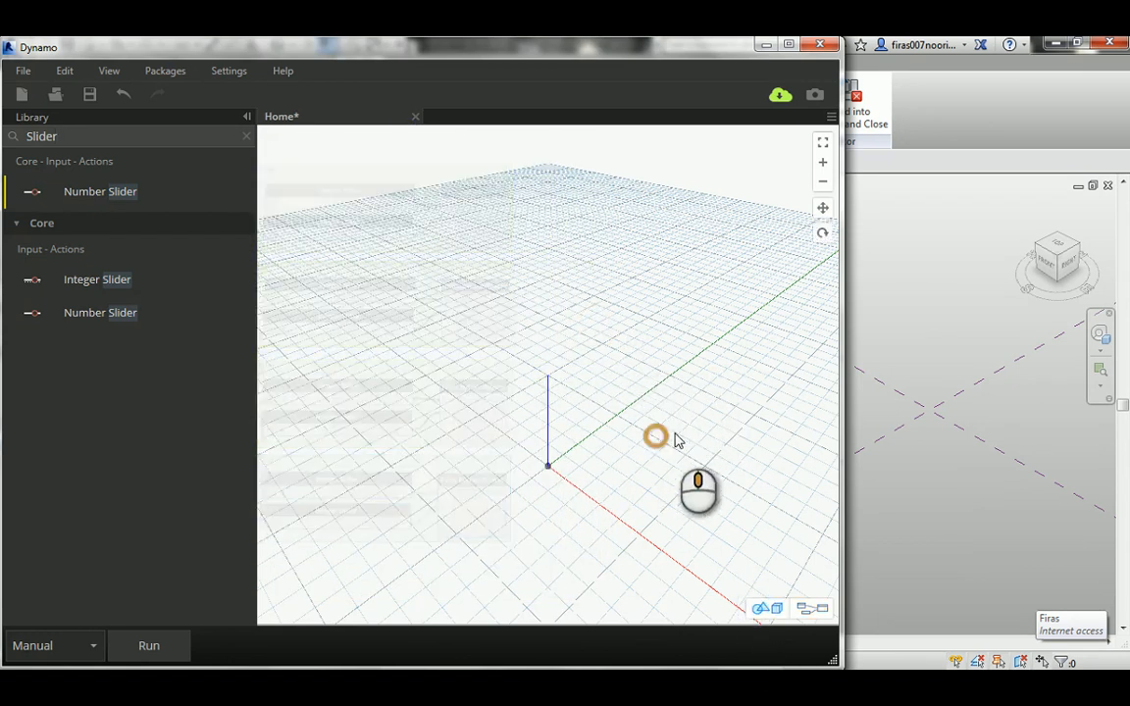
{"action": "left_click_drag", "start_coordinate": [655, 437], "coordinate": [765, 345]}
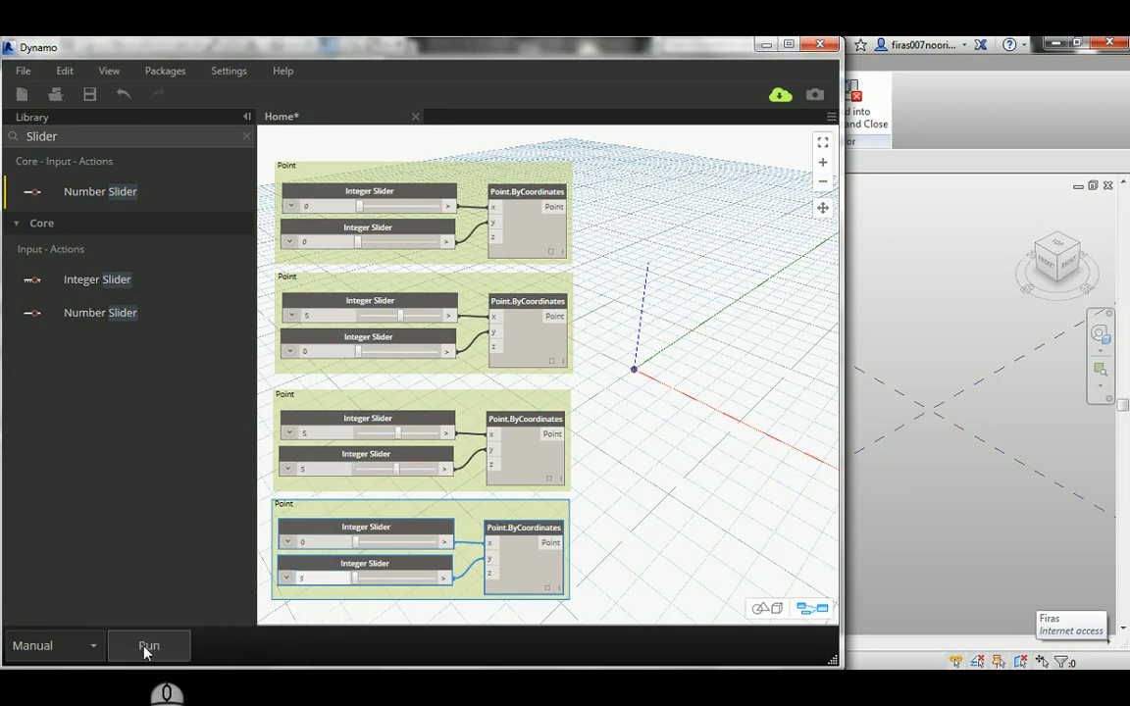
{"action": "left_click", "coordinate": [148, 645]}
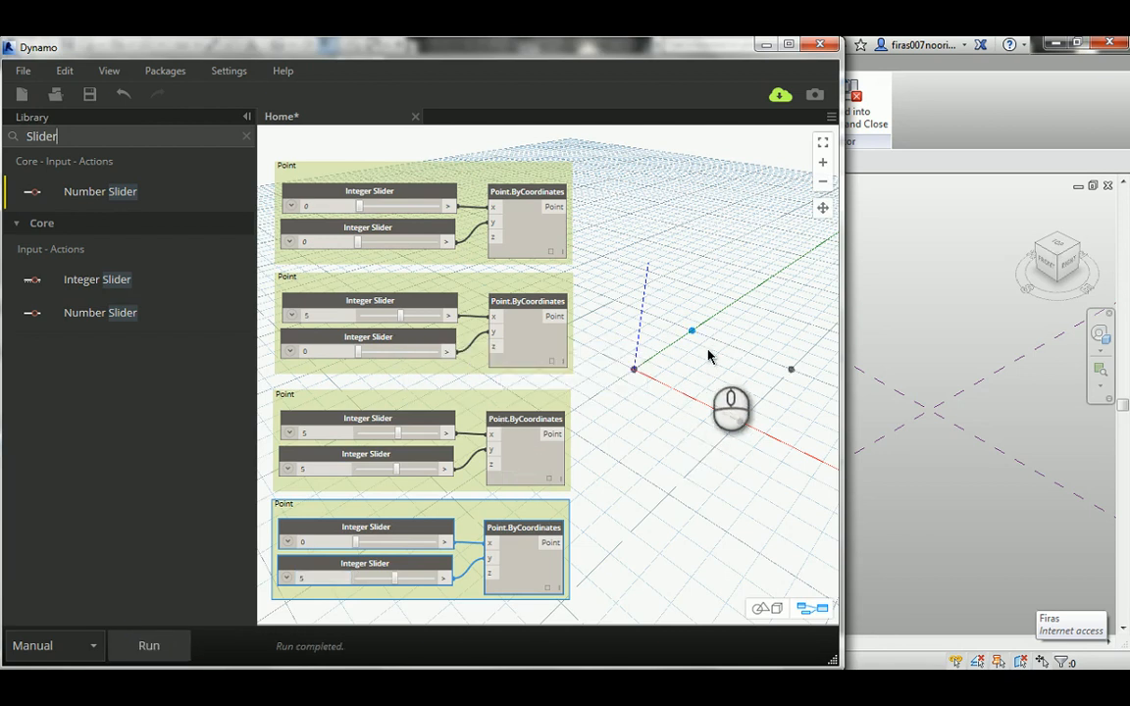
{"action": "mouse_move", "coordinate": [718, 434]}
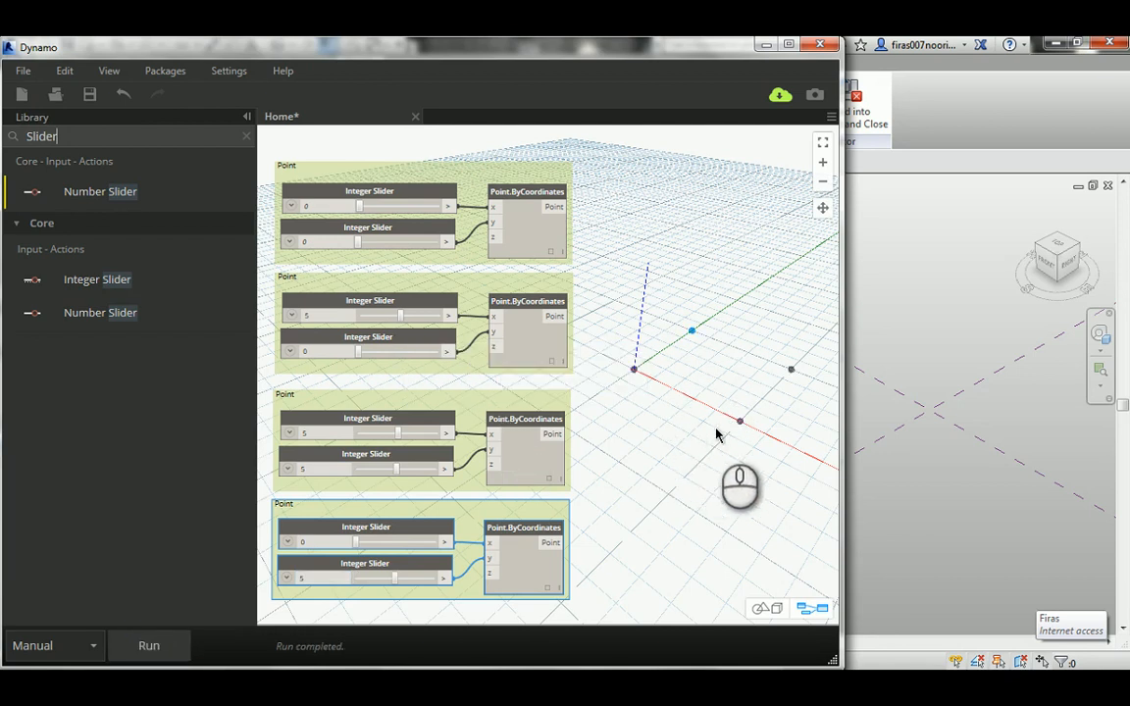
{"action": "mouse_move", "coordinate": [692, 394]}
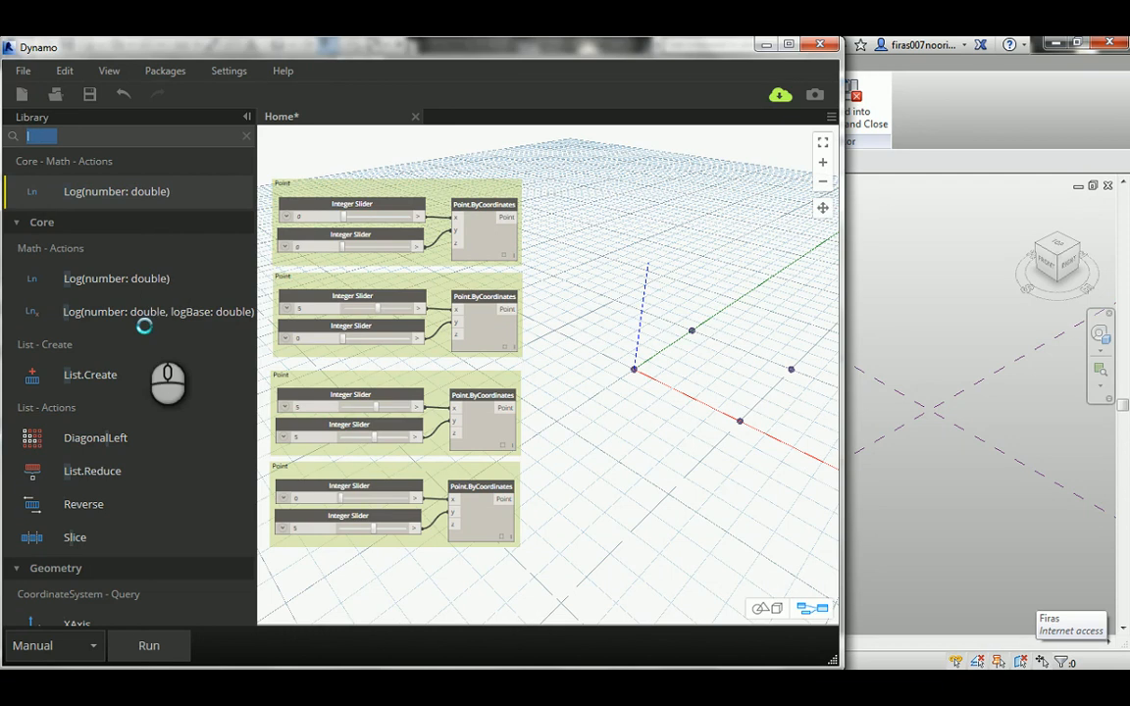
- Place Line.ByStartPointEndPoint nodes from a 'line' search beside the points, and wire the third point in
{"action": "type", "text": "line"}
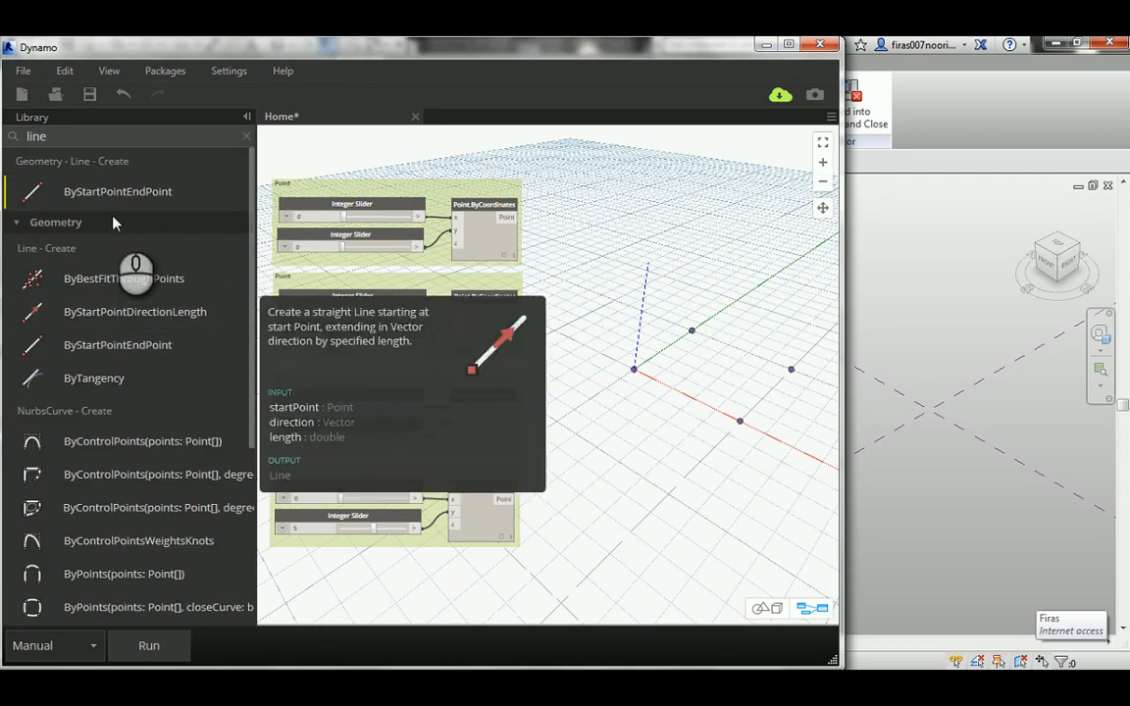
{"action": "mouse_move", "coordinate": [116, 191]}
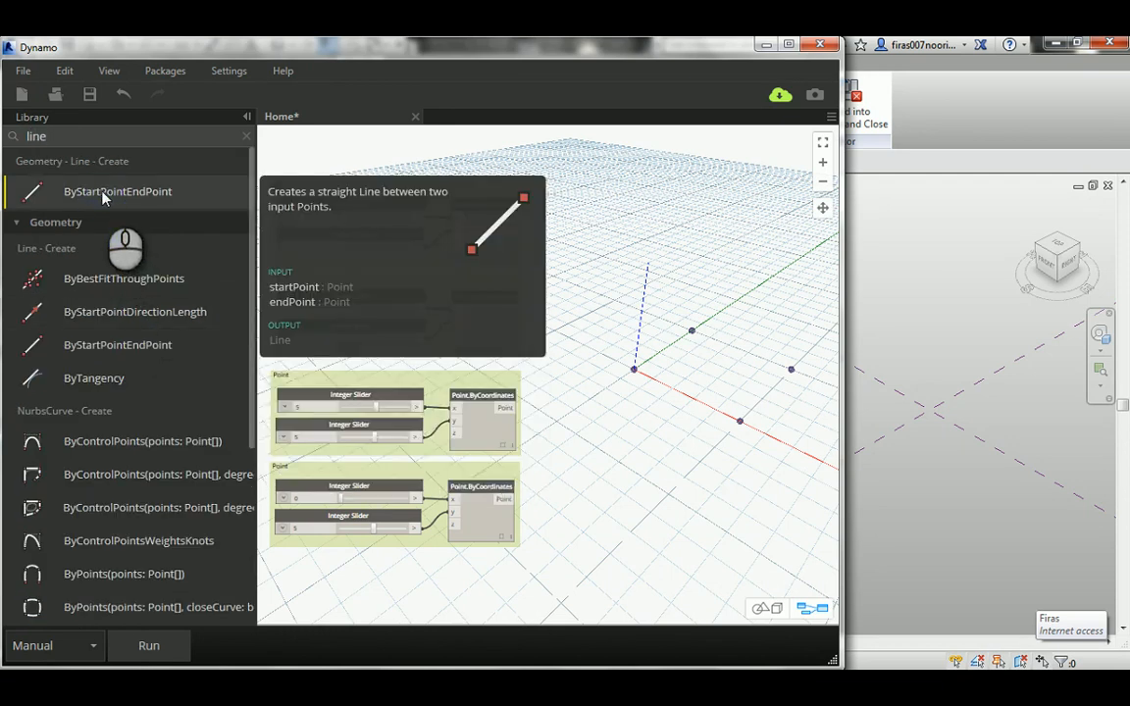
{"action": "left_click", "coordinate": [117, 192]}
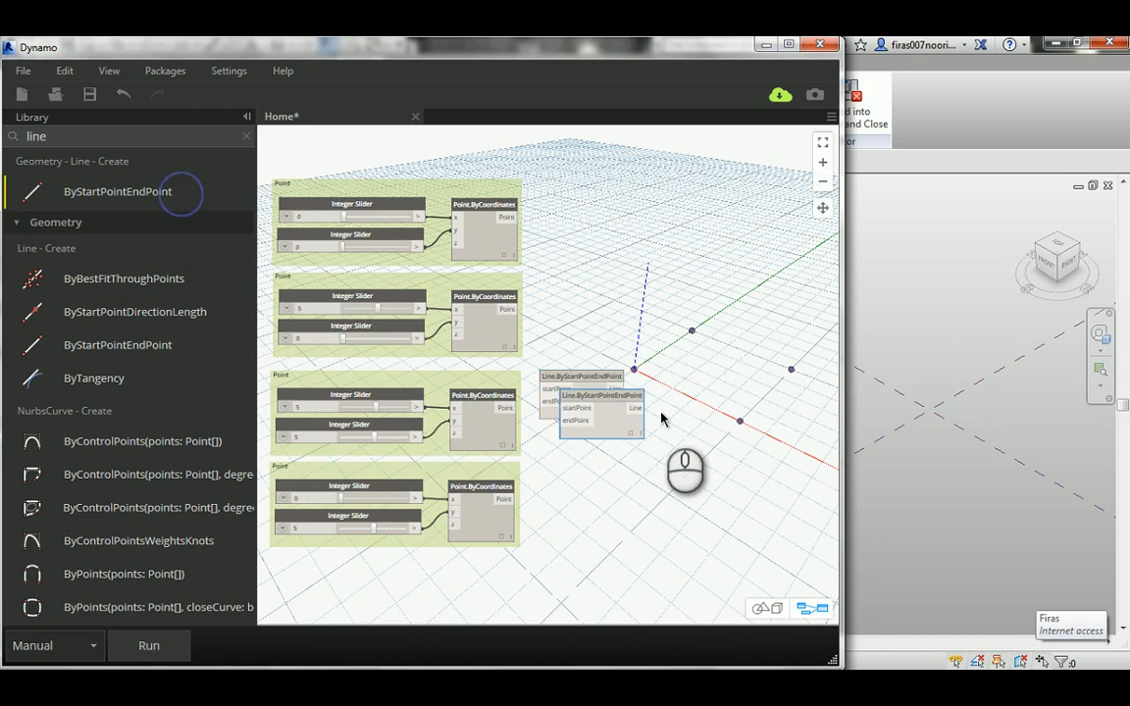
{"action": "left_click_drag", "start_coordinate": [596, 402], "coordinate": [589, 216]}
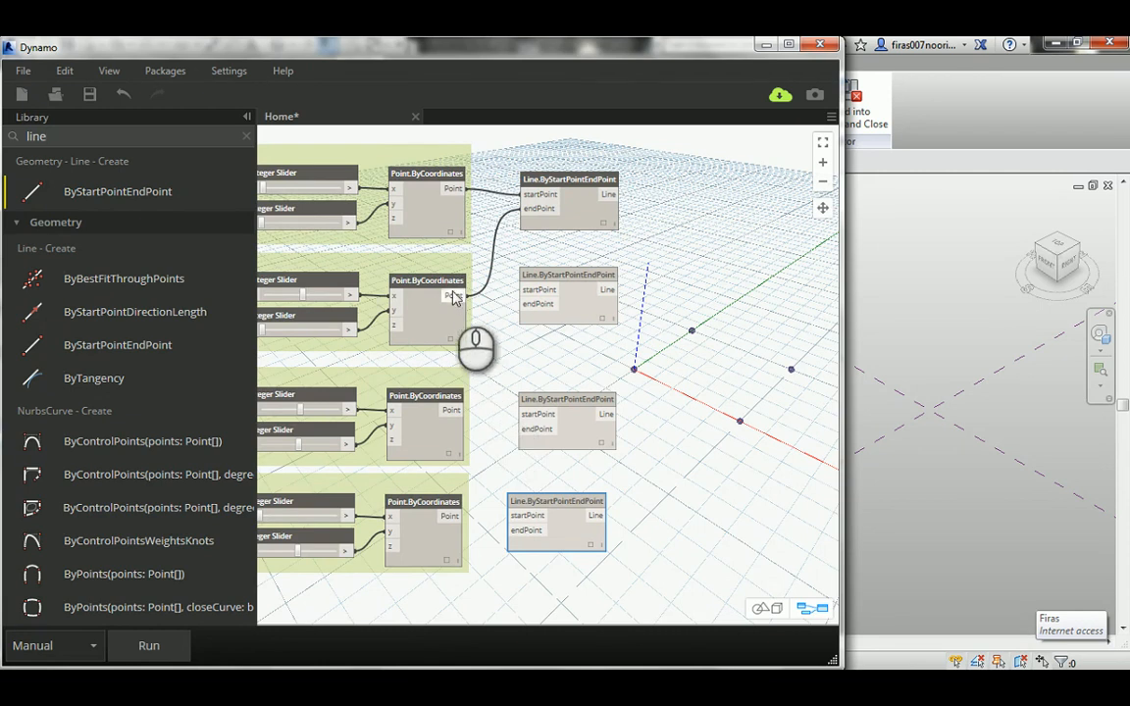
{"action": "mouse_move", "coordinate": [450, 412]}
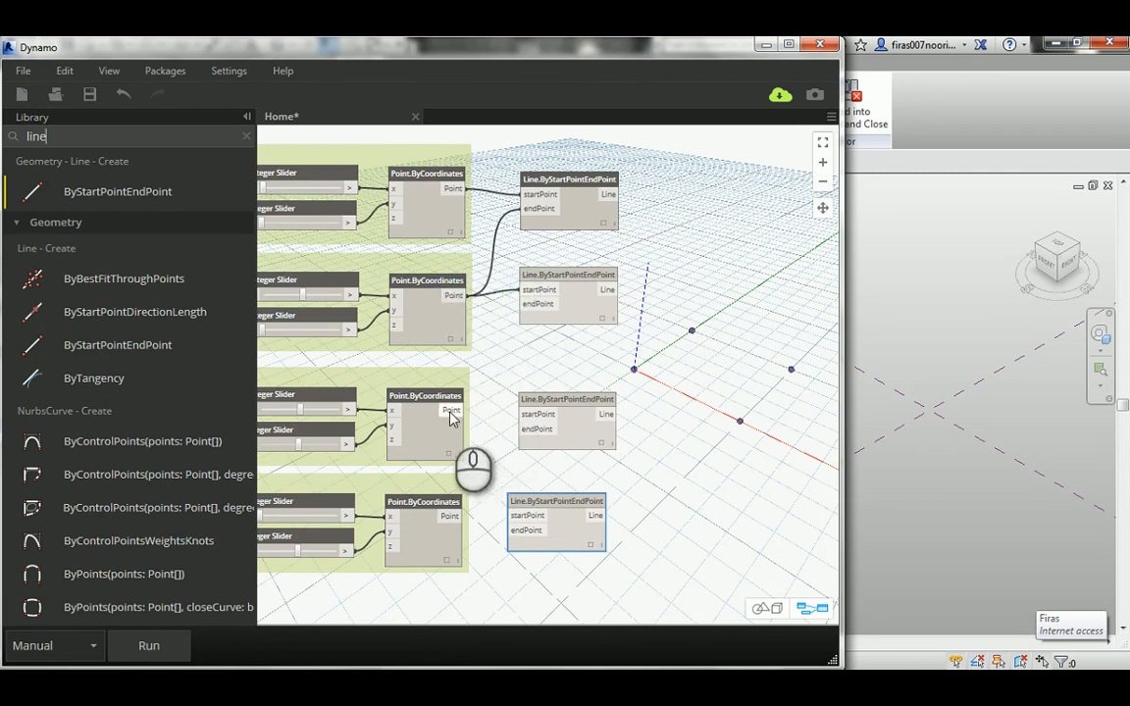
{"action": "left_click_drag", "start_coordinate": [452, 410], "coordinate": [525, 304]}
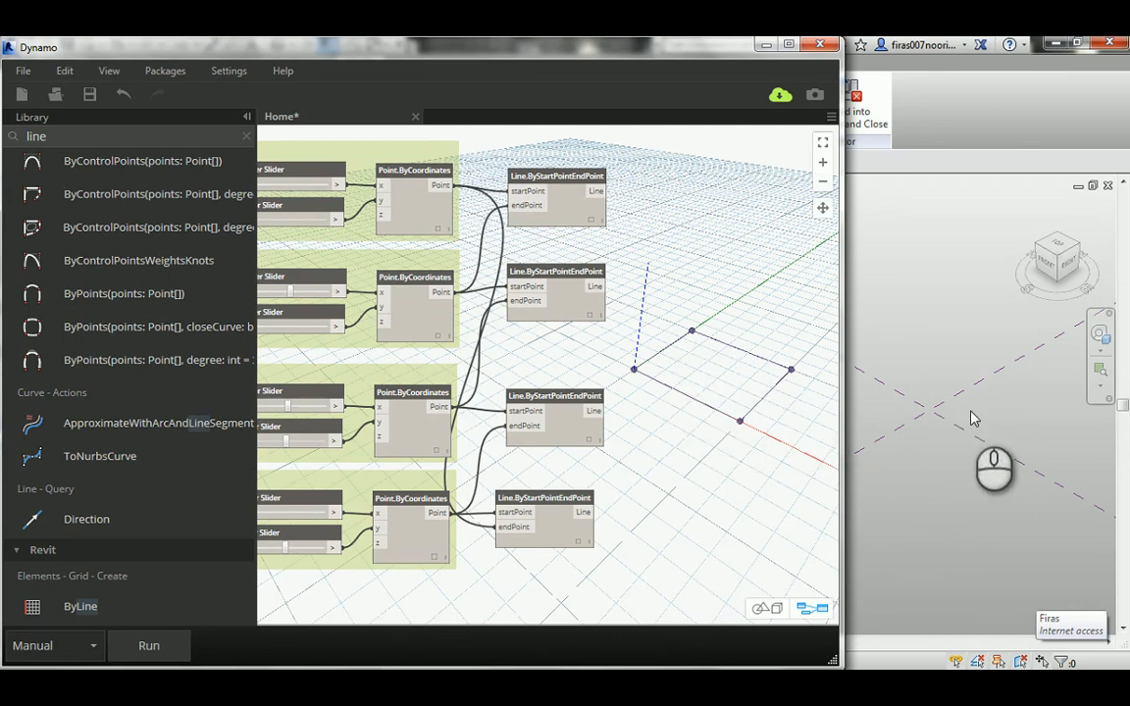
{"action": "mouse_move", "coordinate": [967, 416]}
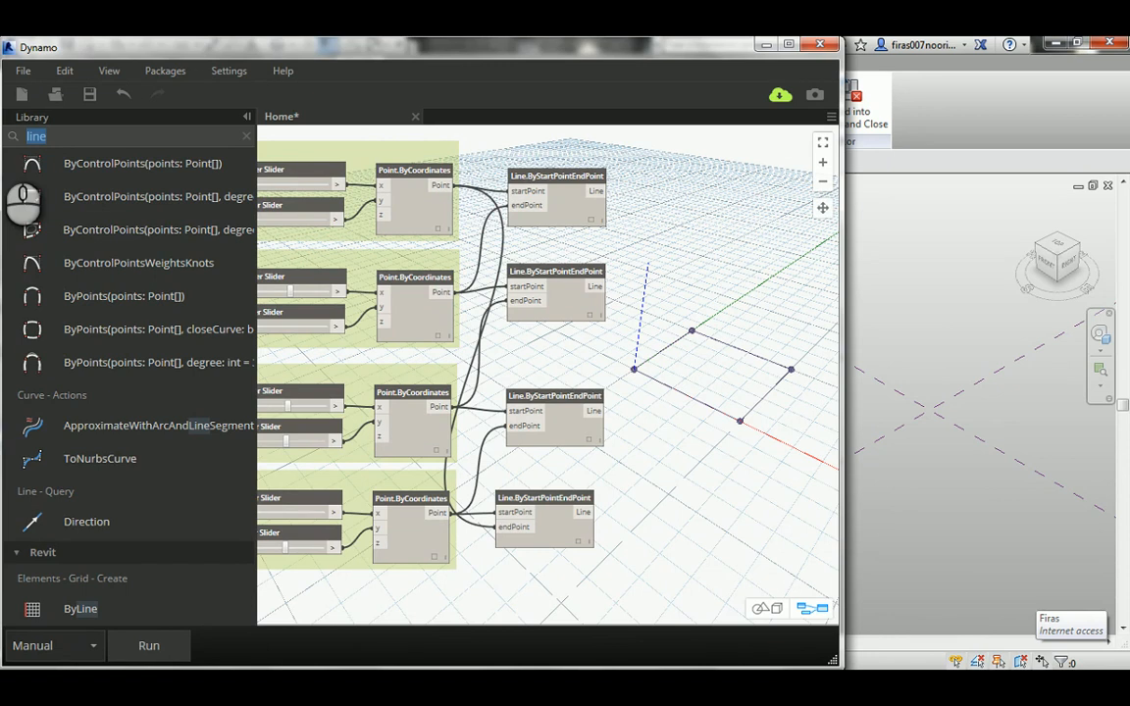
- Add ModelCurve.ByCurve from a 'model curve' search and run to send one edge to Revit
{"action": "type", "text": "M"}
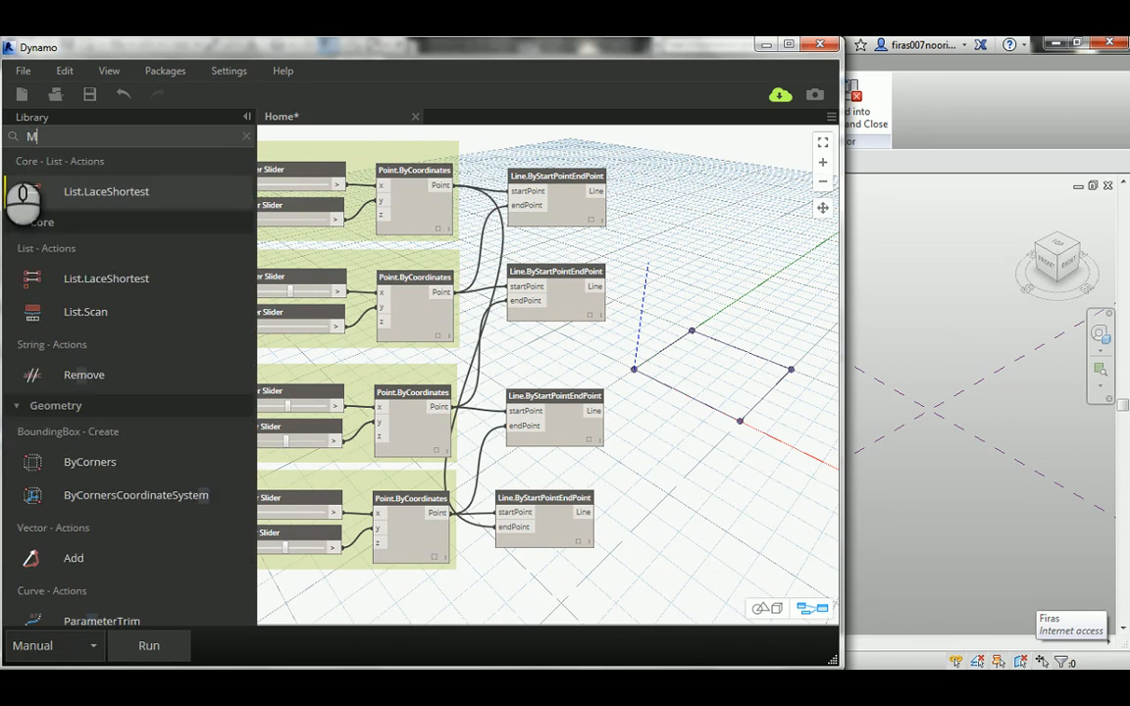
{"action": "type", "text": "odel curve.curve"}
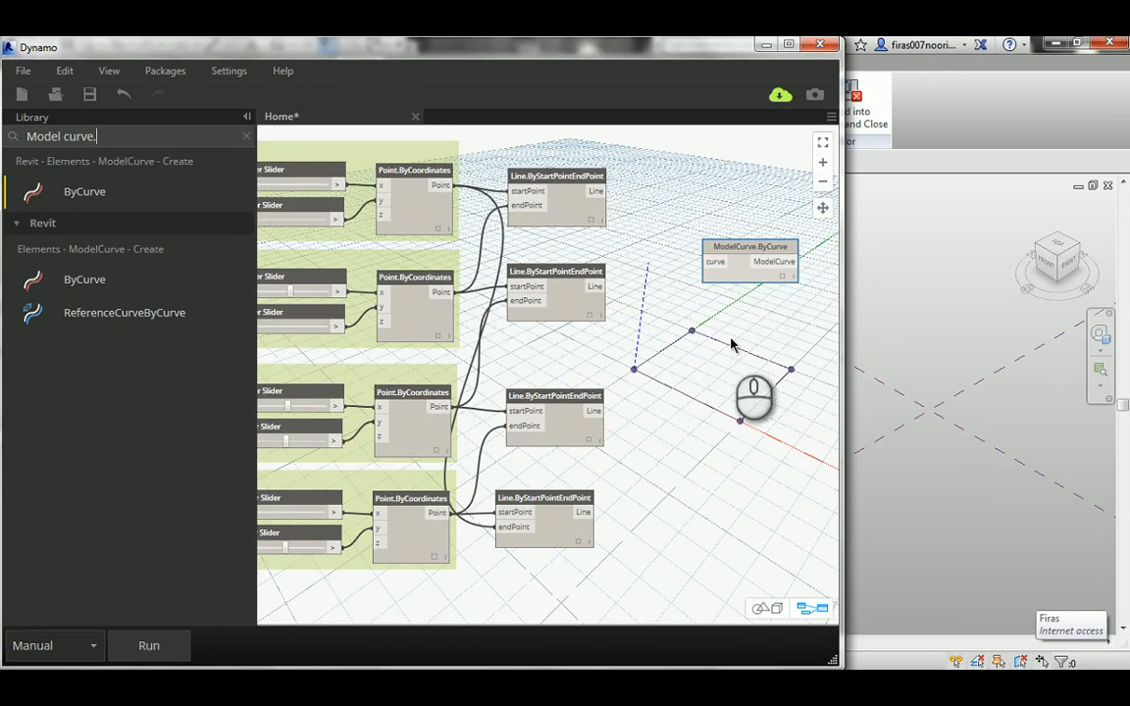
{"action": "mouse_move", "coordinate": [757, 366]}
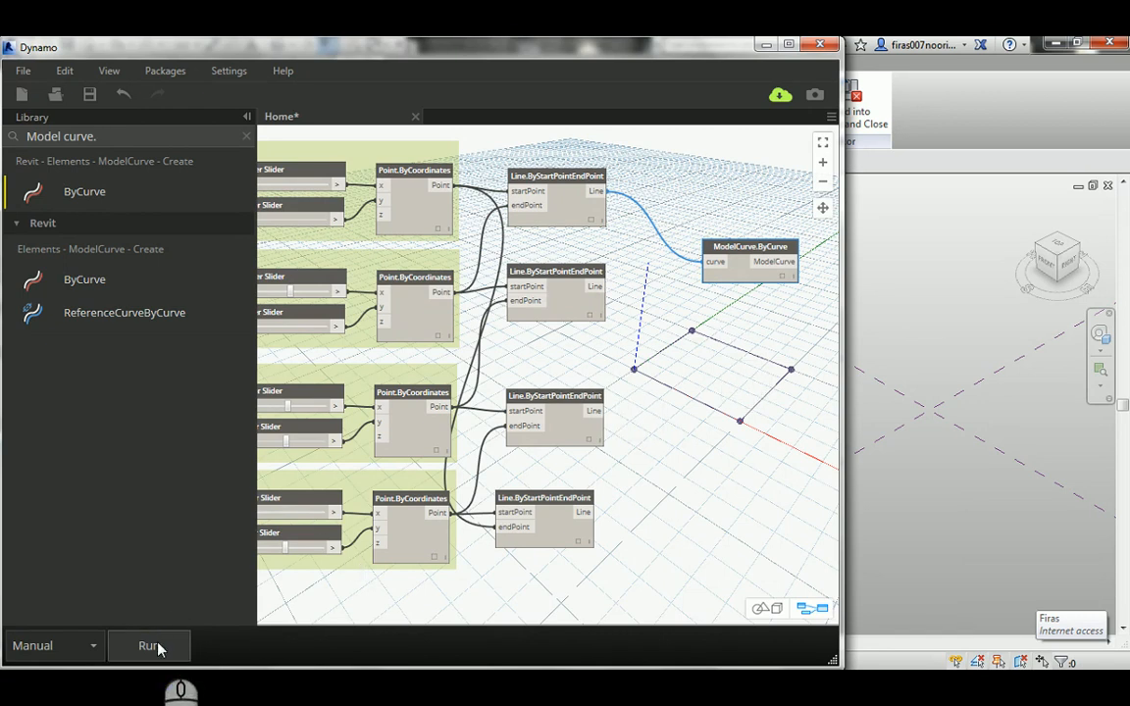
{"action": "left_click", "coordinate": [148, 646]}
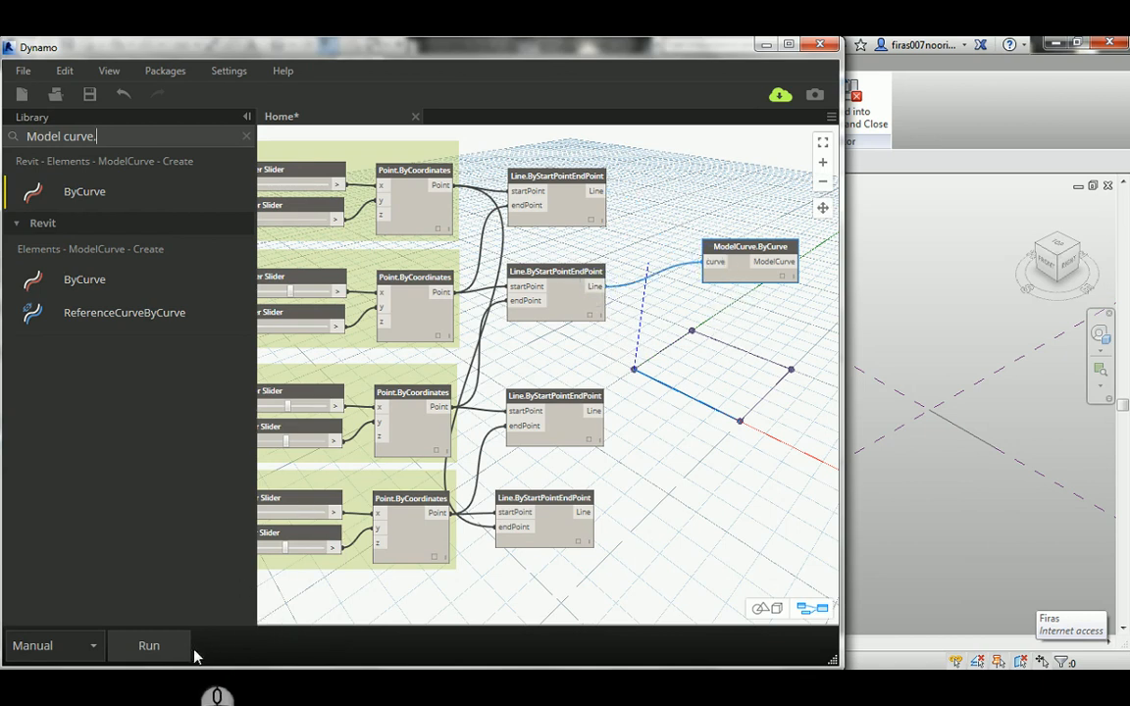
{"action": "left_click", "coordinate": [148, 645]}
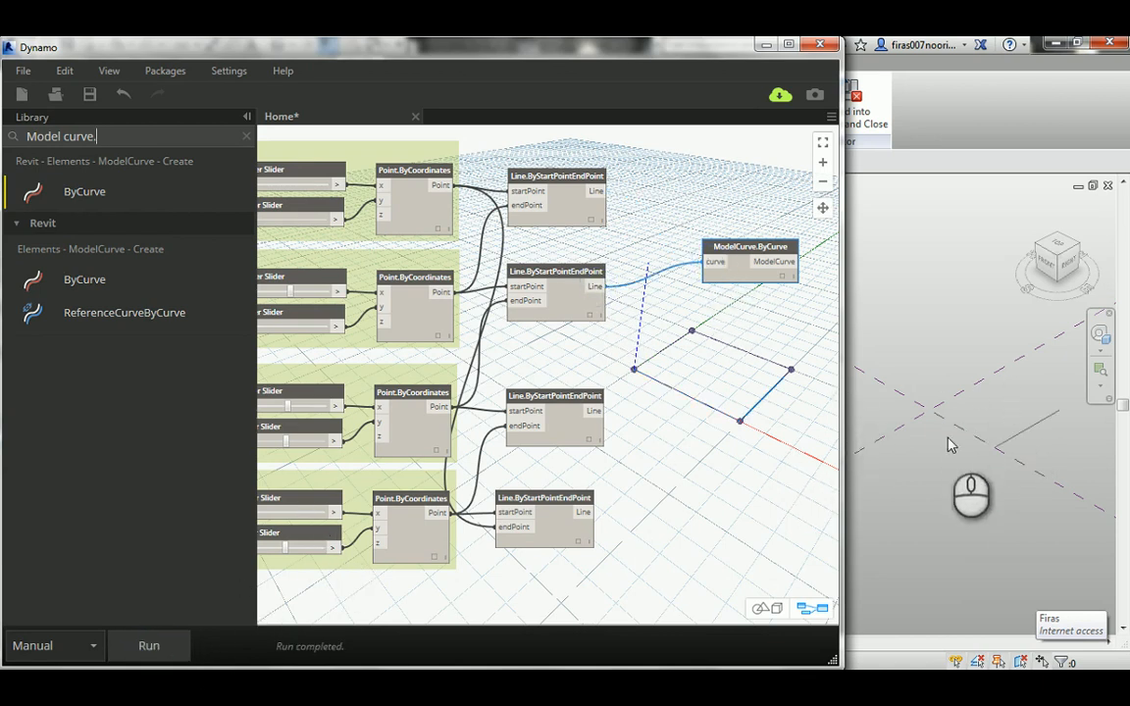
{"action": "mouse_move", "coordinate": [642, 257]}
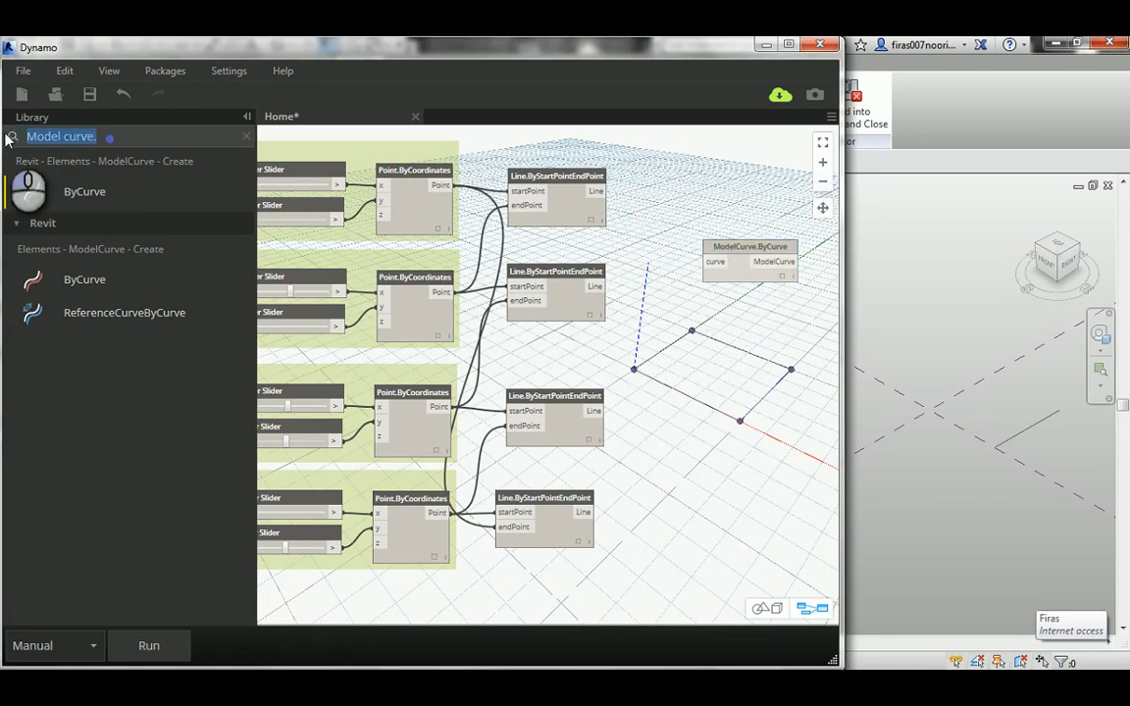
- Place List.Create beside ModelCurve.ByCurve and add extra item slots for the four lines
{"action": "type", "text": "list"}
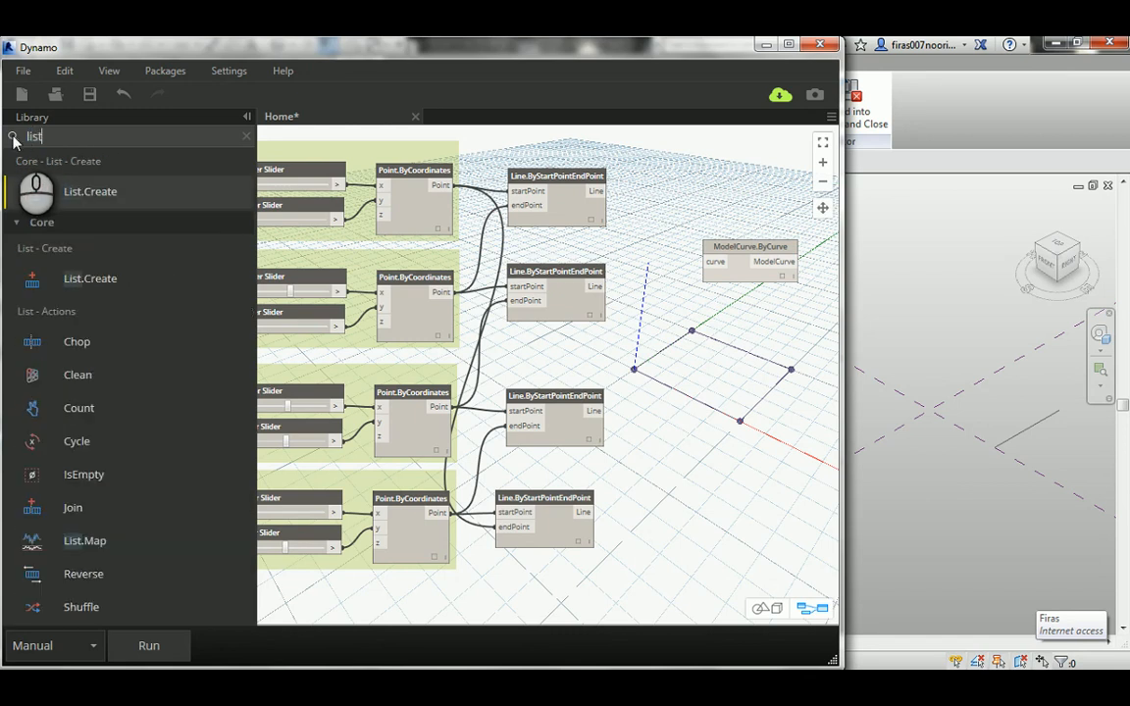
{"action": "mouse_move", "coordinate": [562, 209]}
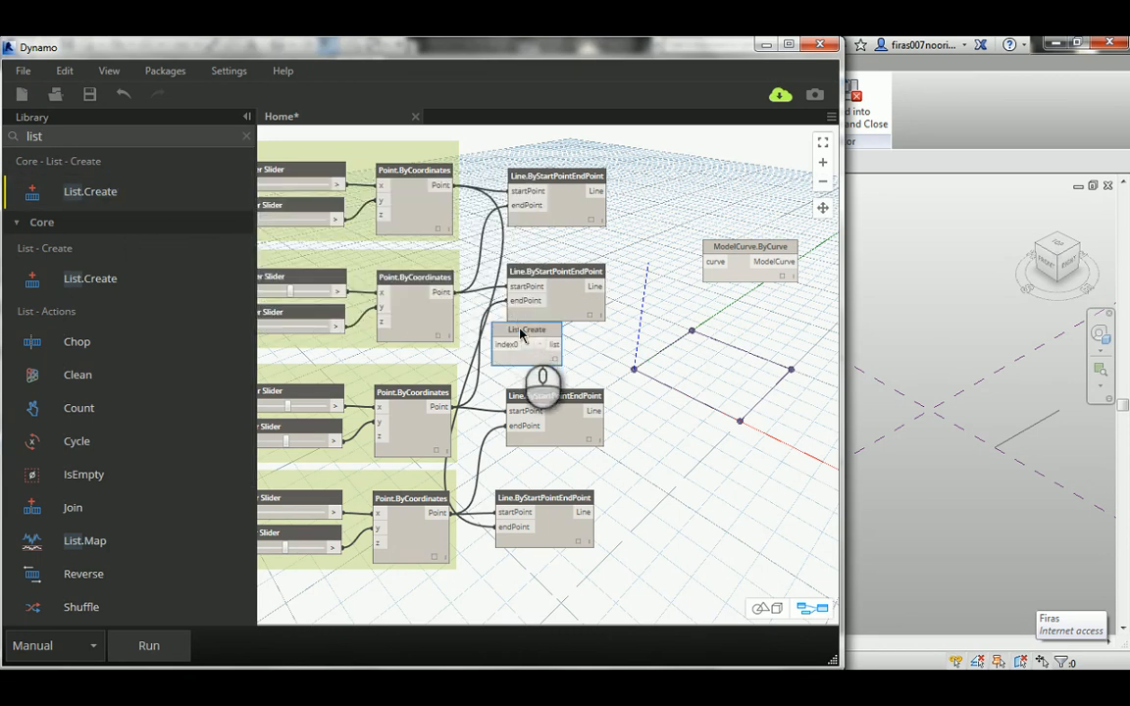
{"action": "left_click_drag", "start_coordinate": [527, 333], "coordinate": [700, 167]}
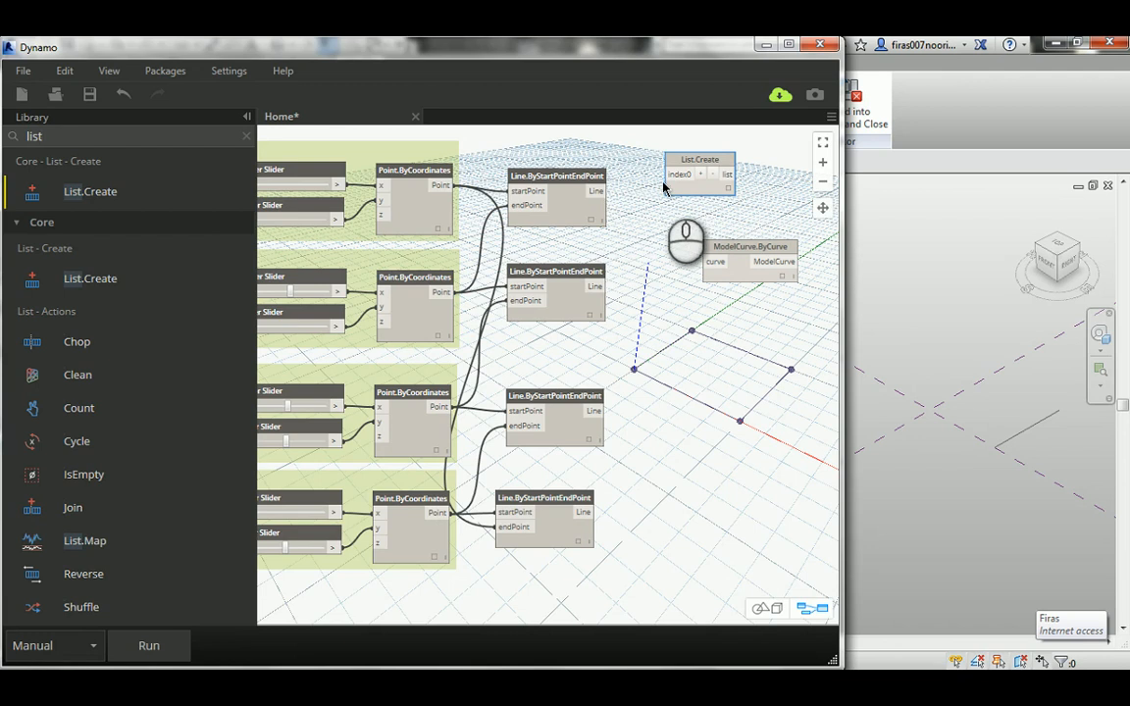
{"action": "mouse_move", "coordinate": [726, 175]}
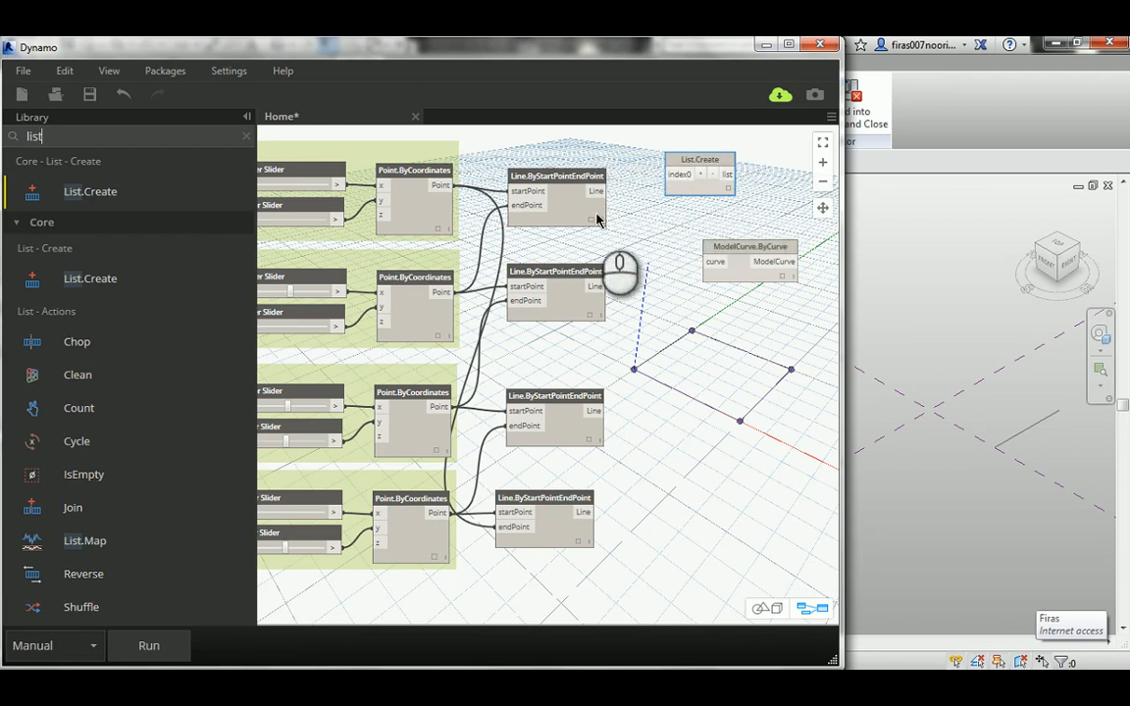
{"action": "mouse_move", "coordinate": [687, 187]}
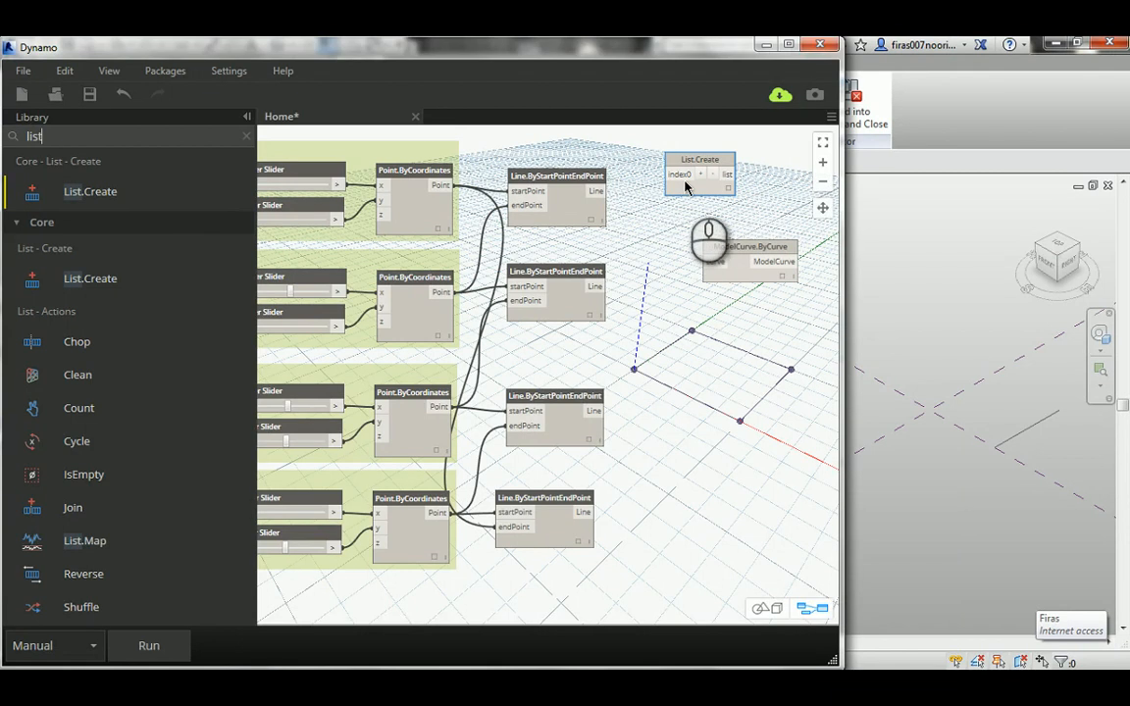
{"action": "mouse_move", "coordinate": [682, 174]}
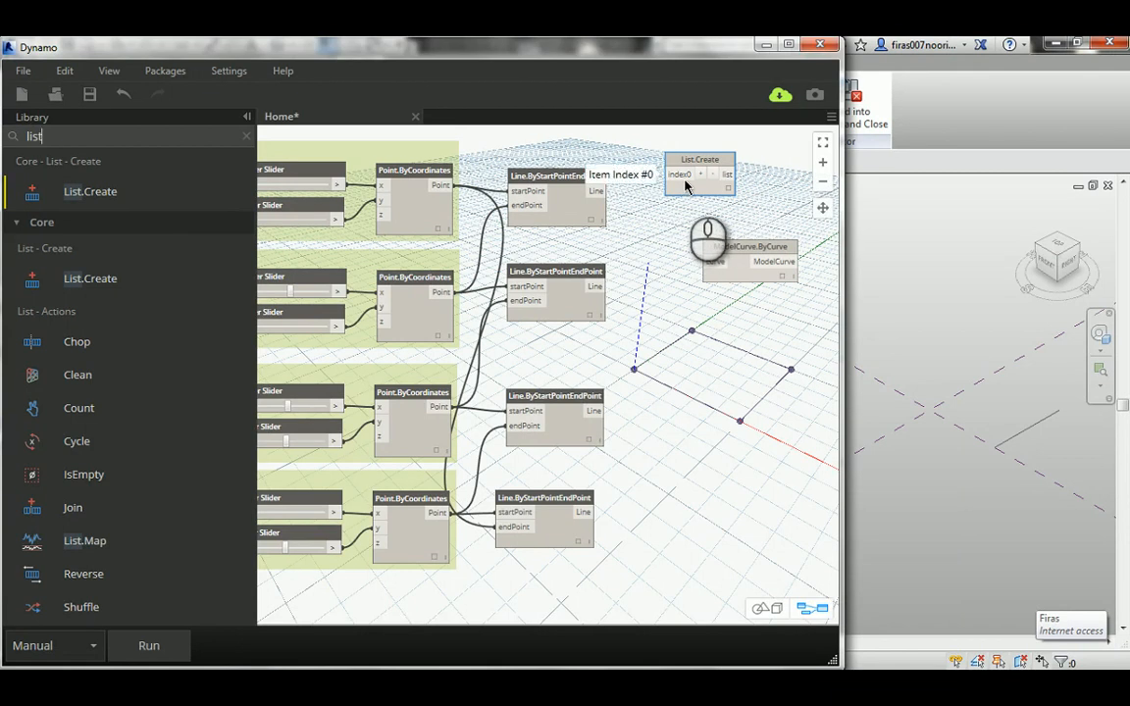
{"action": "left_click", "coordinate": [701, 174]}
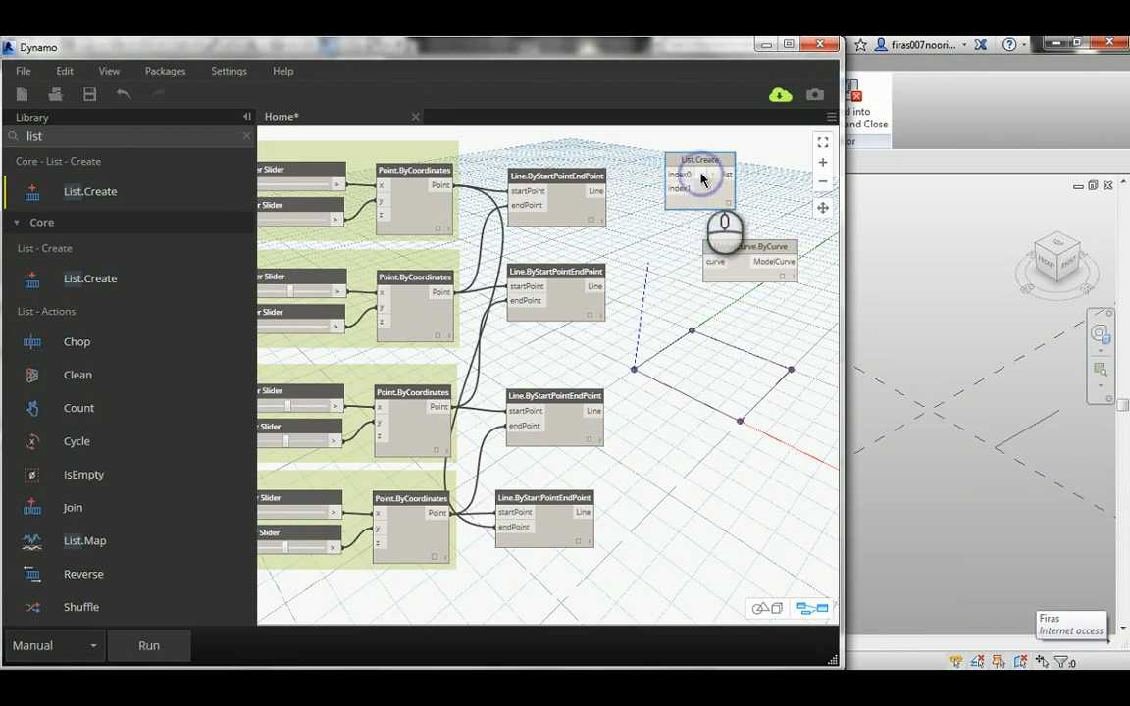
{"action": "left_click", "coordinate": [702, 173]}
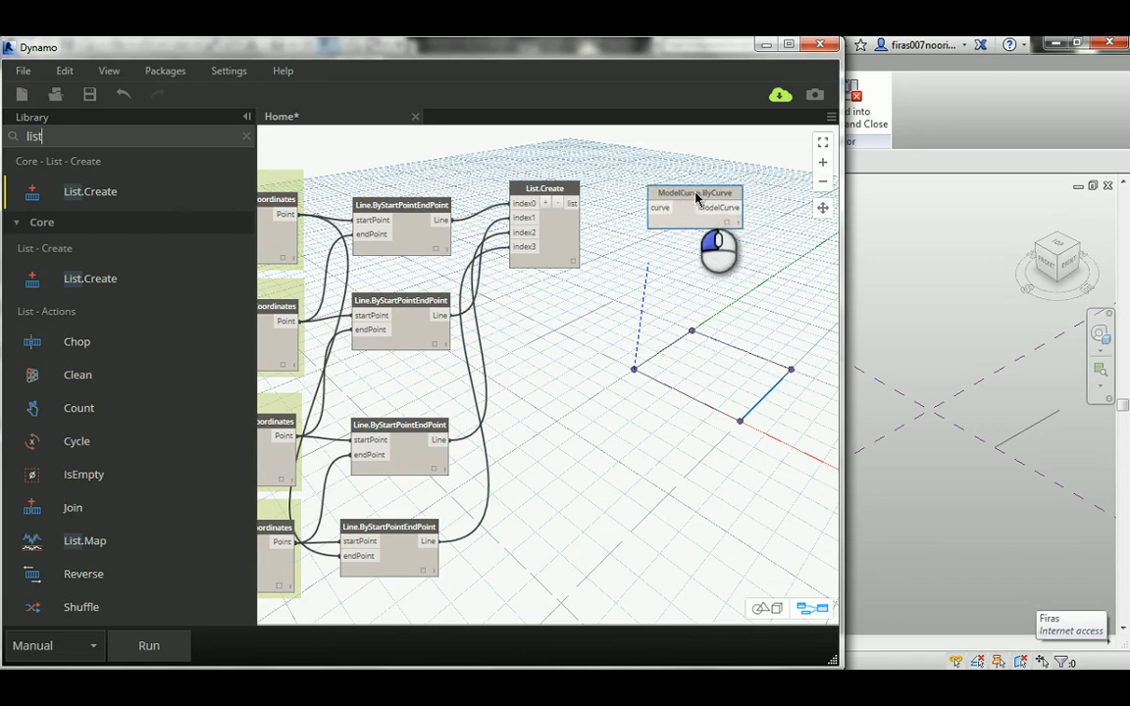
- Connect List.Create's four-line list to ModelCurve.ByCurve's curve input and run, drawing the square in Revit
{"action": "left_click_drag", "start_coordinate": [582, 203], "coordinate": [657, 208]}
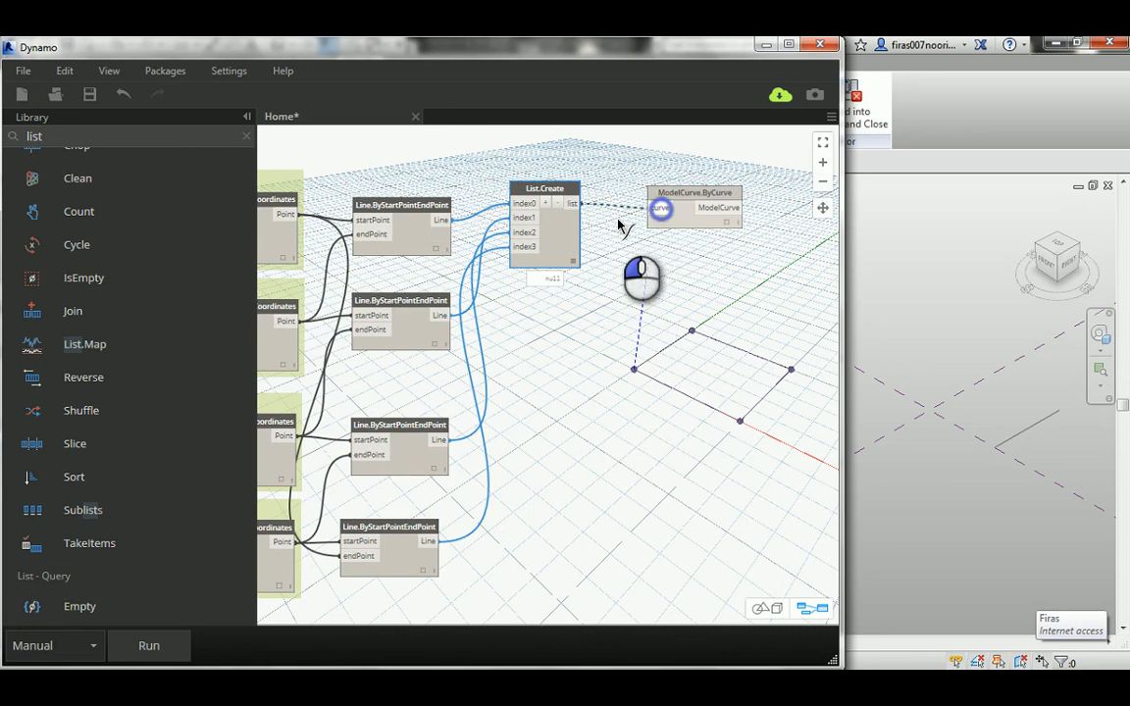
{"action": "left_click", "coordinate": [149, 645]}
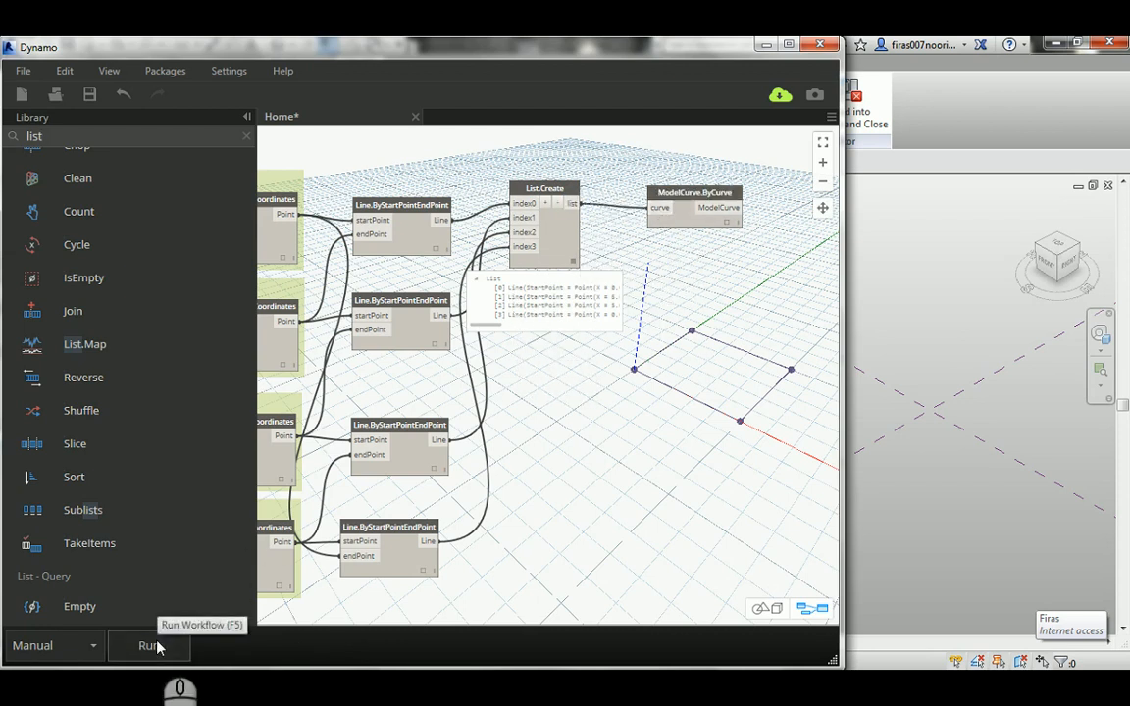
{"action": "left_click", "coordinate": [148, 645]}
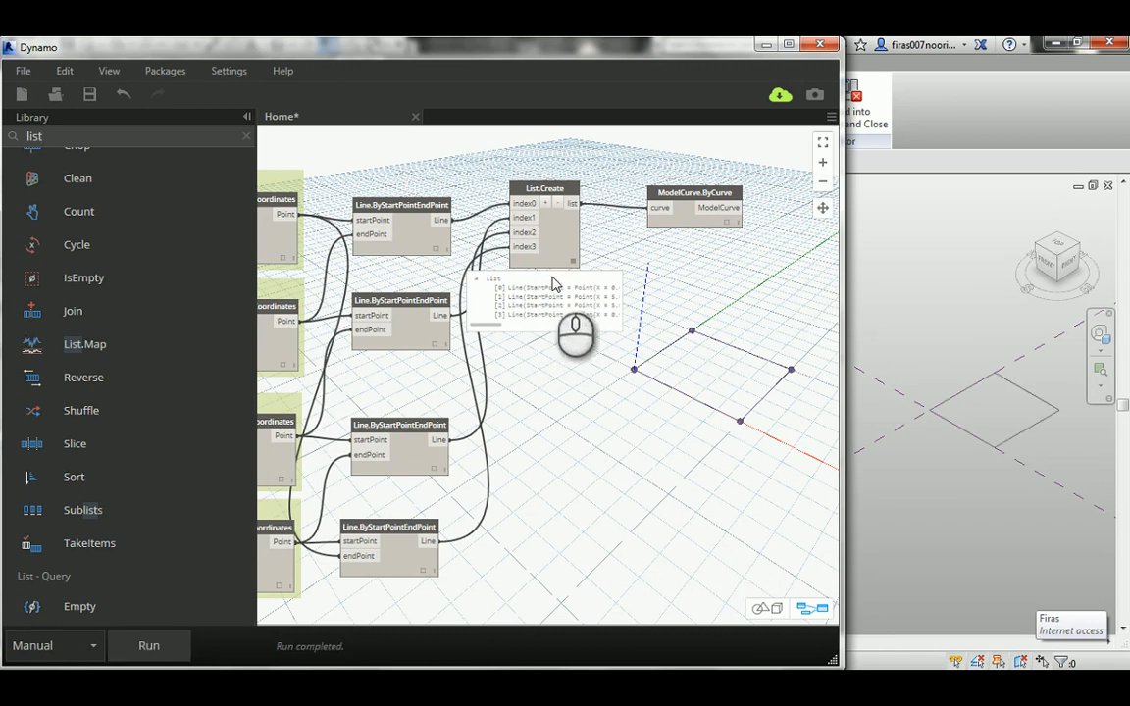
{"action": "mouse_move", "coordinate": [679, 203]}
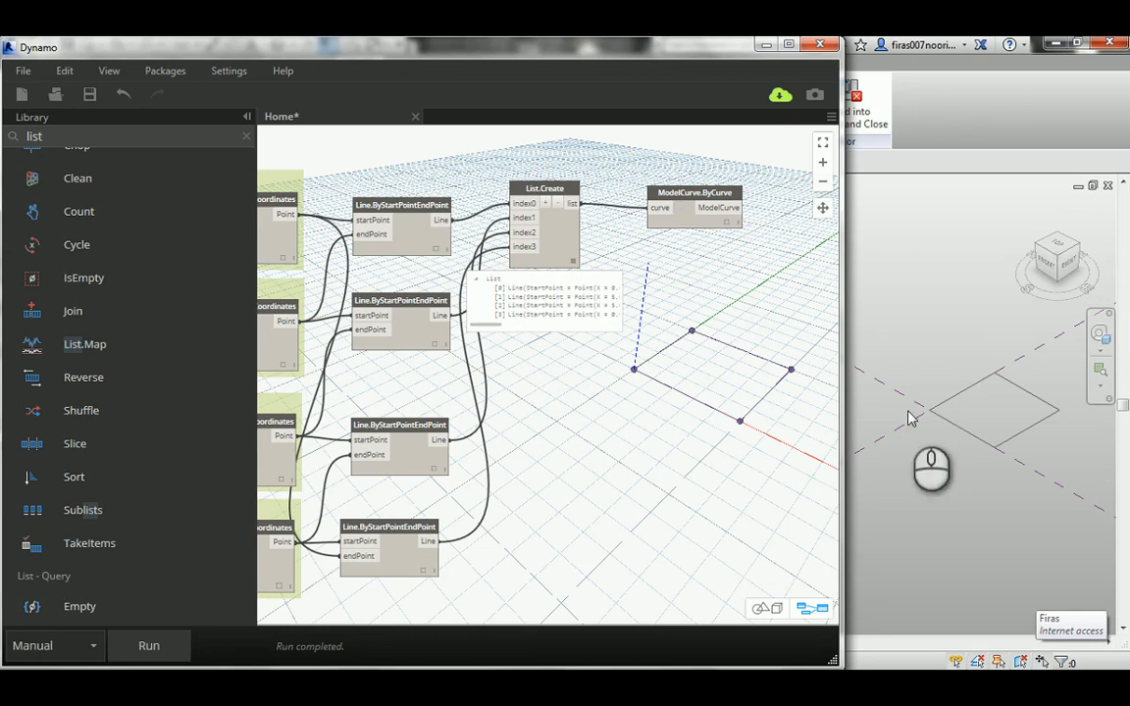
{"action": "mouse_move", "coordinate": [999, 404]}
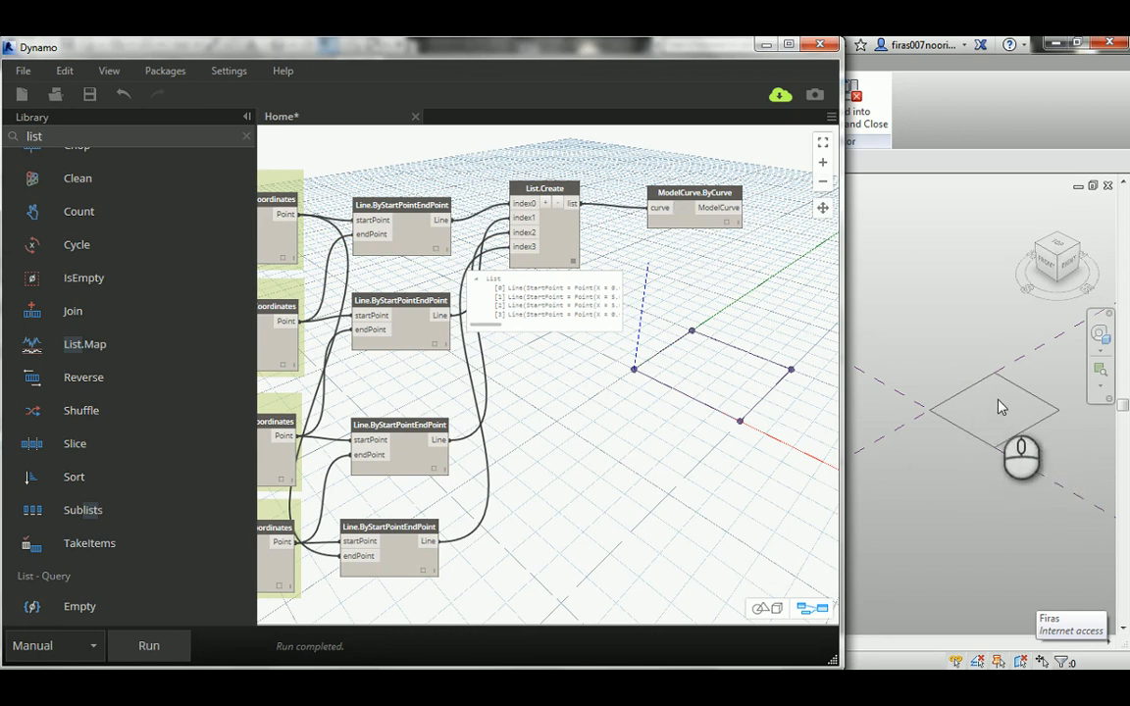
{"action": "mouse_move", "coordinate": [974, 402]}
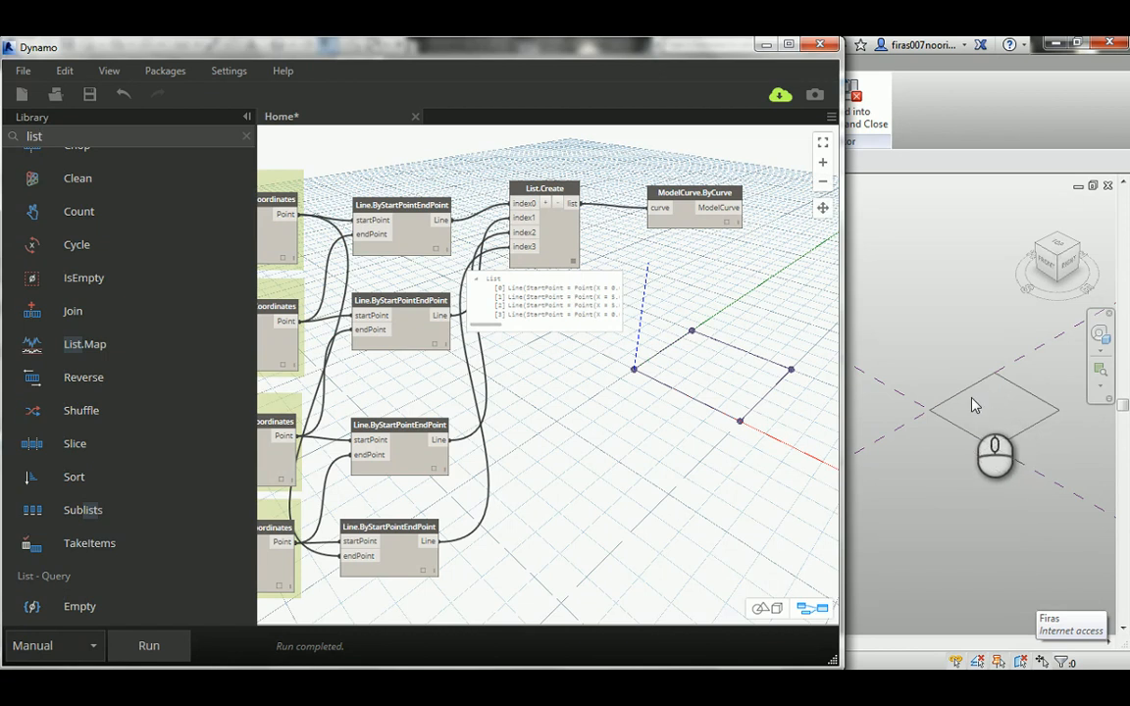
{"action": "mouse_move", "coordinate": [989, 400]}
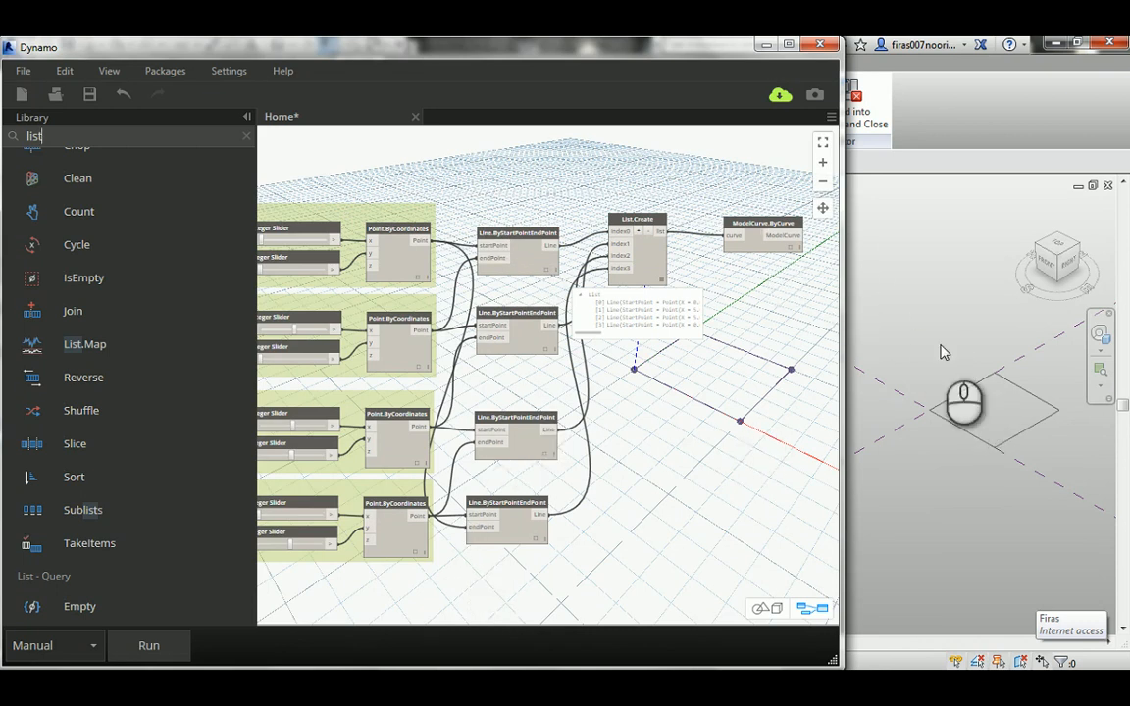
{"action": "mouse_move", "coordinate": [554, 344]}
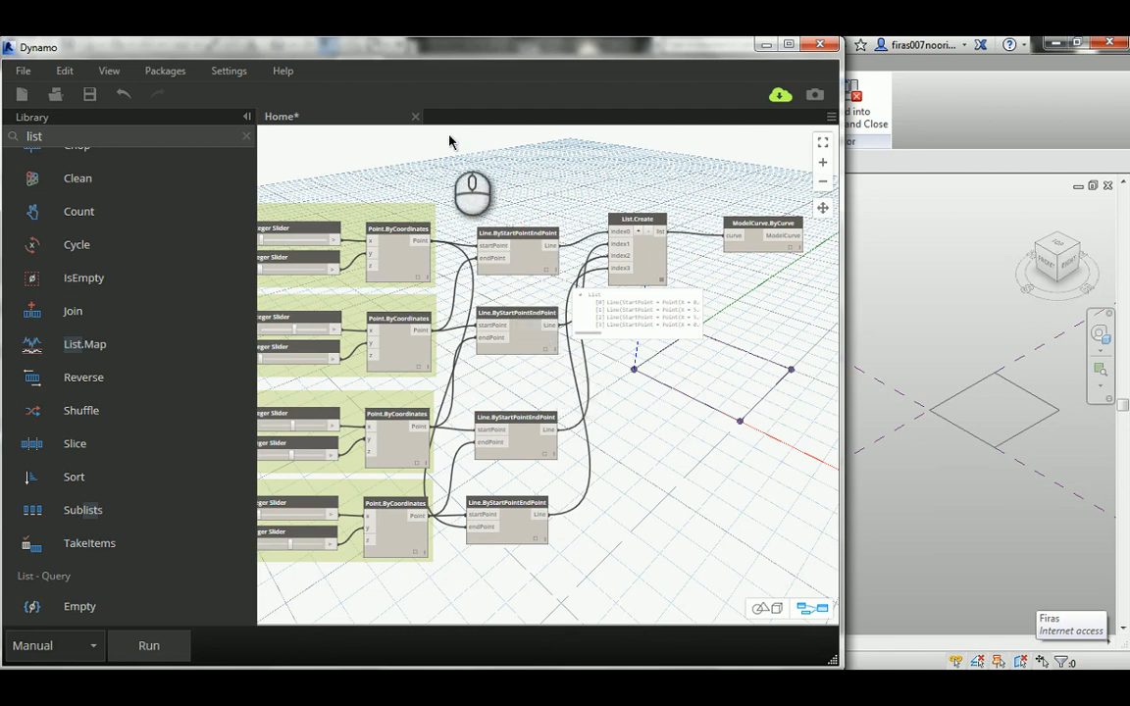
- Box-select and delete the four Line nodes and ModelCurve.ByCurve, then rerun the graph
{"action": "left_click_drag", "start_coordinate": [454, 140], "coordinate": [593, 571]}
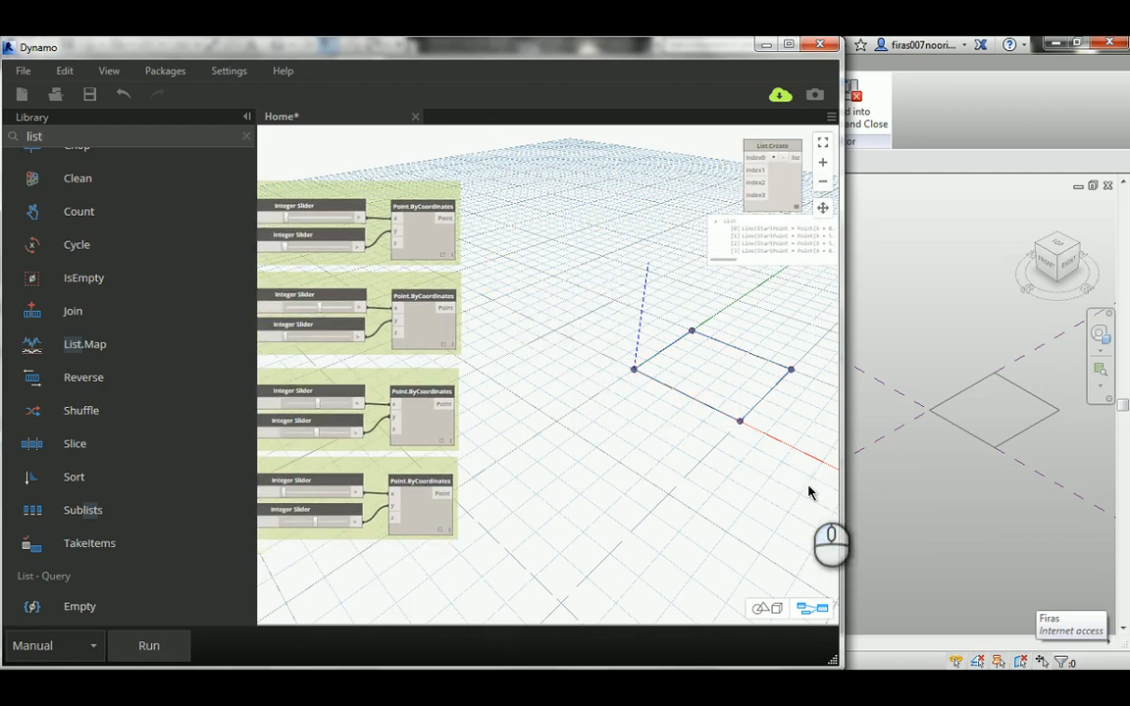
{"action": "left_click", "coordinate": [149, 646]}
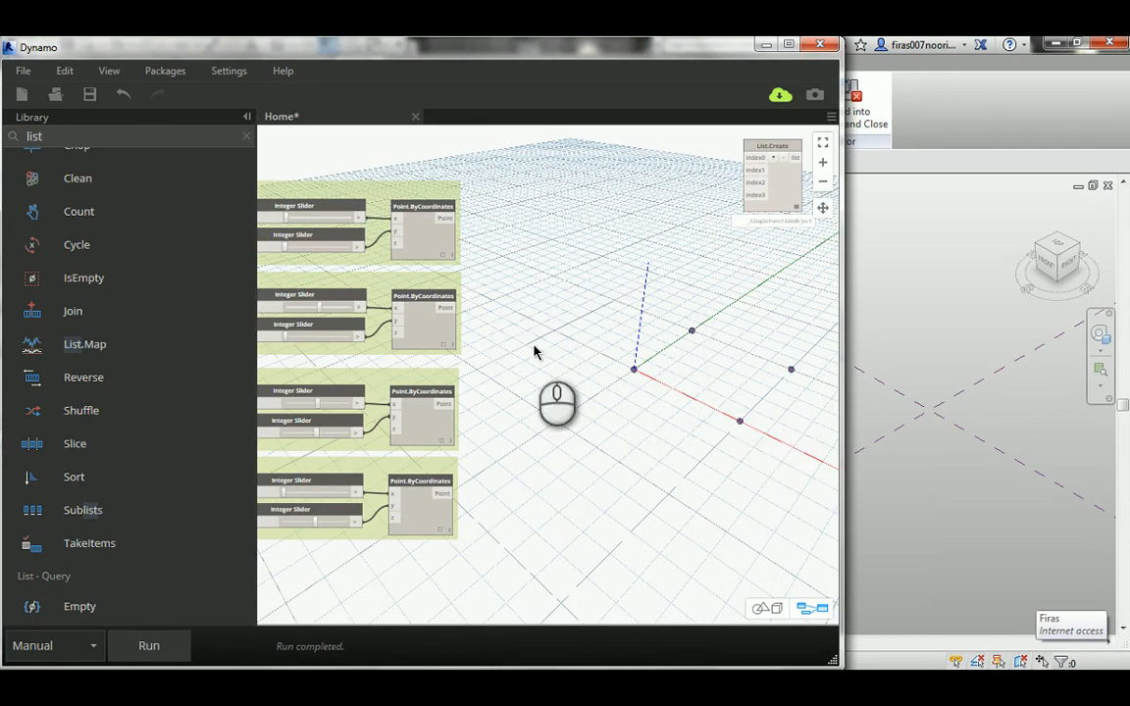
{"action": "mouse_move", "coordinate": [77, 177]}
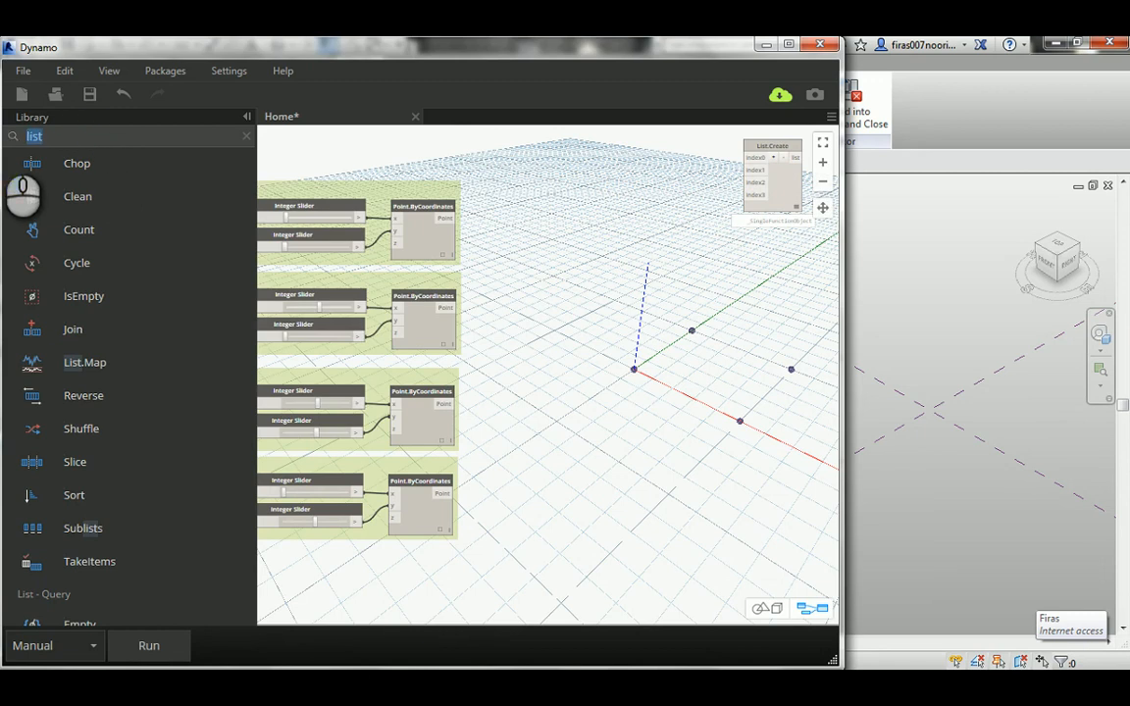
- Search the library for 'polygon' to find the Polygon.Points node
{"action": "type", "text": "polygon"}
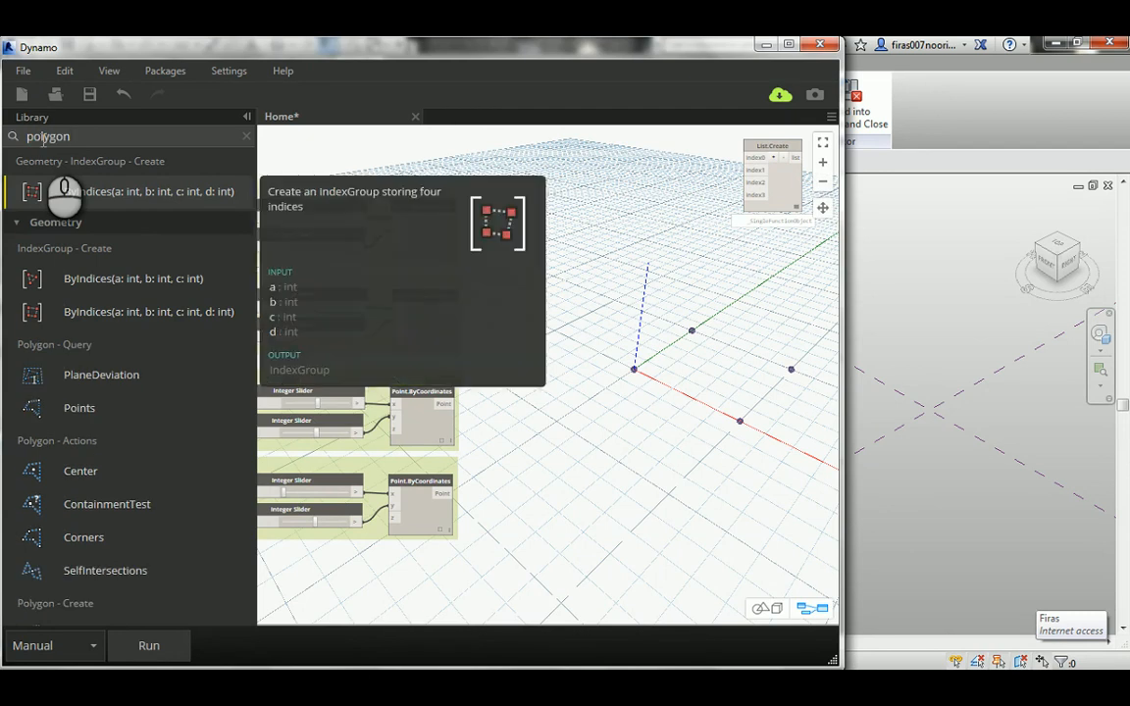
{"action": "mouse_move", "coordinate": [101, 375]}
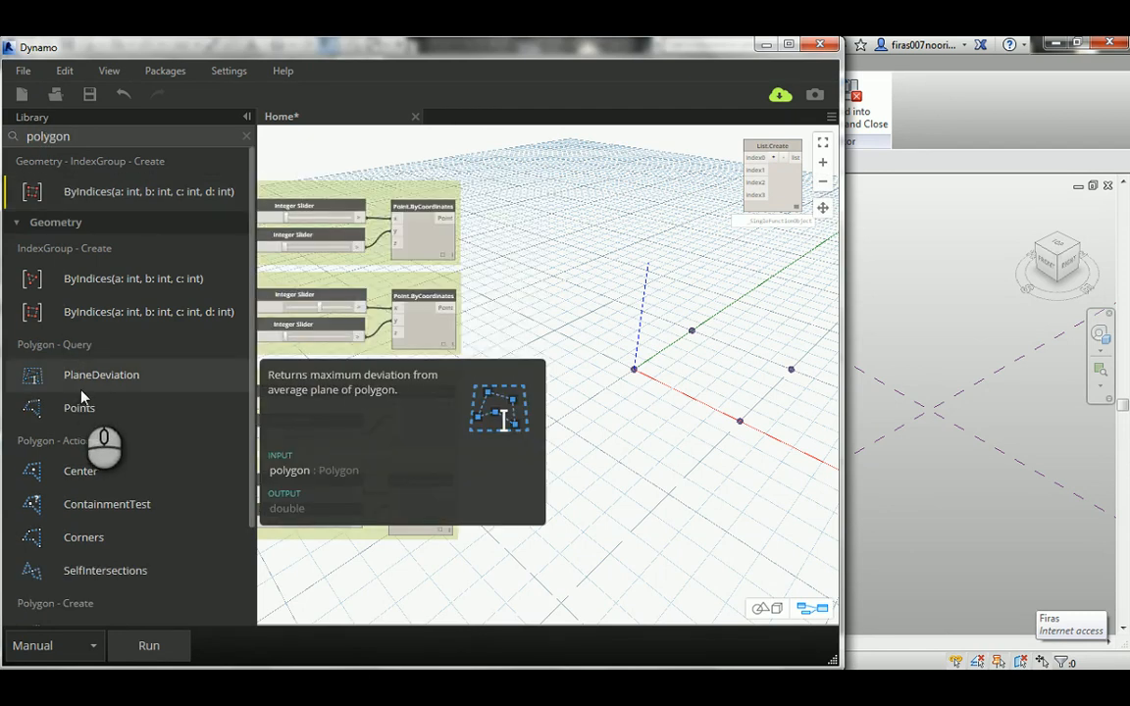
{"action": "mouse_move", "coordinate": [79, 408]}
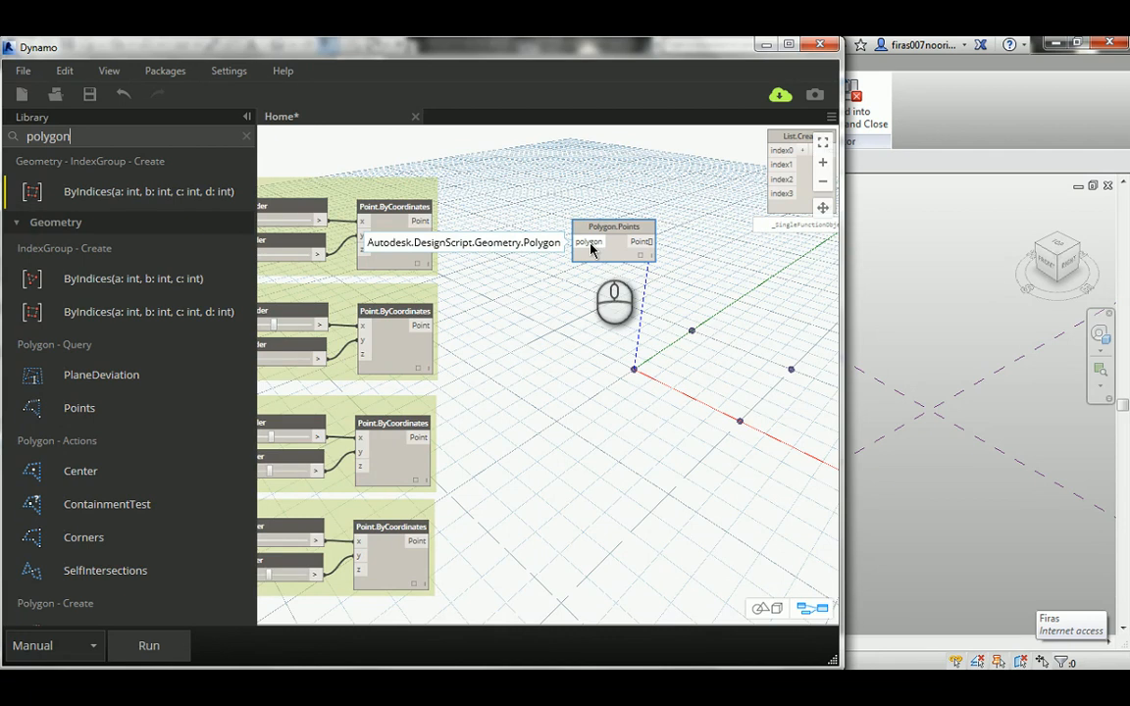
{"action": "mouse_move", "coordinate": [439, 234]}
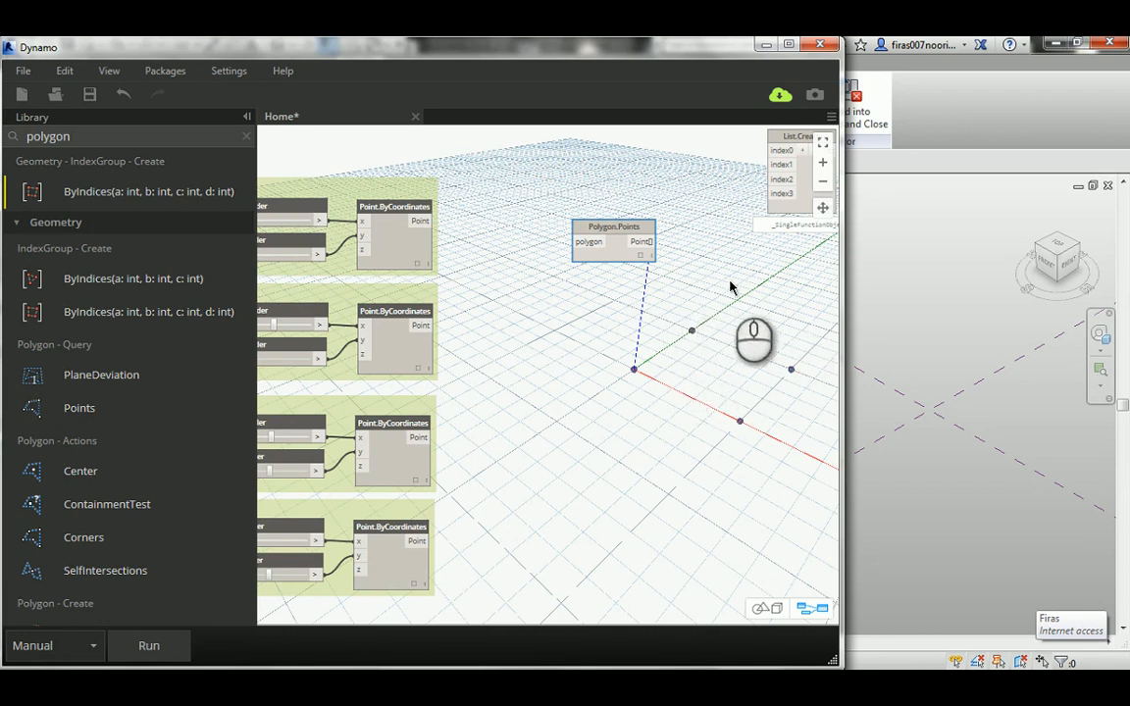
{"action": "mouse_move", "coordinate": [645, 340]}
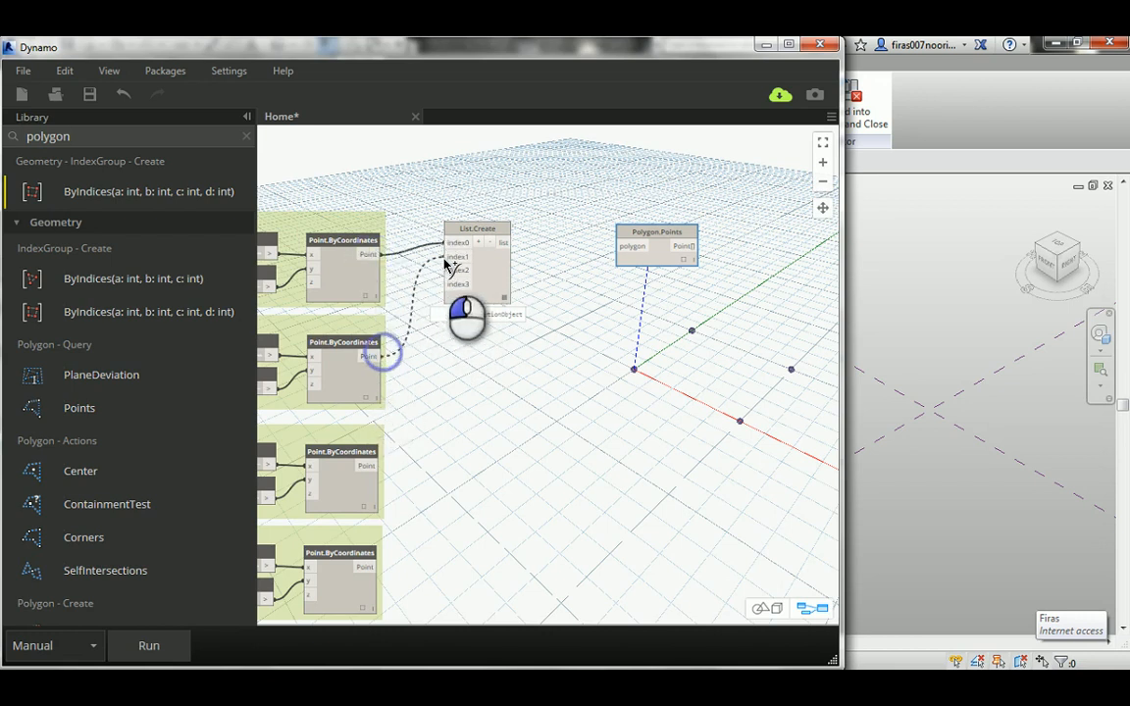
- Feed the points into List.Create, connect the list to Polygon.Points, and run the graph
{"action": "left_click_drag", "start_coordinate": [383, 356], "coordinate": [447, 270]}
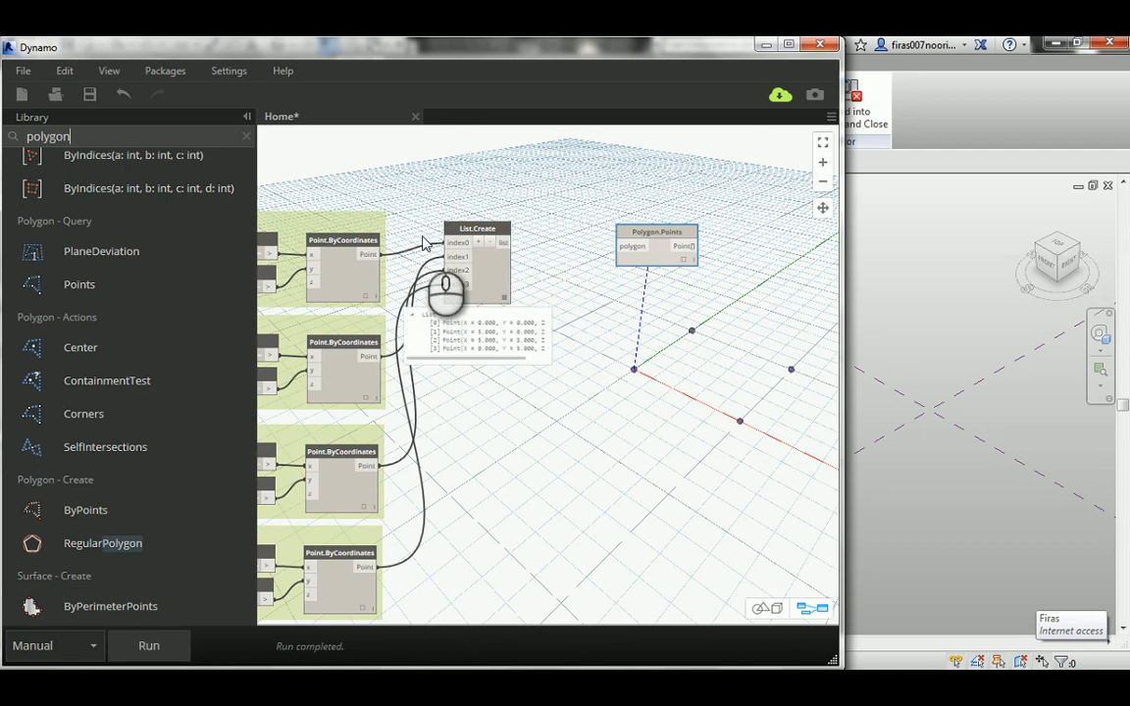
{"action": "mouse_move", "coordinate": [501, 255]}
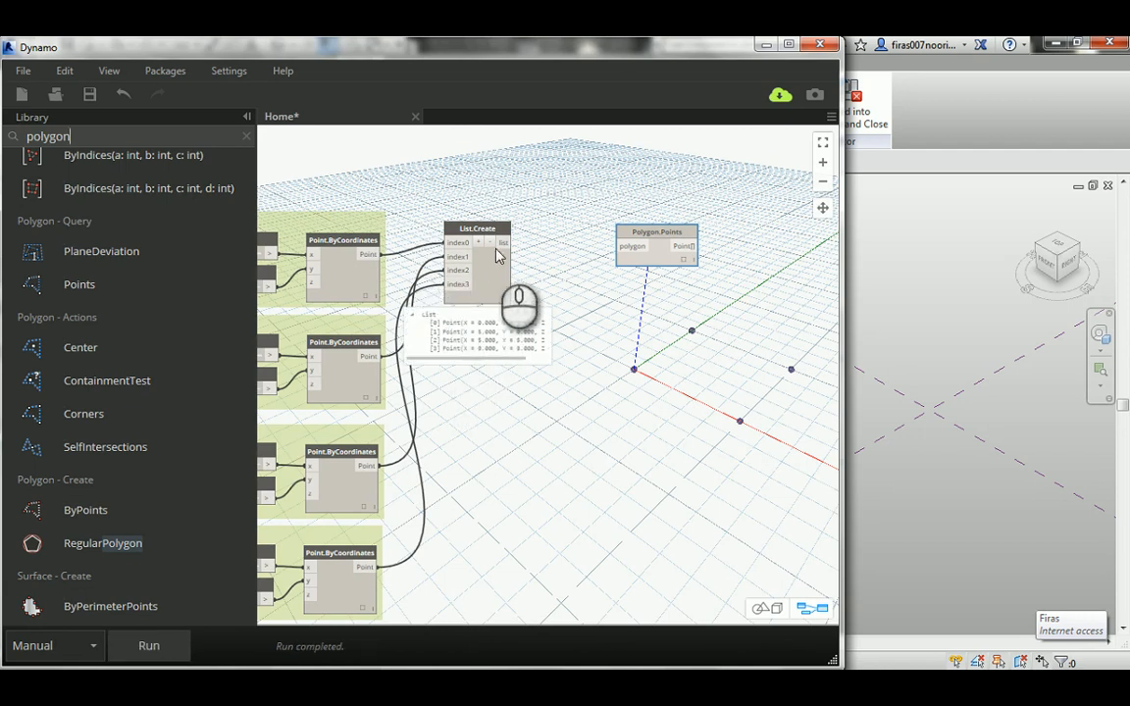
{"action": "left_click_drag", "start_coordinate": [656, 240], "coordinate": [596, 236]}
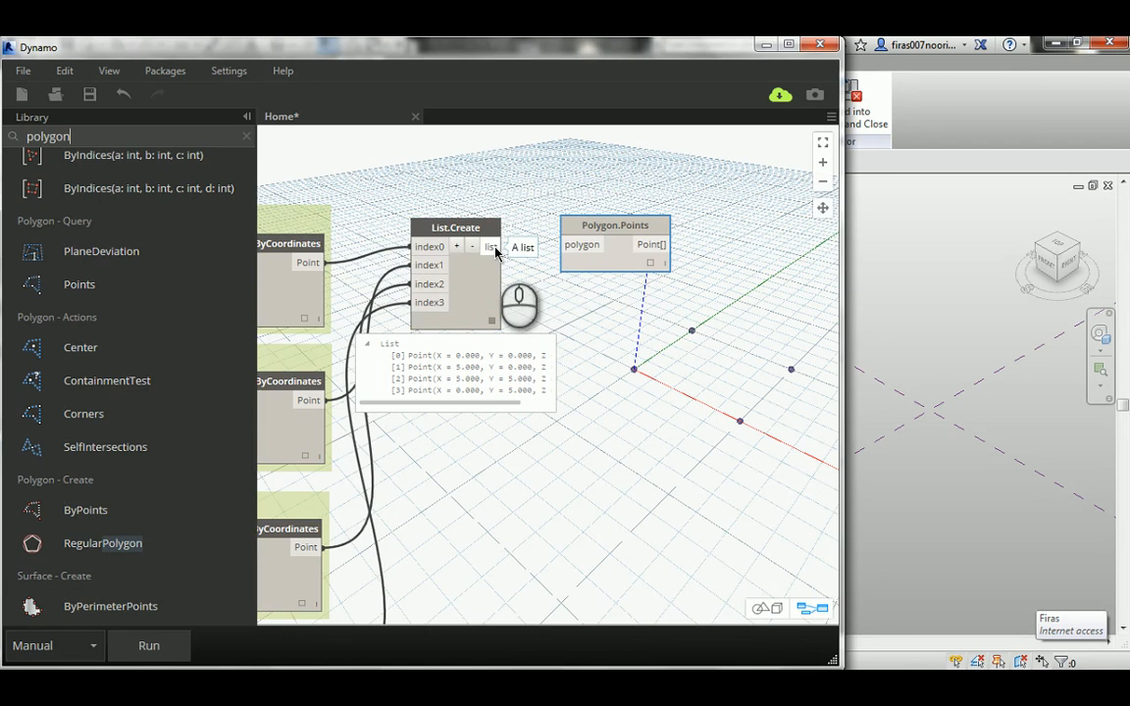
{"action": "left_click", "coordinate": [494, 246]}
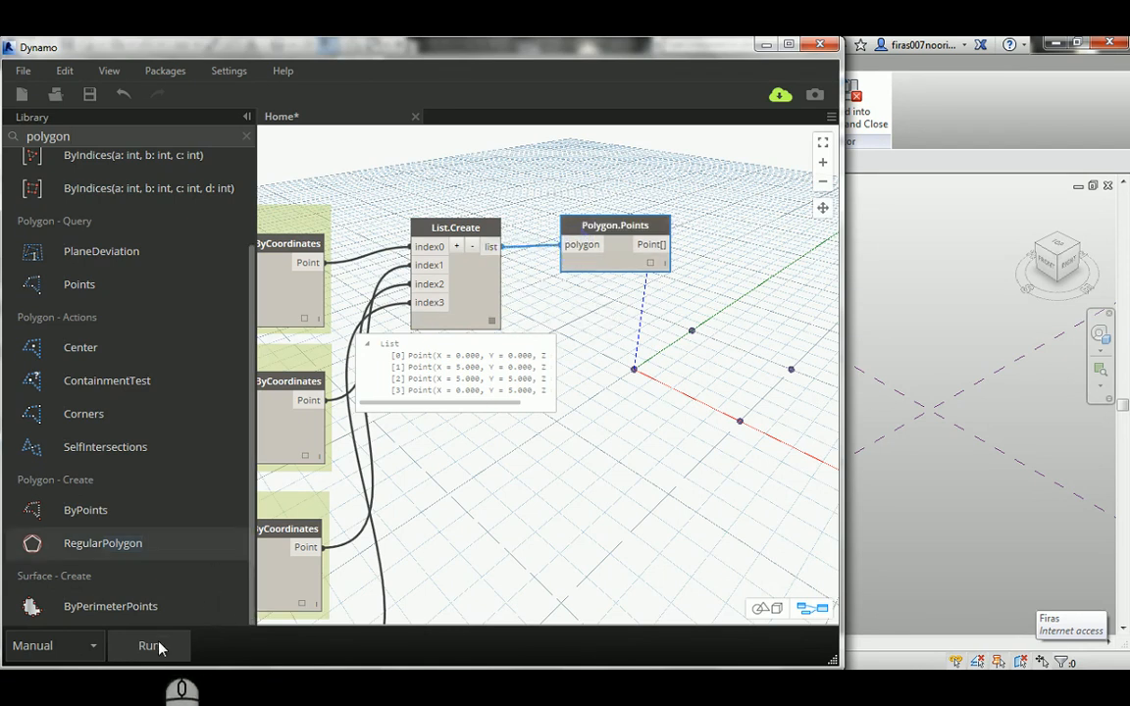
{"action": "left_click", "coordinate": [148, 646]}
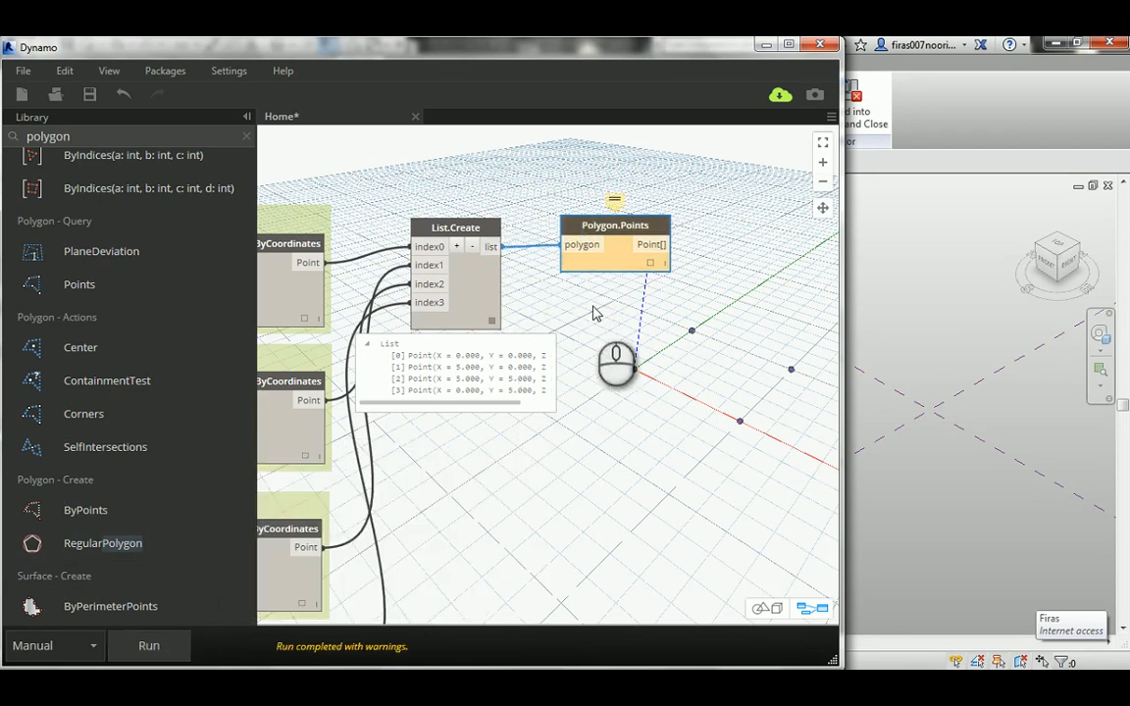
{"action": "mouse_move", "coordinate": [584, 304]}
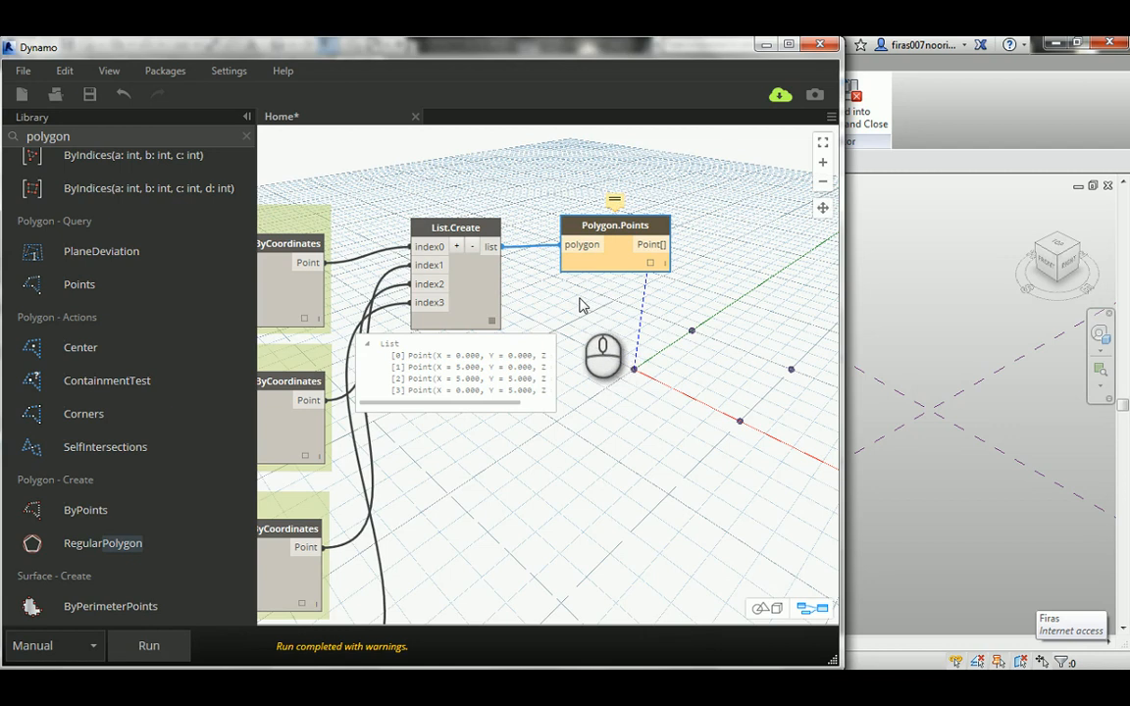
{"action": "mouse_move", "coordinate": [633, 236]}
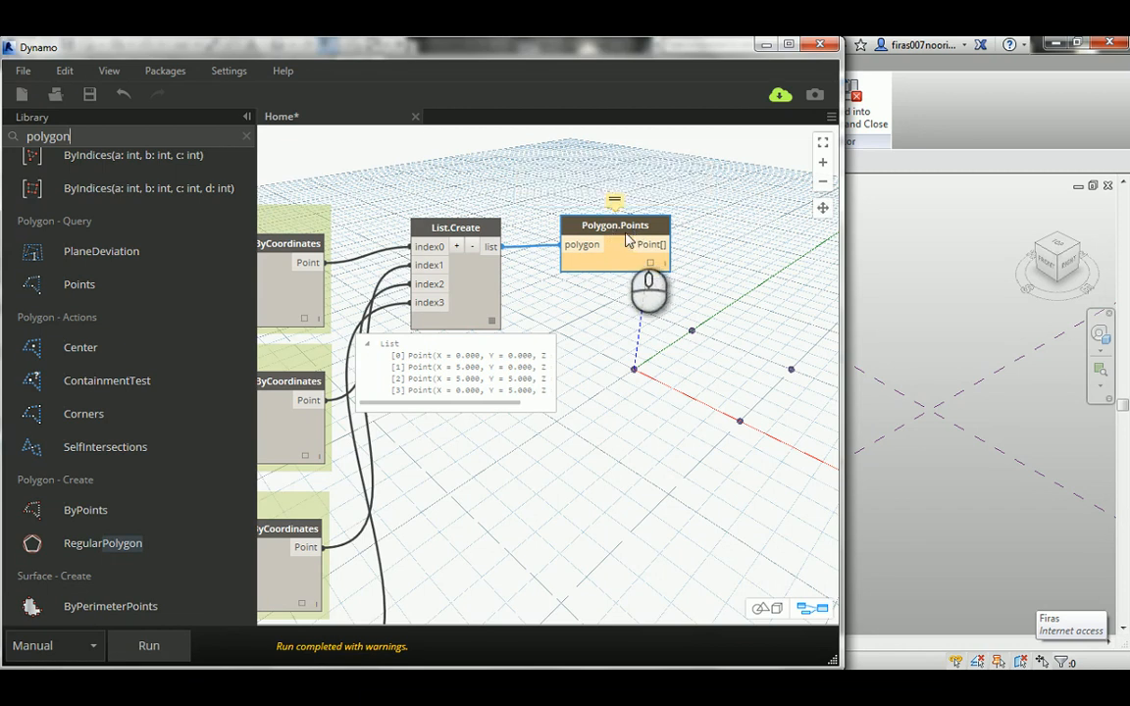
{"action": "mouse_move", "coordinate": [78, 284]}
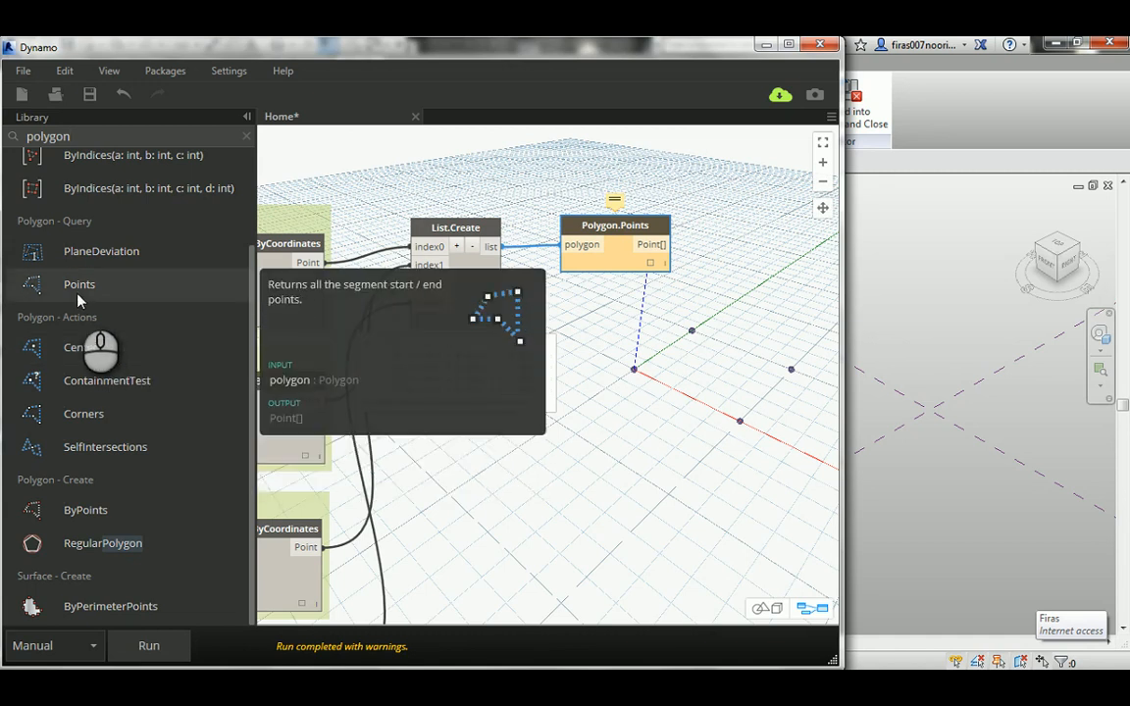
{"action": "mouse_move", "coordinate": [75, 285]}
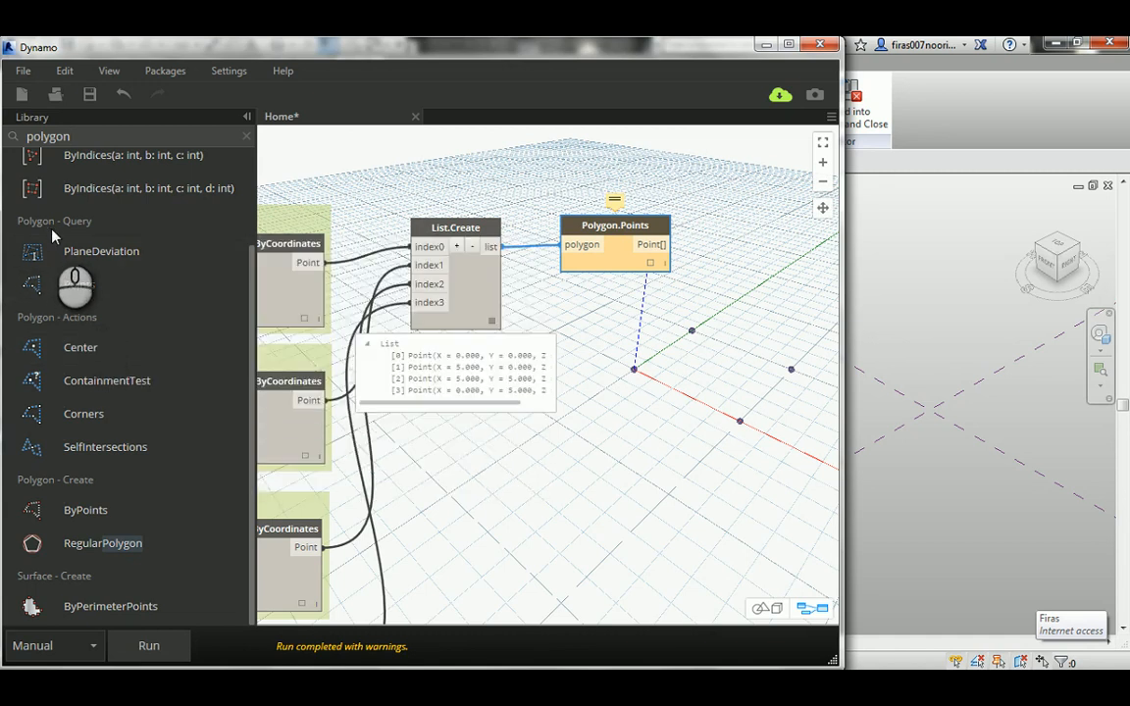
{"action": "mouse_move", "coordinate": [79, 284]}
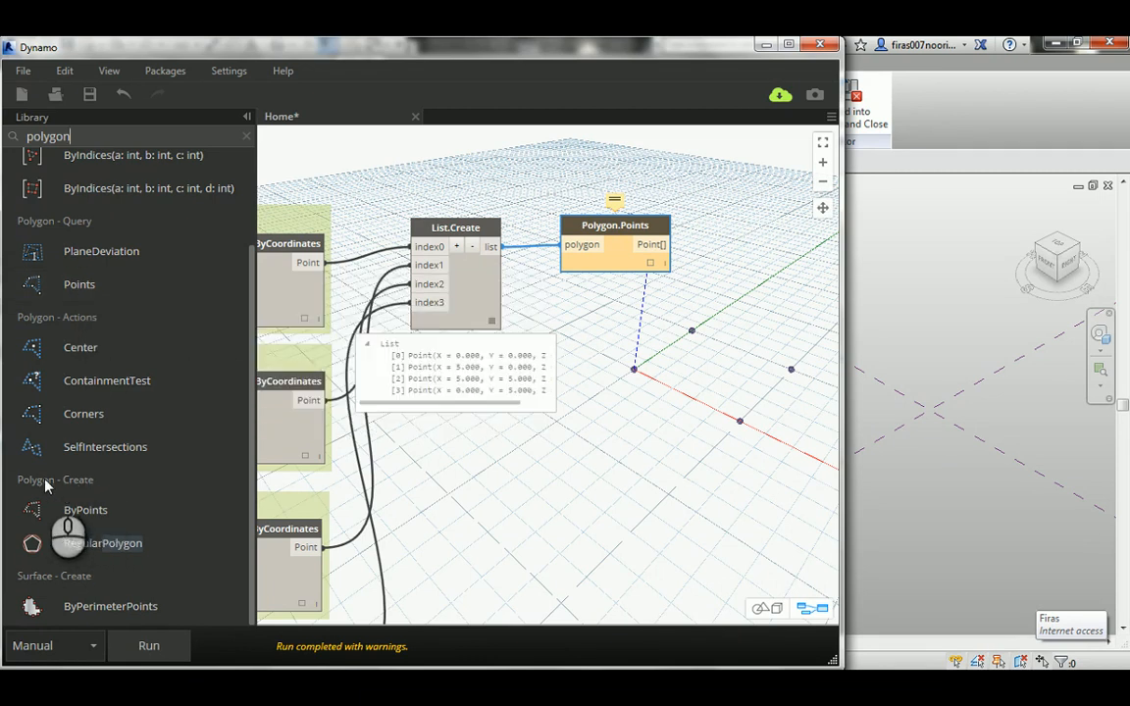
- Place a Polygon.ByPoints node below Polygon.Points and feed it List.Create's point list
{"action": "left_click_drag", "start_coordinate": [85, 509], "coordinate": [572, 354]}
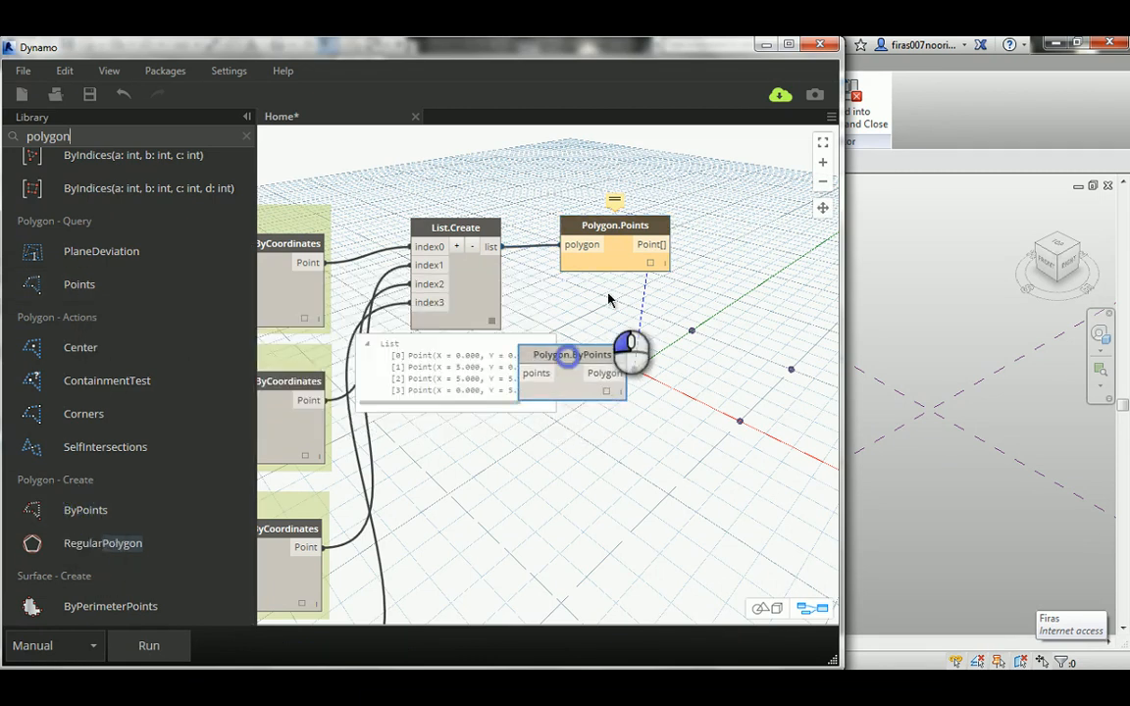
{"action": "left_click_drag", "start_coordinate": [572, 354], "coordinate": [611, 289]}
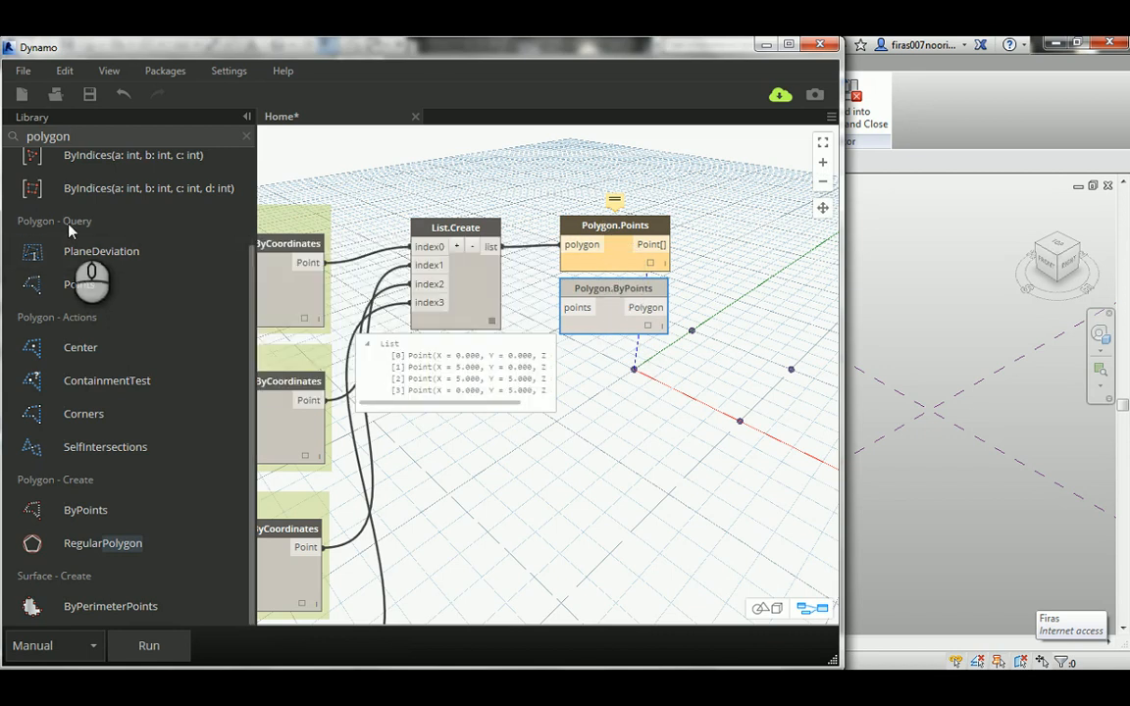
{"action": "mouse_move", "coordinate": [107, 540]}
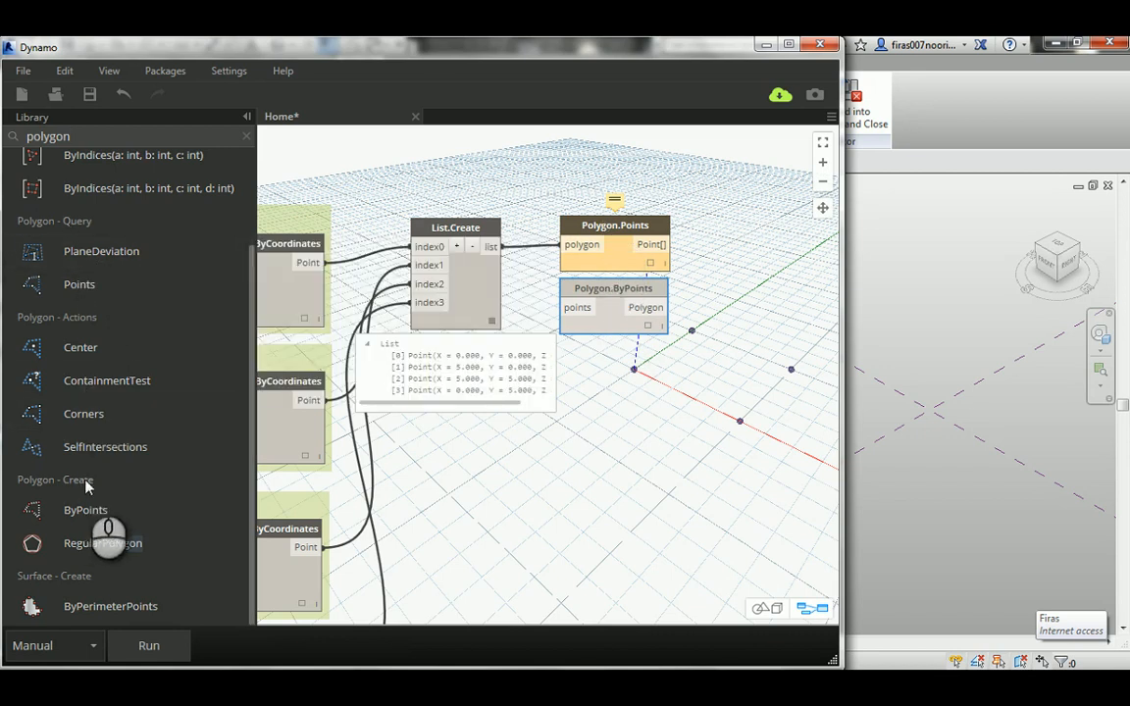
{"action": "mouse_move", "coordinate": [594, 299]}
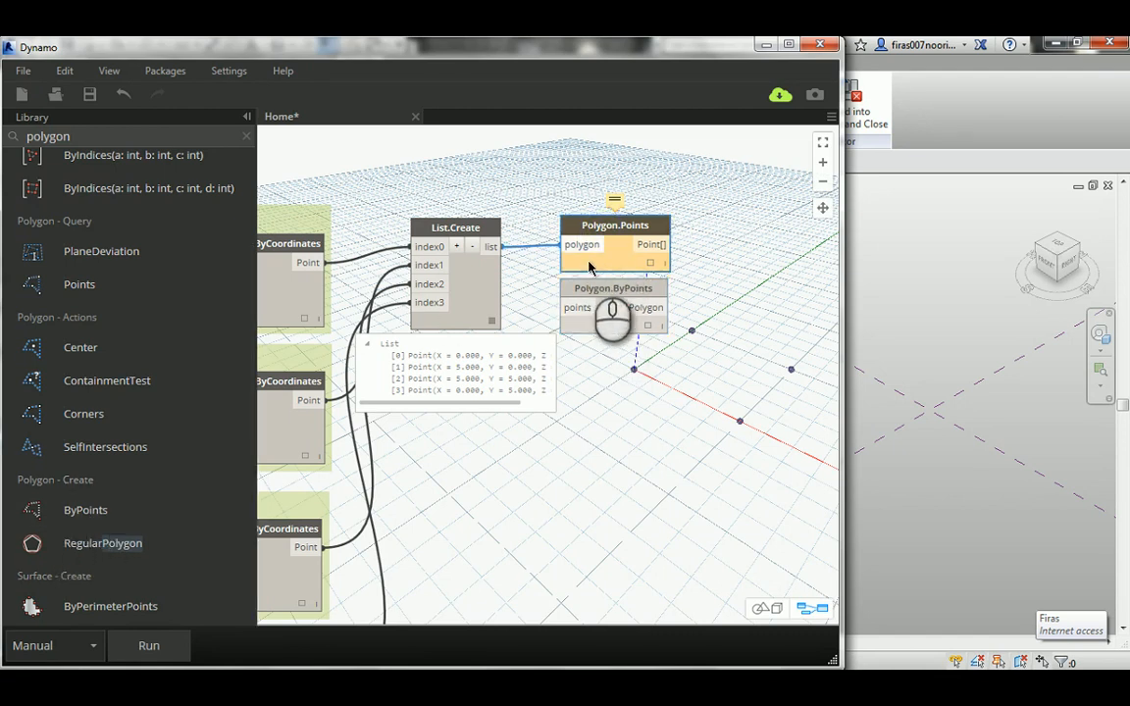
{"action": "mouse_move", "coordinate": [613, 233]}
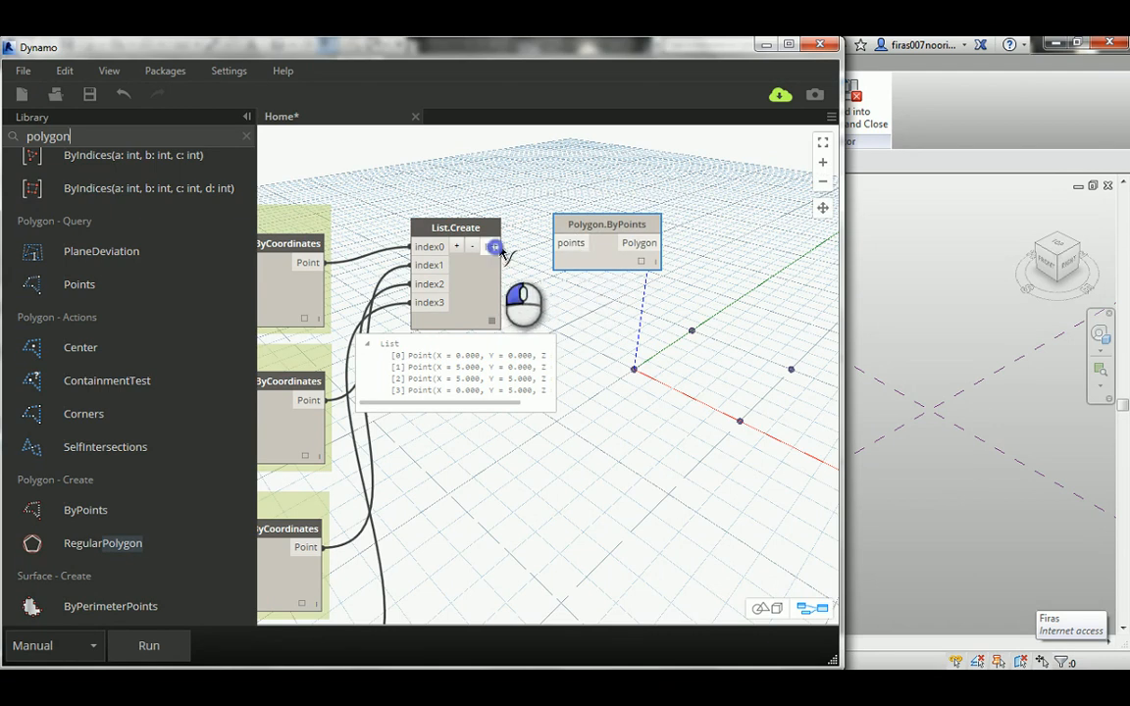
{"action": "left_click_drag", "start_coordinate": [494, 246], "coordinate": [571, 242]}
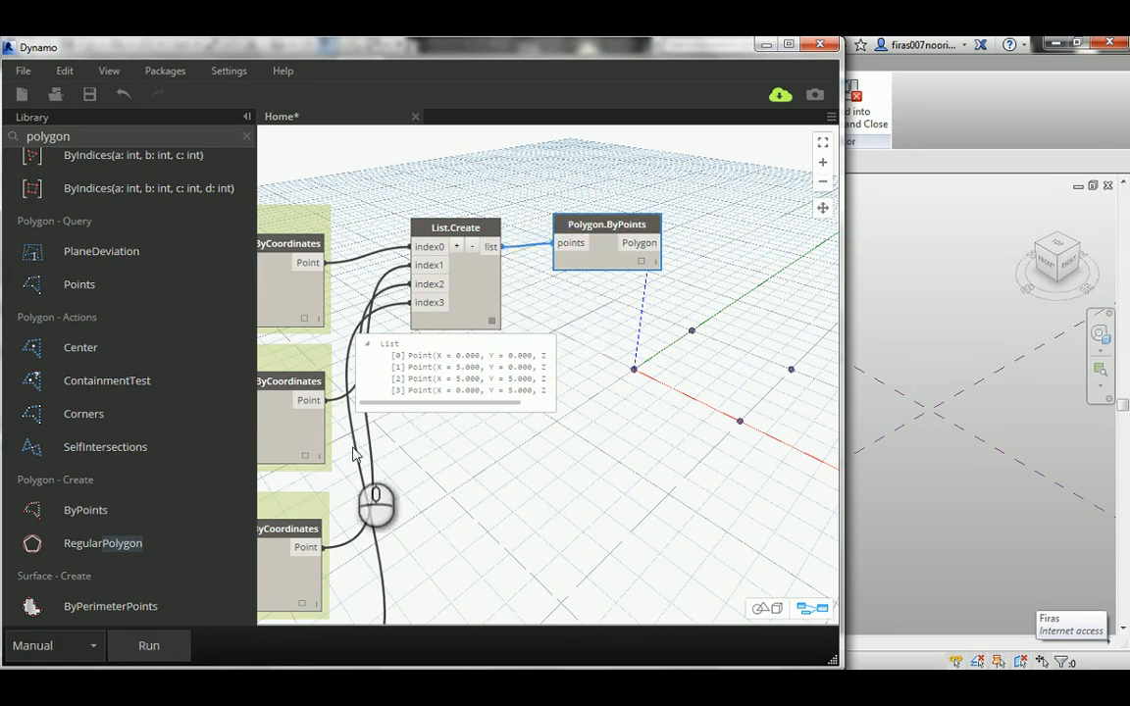
{"action": "left_click", "coordinate": [149, 645]}
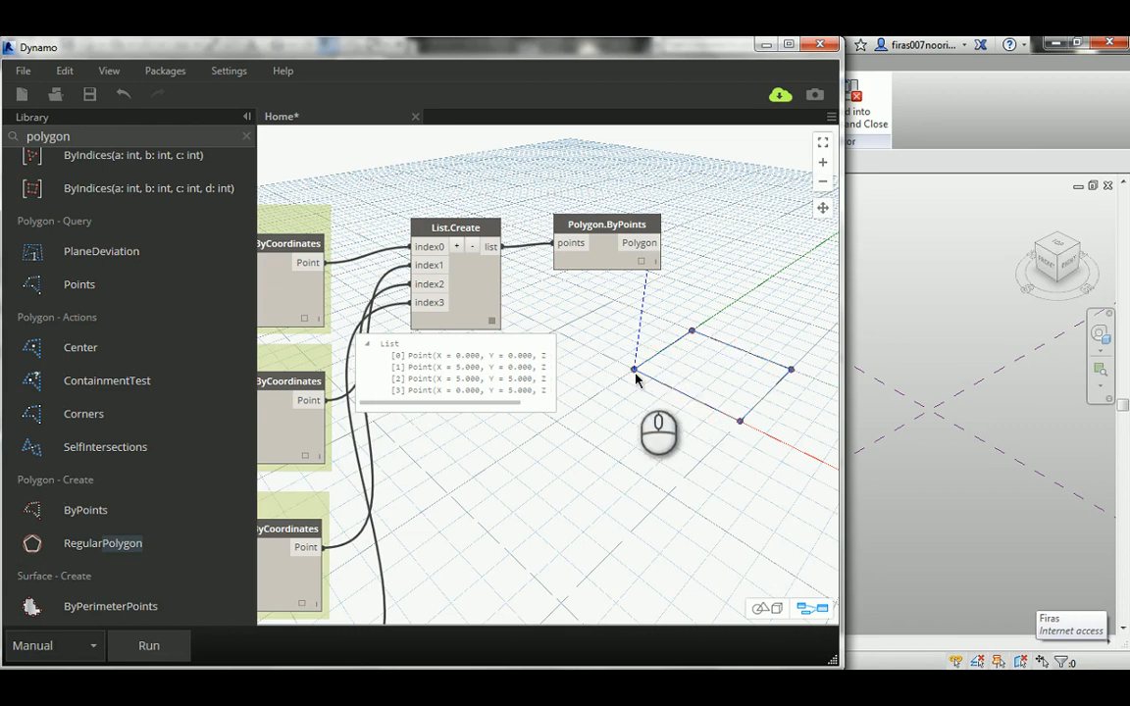
{"action": "mouse_move", "coordinate": [692, 384]}
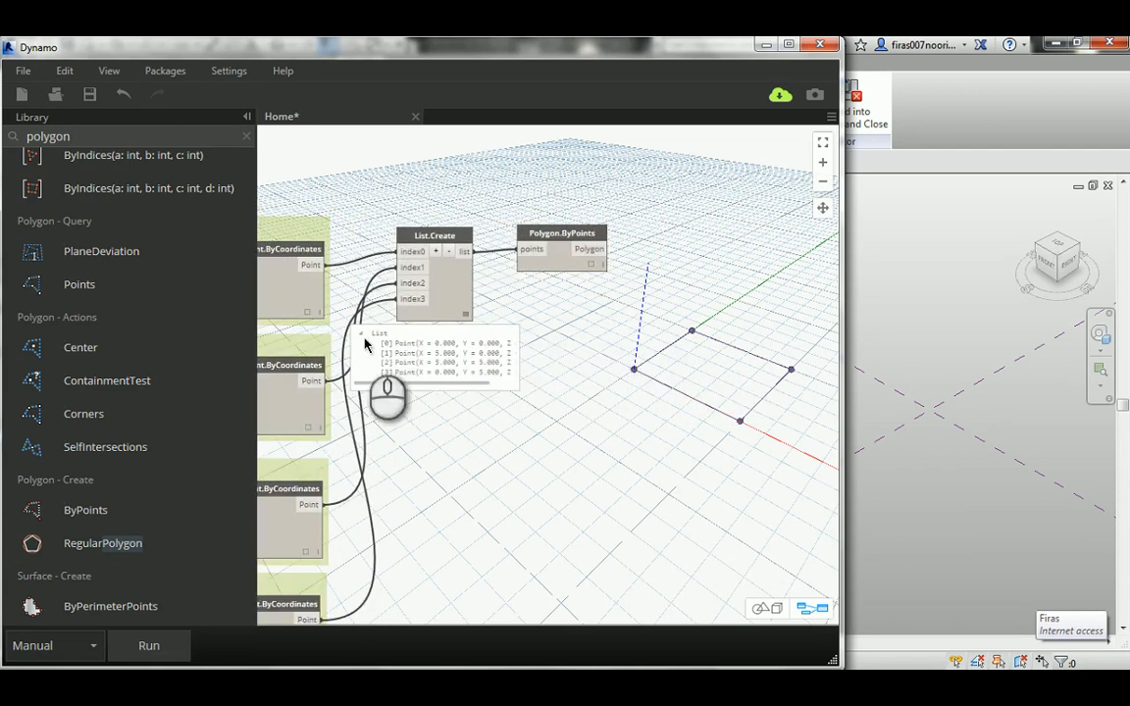
{"action": "mouse_move", "coordinate": [466, 503]}
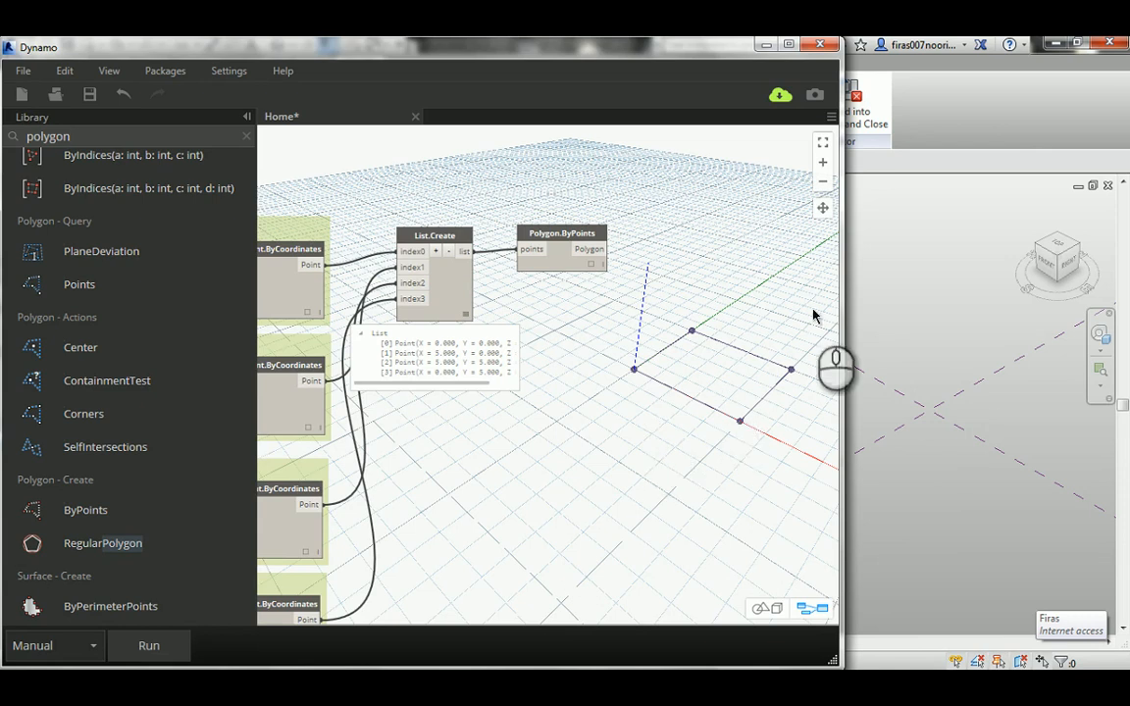
{"action": "mouse_move", "coordinate": [117, 195]}
{"action": "type", "text": "m"}
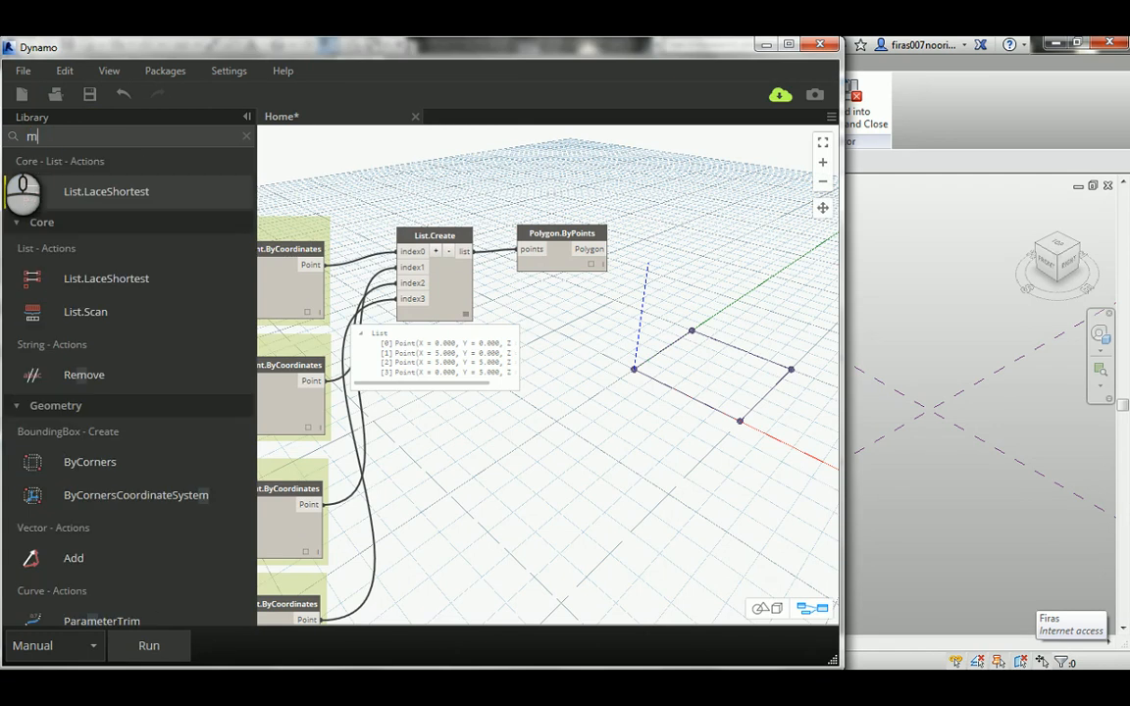
- Add ModelCurve.ByCurve after the polygon node, connect the polygon, and run the graph
{"action": "type", "text": "odel curve"}
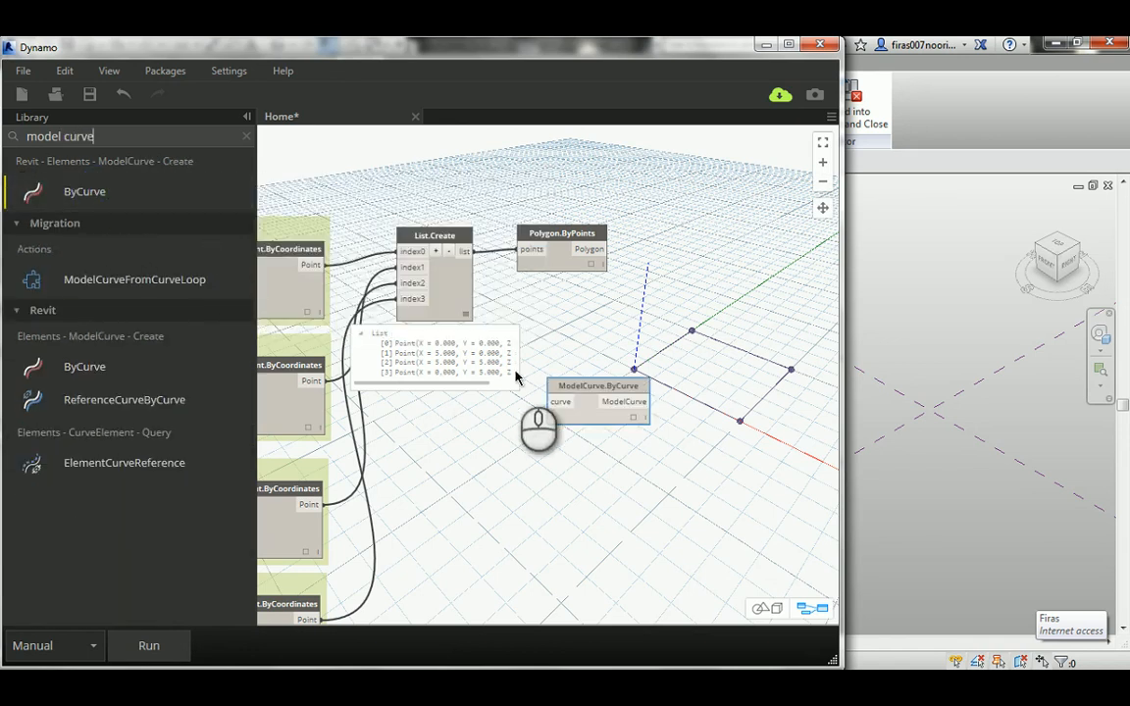
{"action": "left_click_drag", "start_coordinate": [598, 385], "coordinate": [710, 231]}
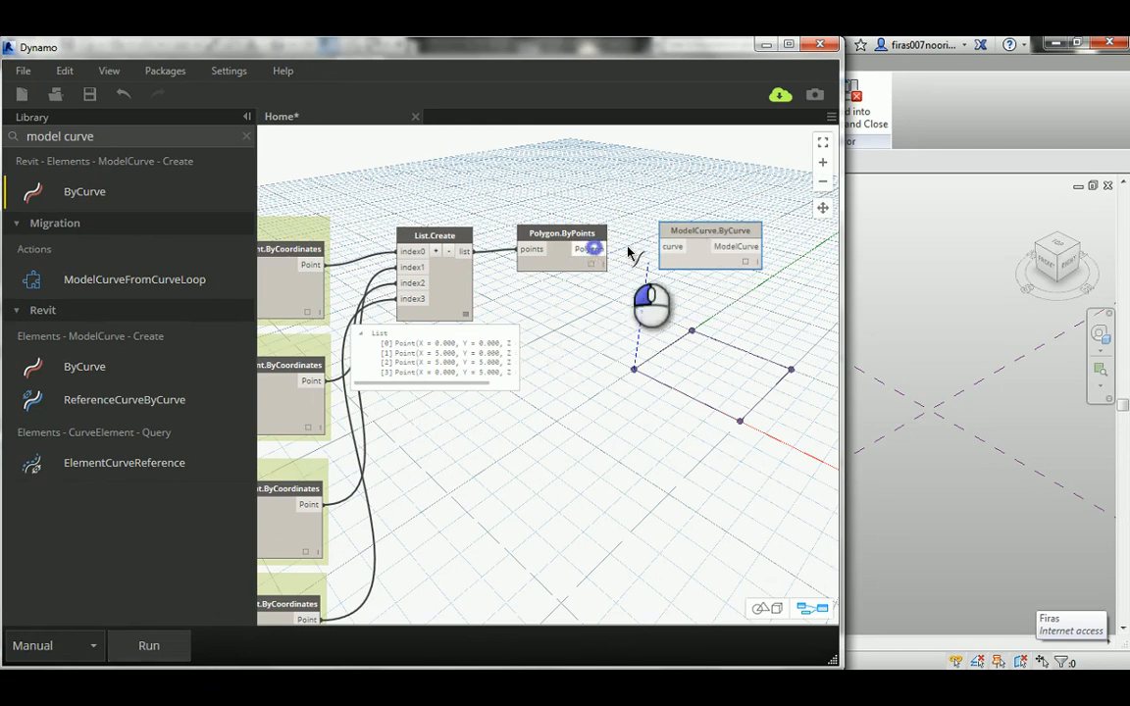
{"action": "left_click", "coordinate": [148, 646]}
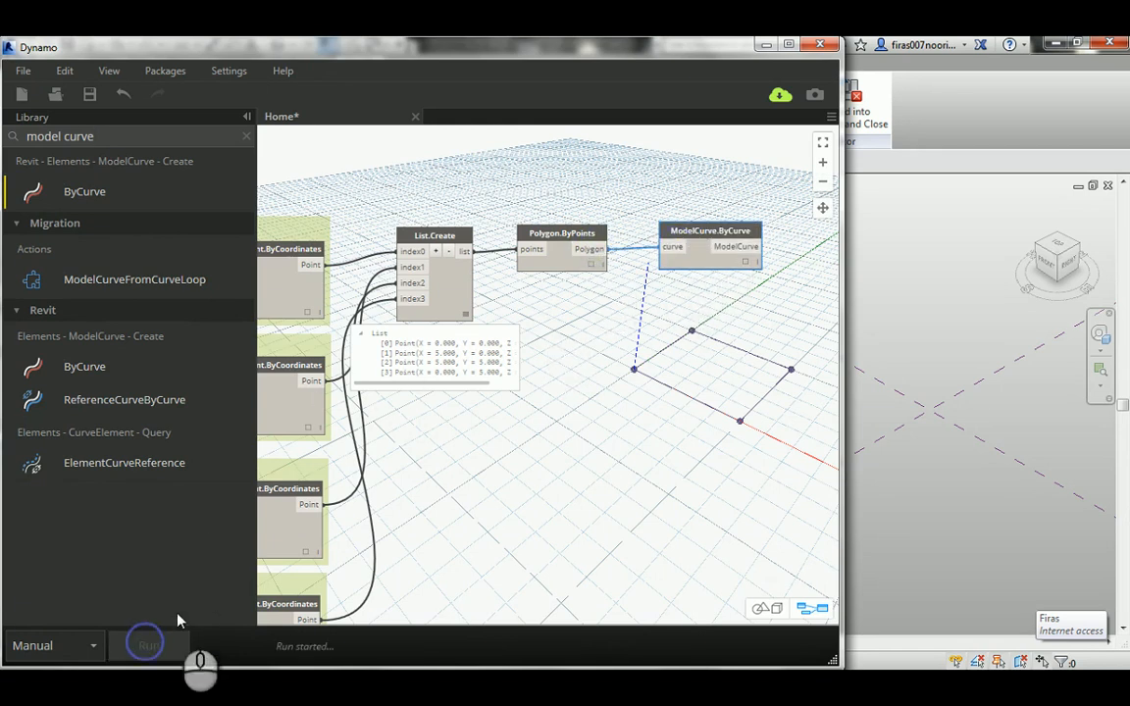
{"action": "left_click", "coordinate": [146, 645]}
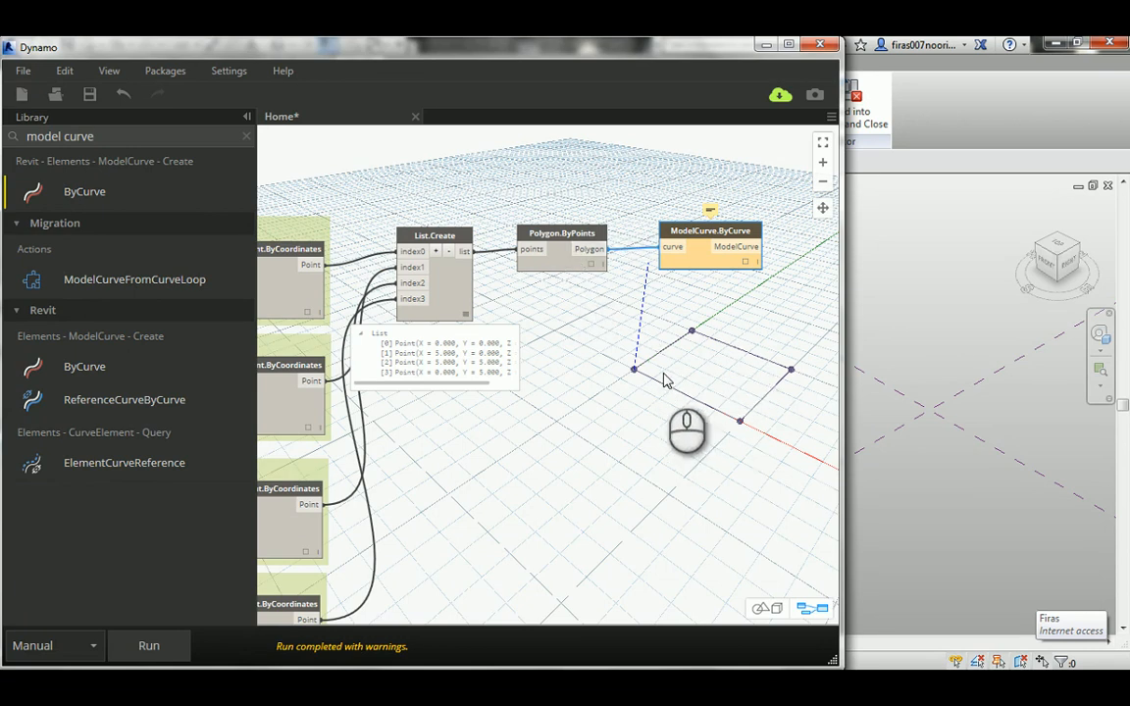
{"action": "mouse_move", "coordinate": [668, 399]}
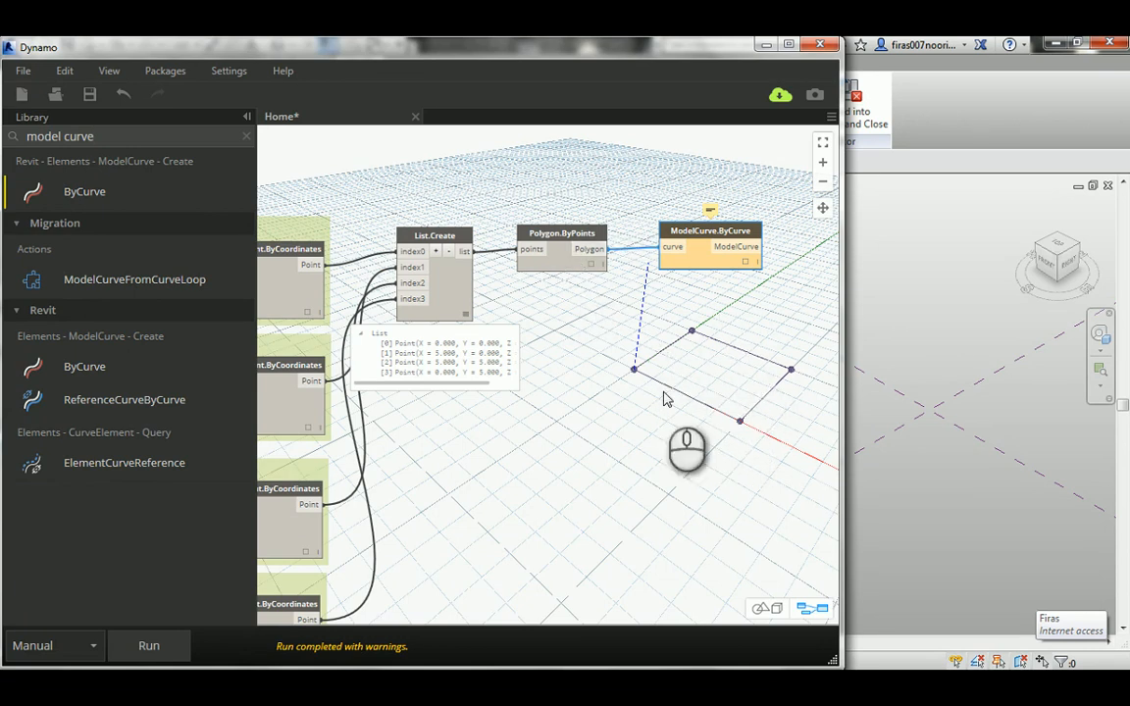
{"action": "mouse_move", "coordinate": [708, 232]}
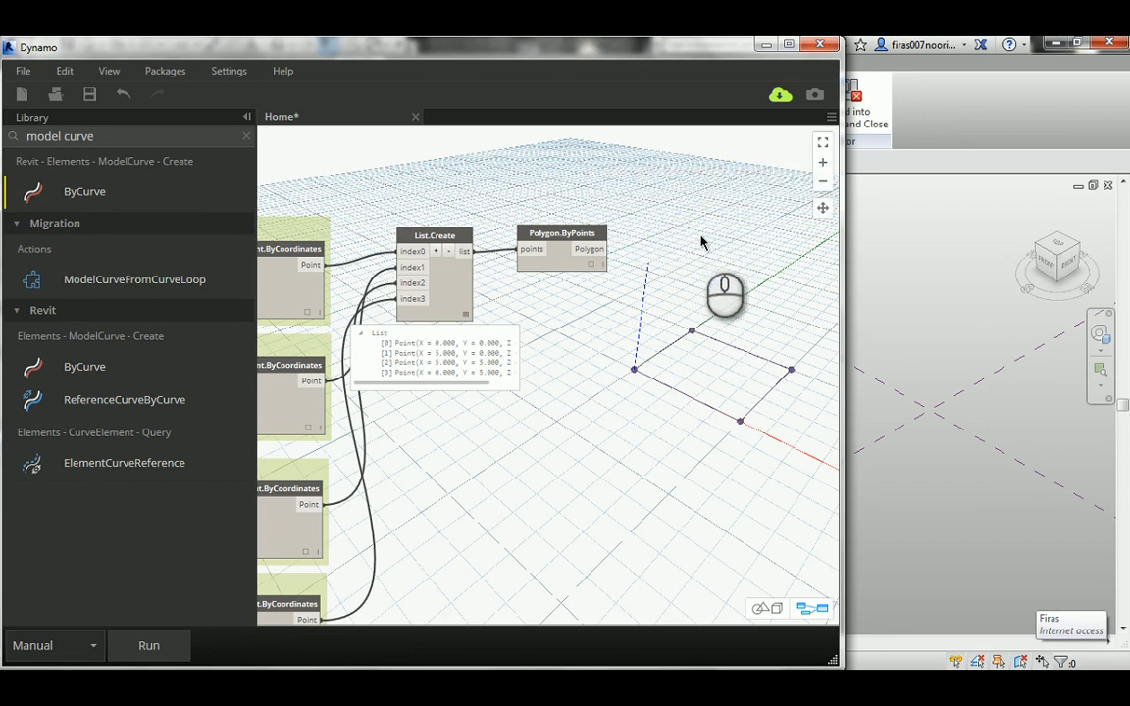
{"action": "mouse_move", "coordinate": [294, 267]}
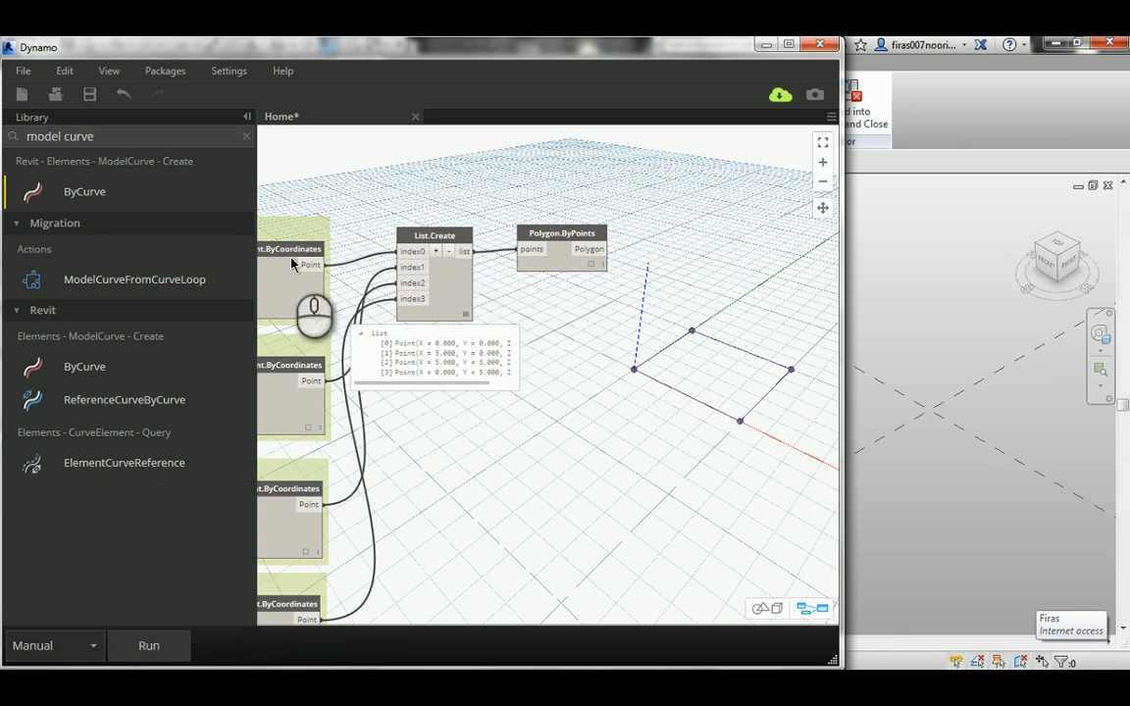
{"action": "mouse_move", "coordinate": [134, 280]}
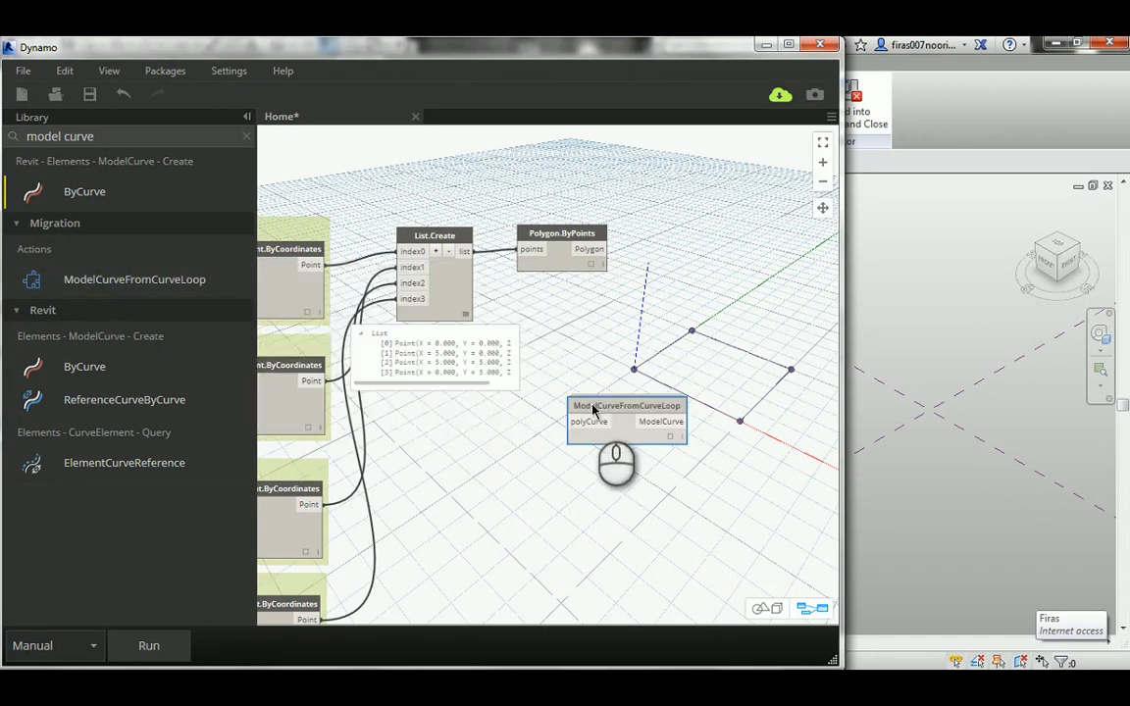
- Wire Polygon.ByPoints into a ModelCurveFromCurveLoop node's polyCurve input and run the graph
{"action": "left_click_drag", "start_coordinate": [626, 413], "coordinate": [723, 220]}
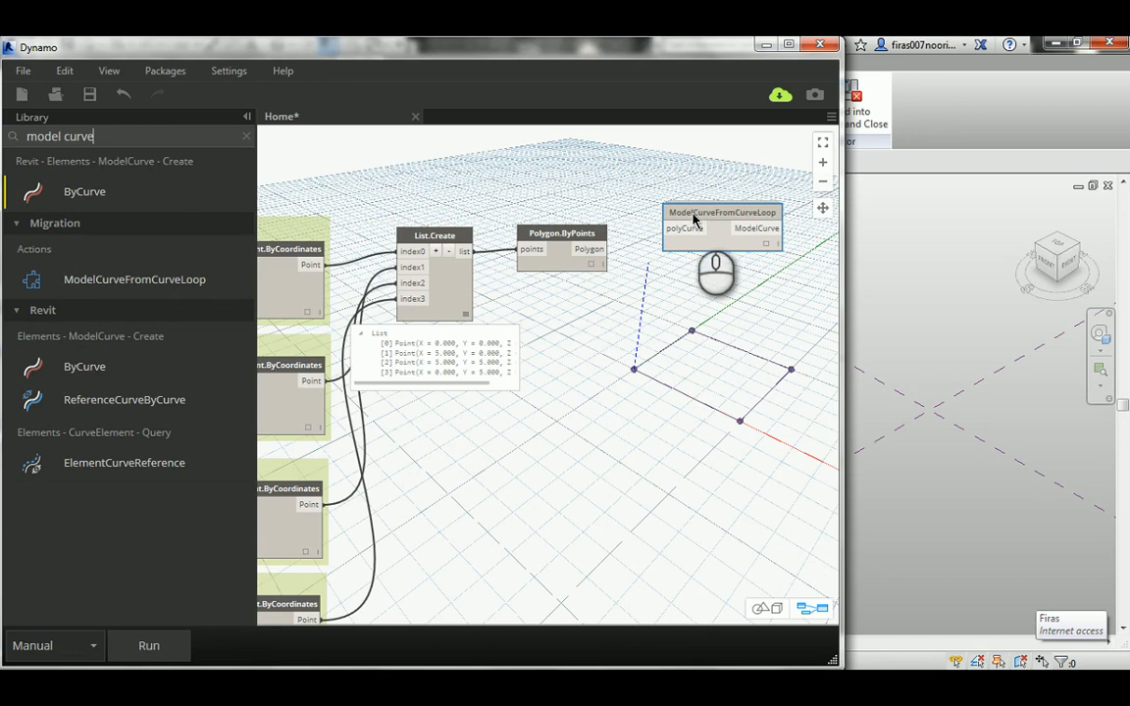
{"action": "left_click_drag", "start_coordinate": [721, 212], "coordinate": [708, 230]}
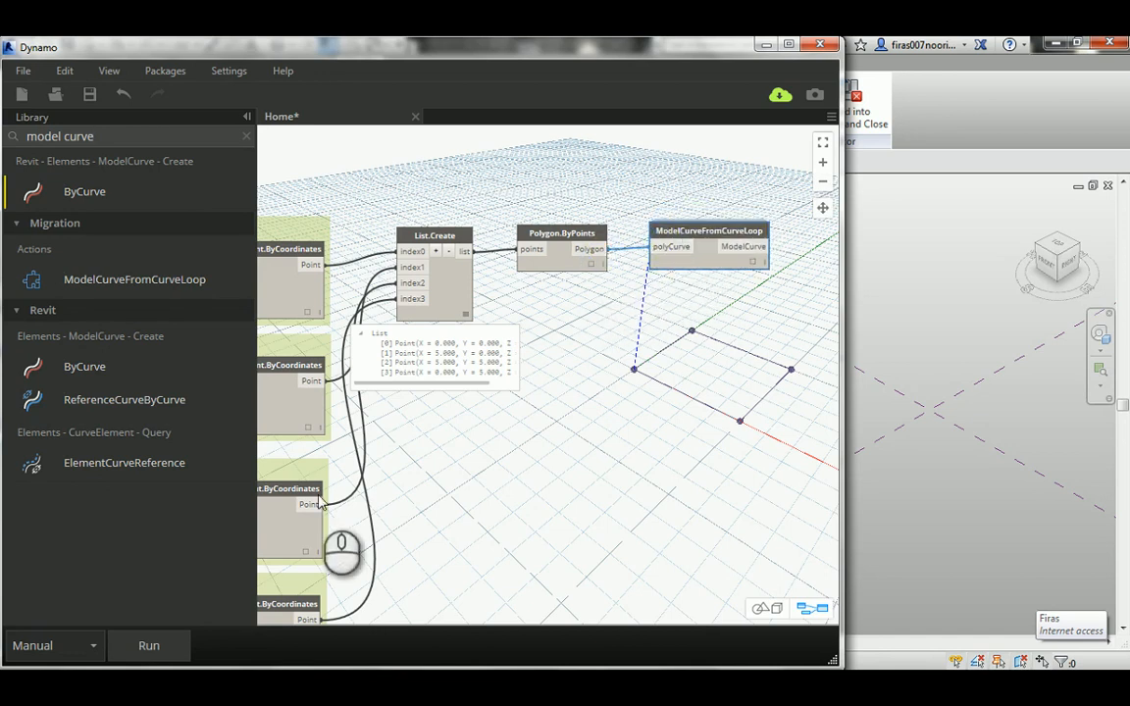
{"action": "left_click", "coordinate": [148, 646]}
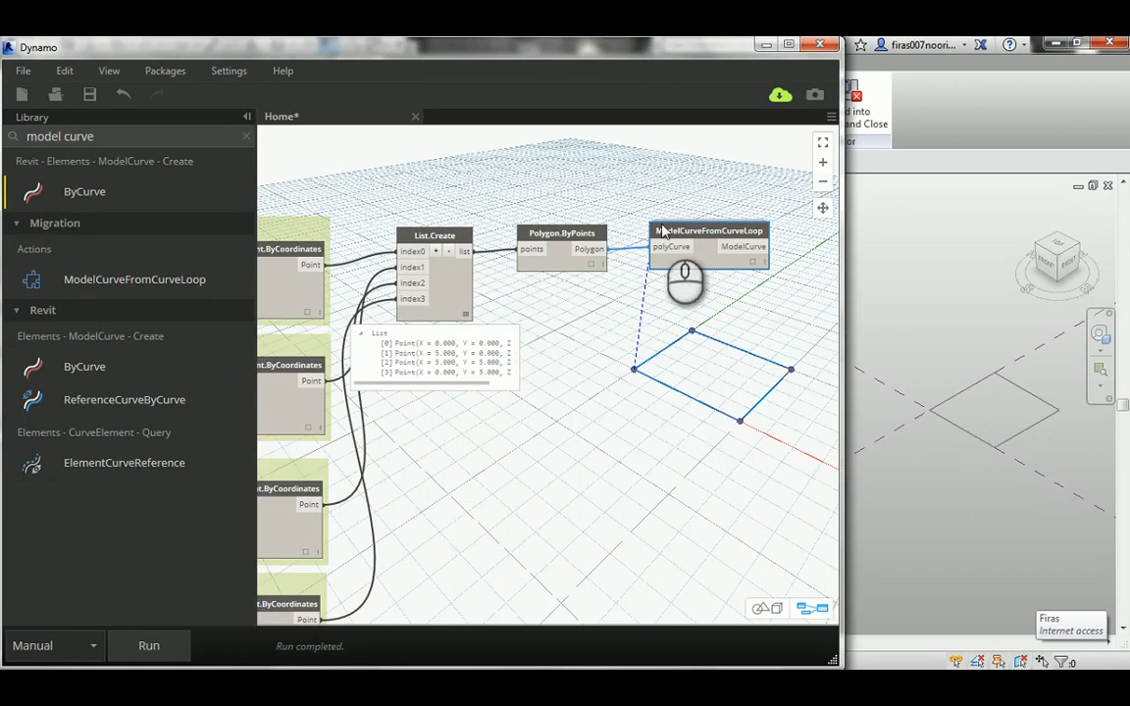
{"action": "mouse_move", "coordinate": [733, 245]}
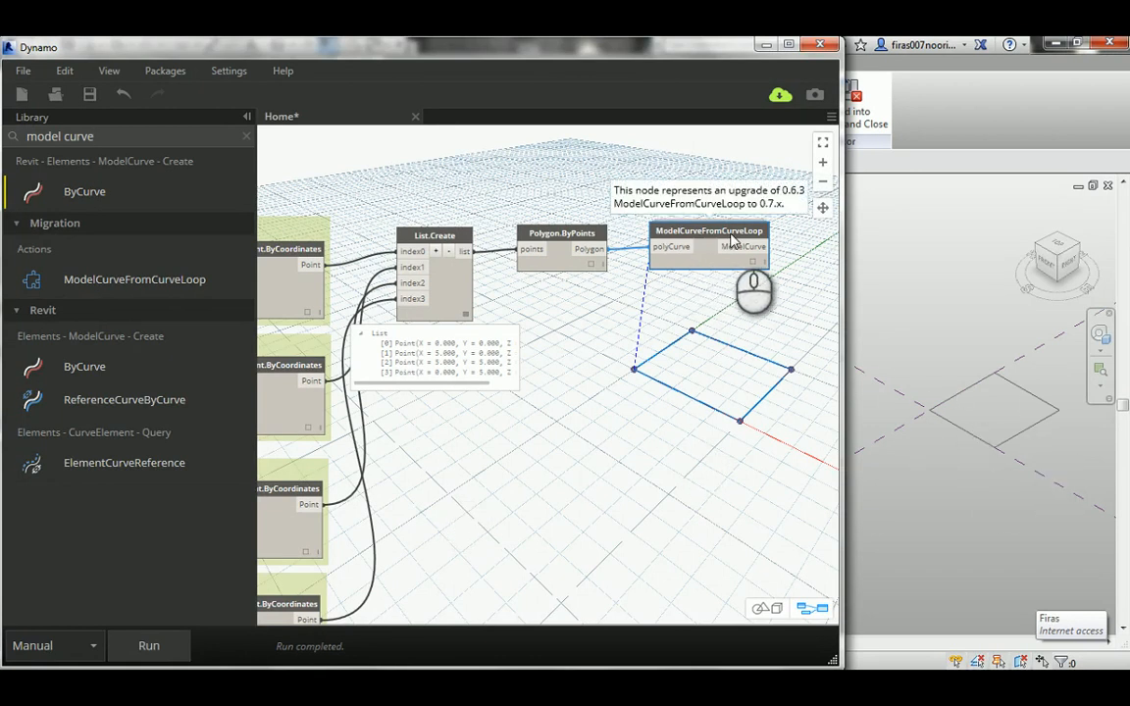
{"action": "mouse_move", "coordinate": [750, 288]}
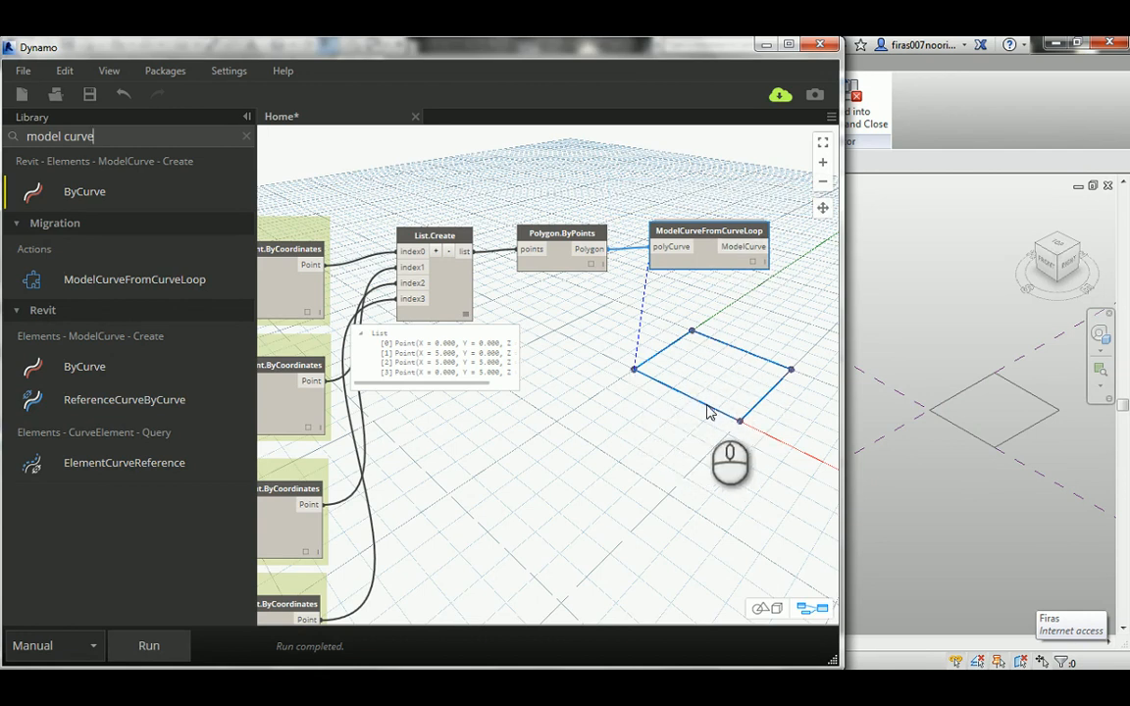
{"action": "mouse_move", "coordinate": [978, 410]}
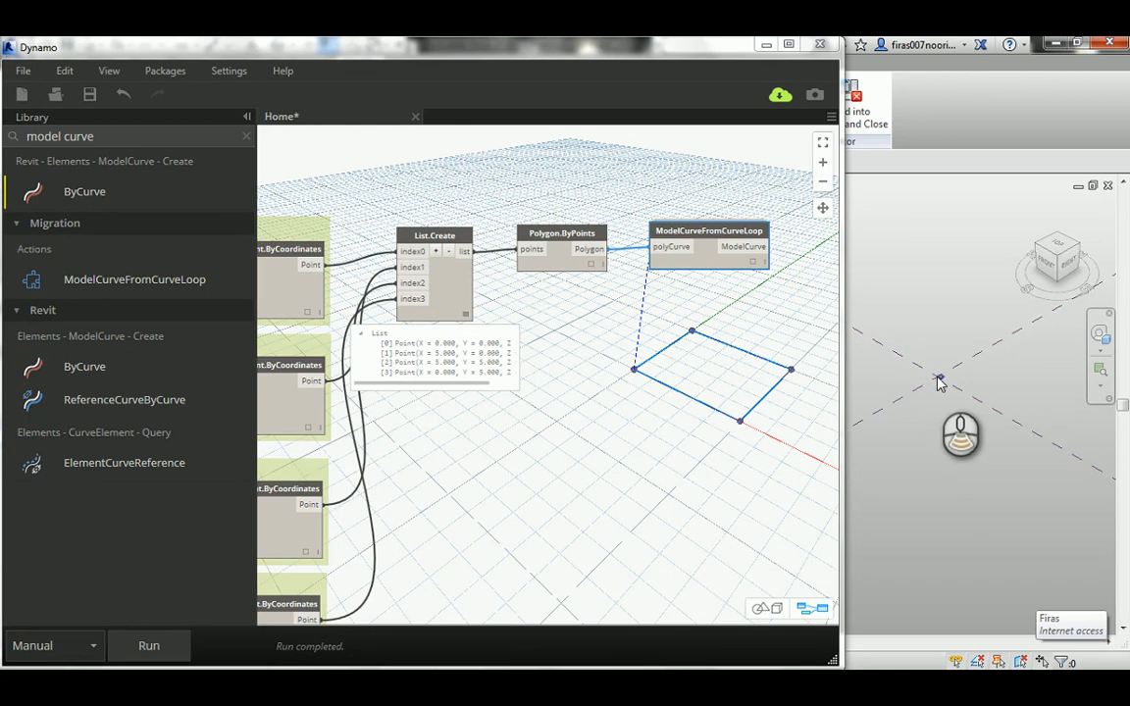
{"action": "mouse_move", "coordinate": [938, 408]}
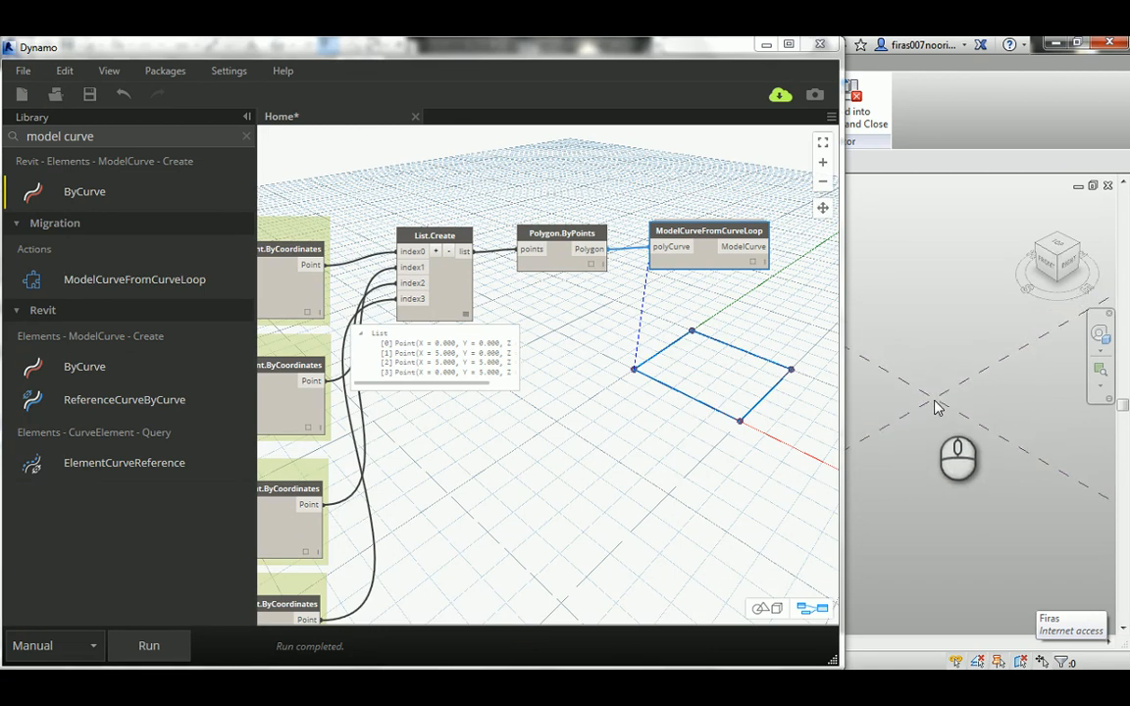